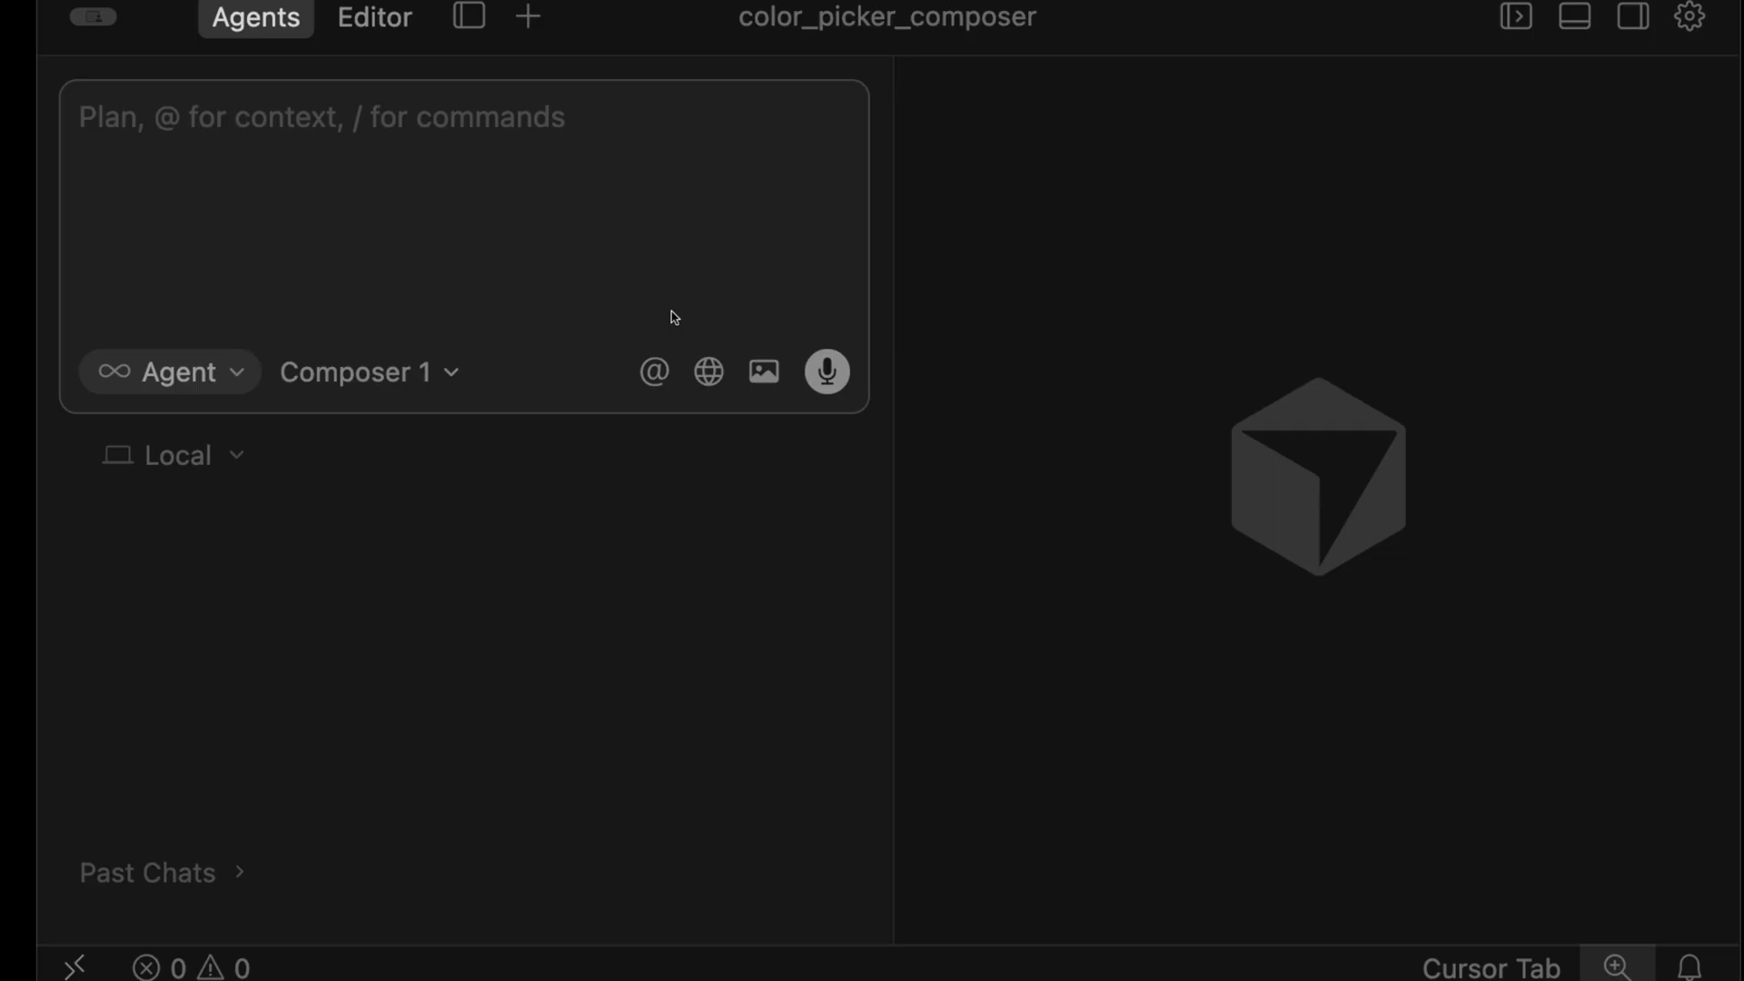
- Lower the salmon colour's opacity by sliding its alpha control left
{"action": "left_click", "coordinate": [367, 372]}
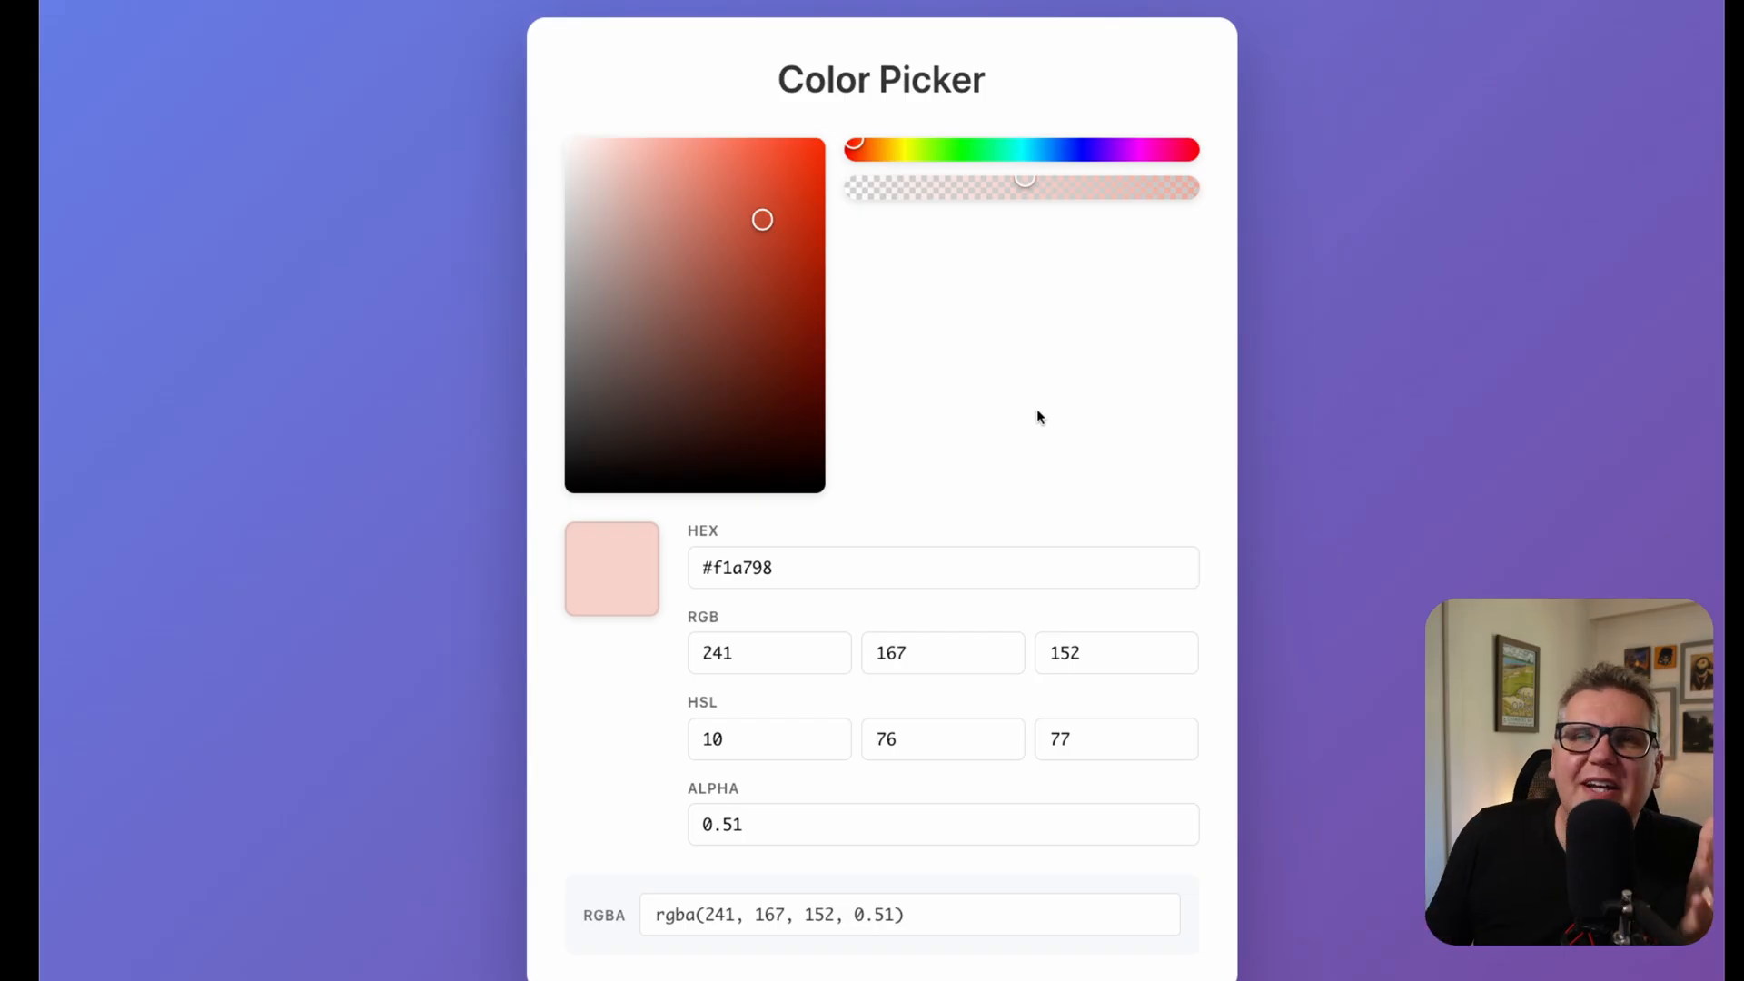
{"action": "mouse_move", "coordinate": [1348, 404]}
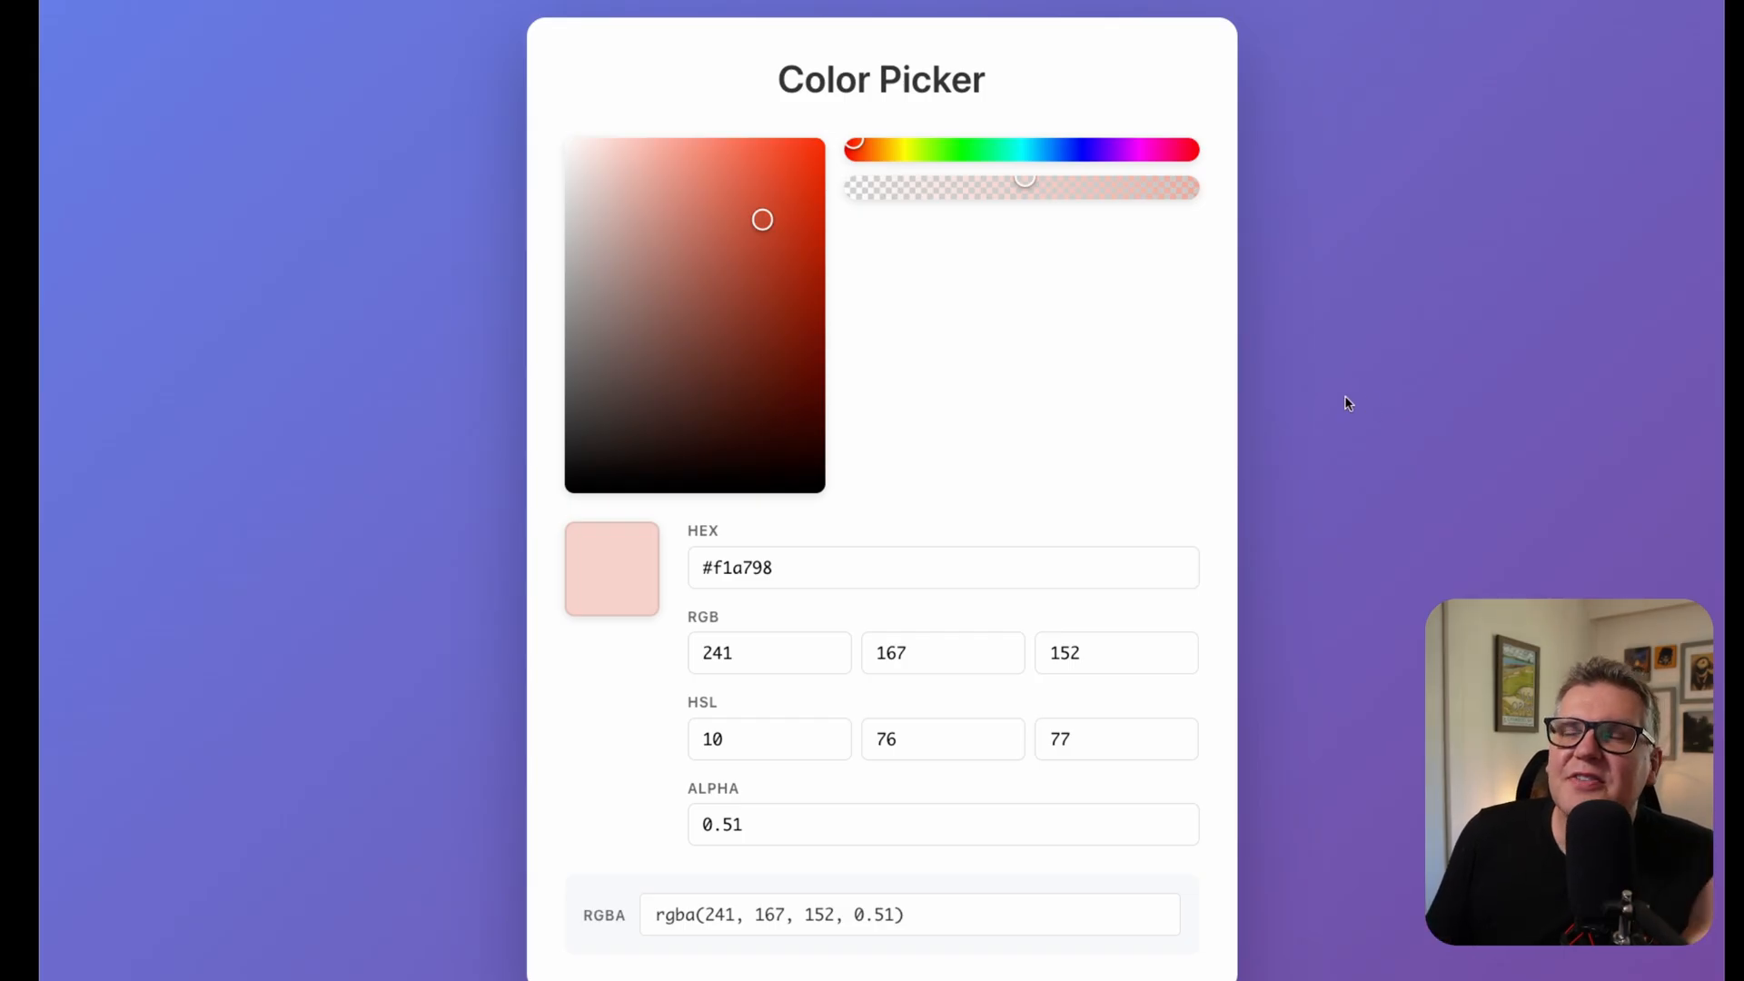
{"action": "mouse_move", "coordinate": [873, 201]}
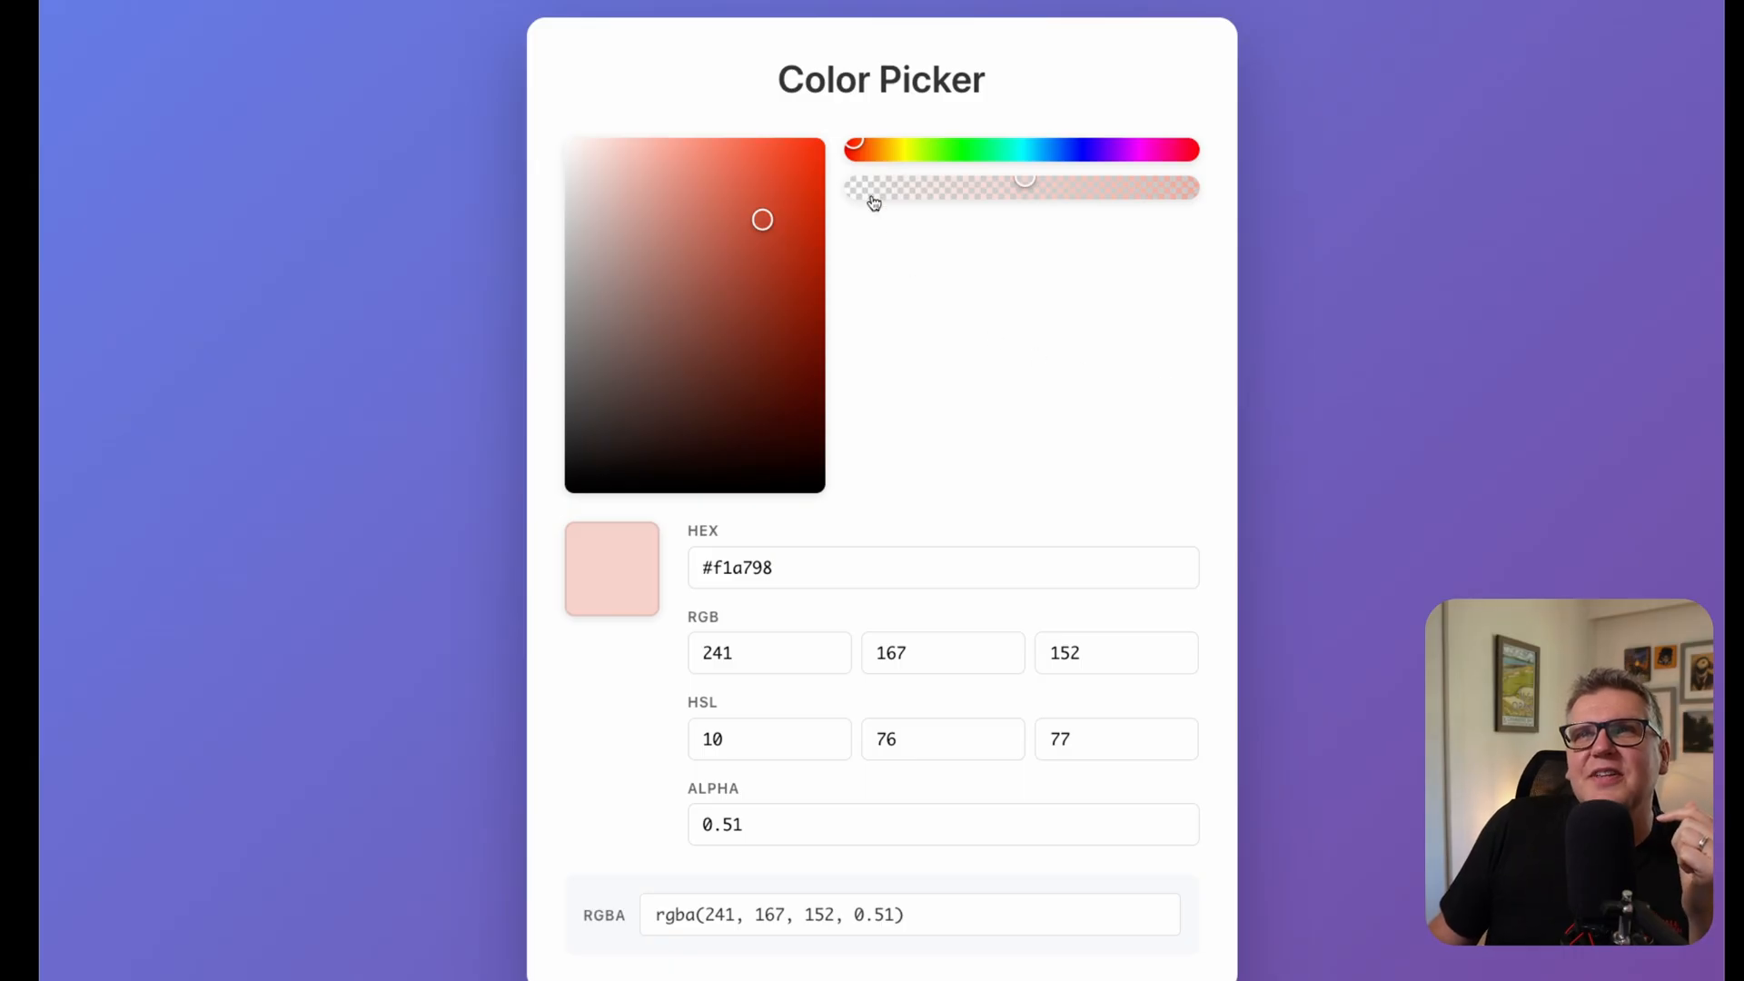
{"action": "mouse_move", "coordinate": [868, 162]}
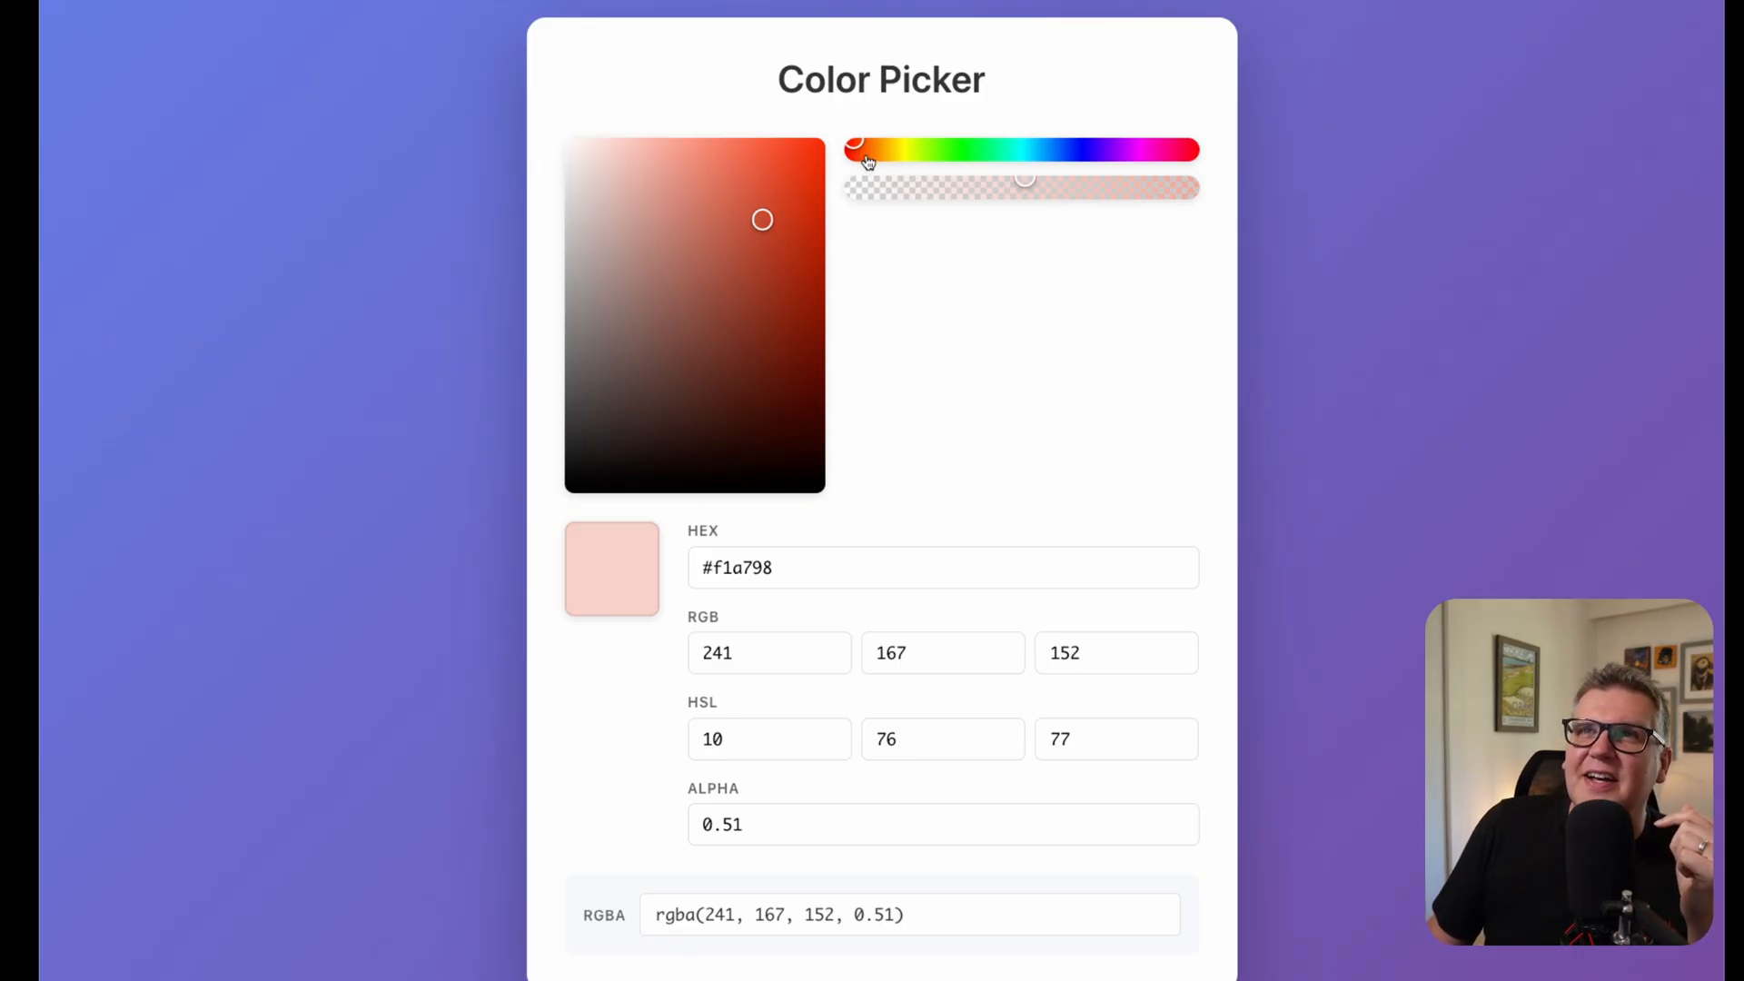
{"action": "mouse_move", "coordinate": [986, 183]}
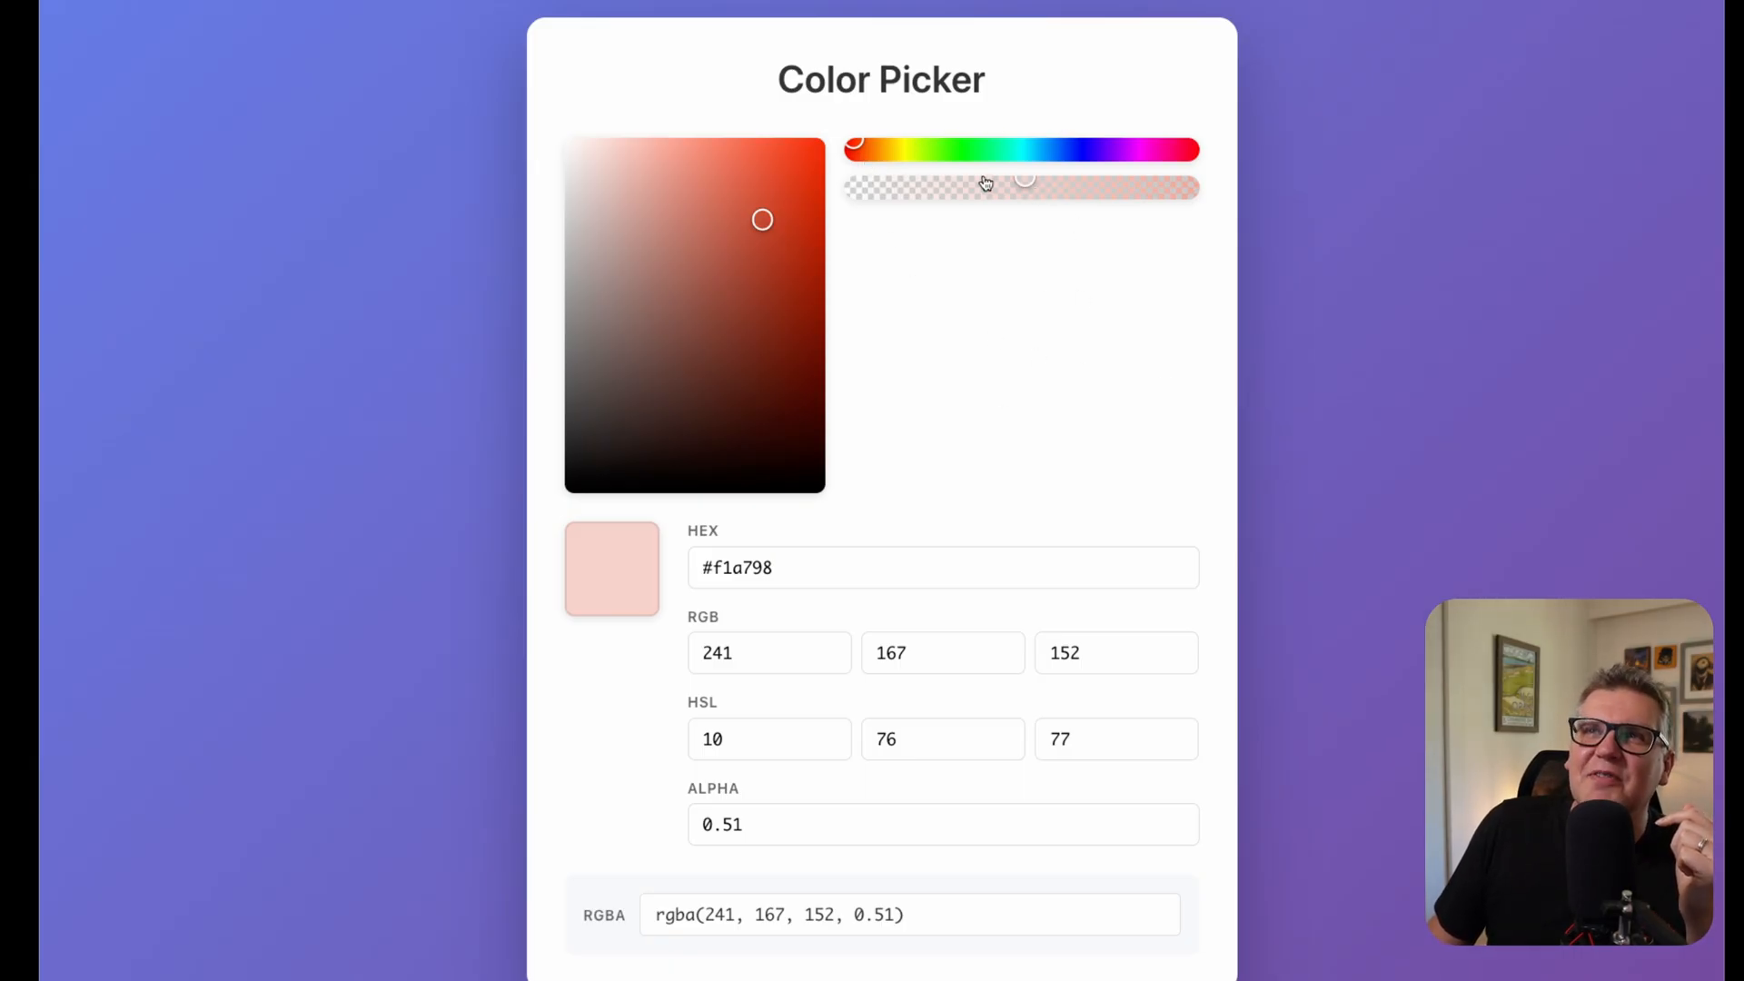
{"action": "left_click_drag", "start_coordinate": [1024, 185], "coordinate": [970, 185]}
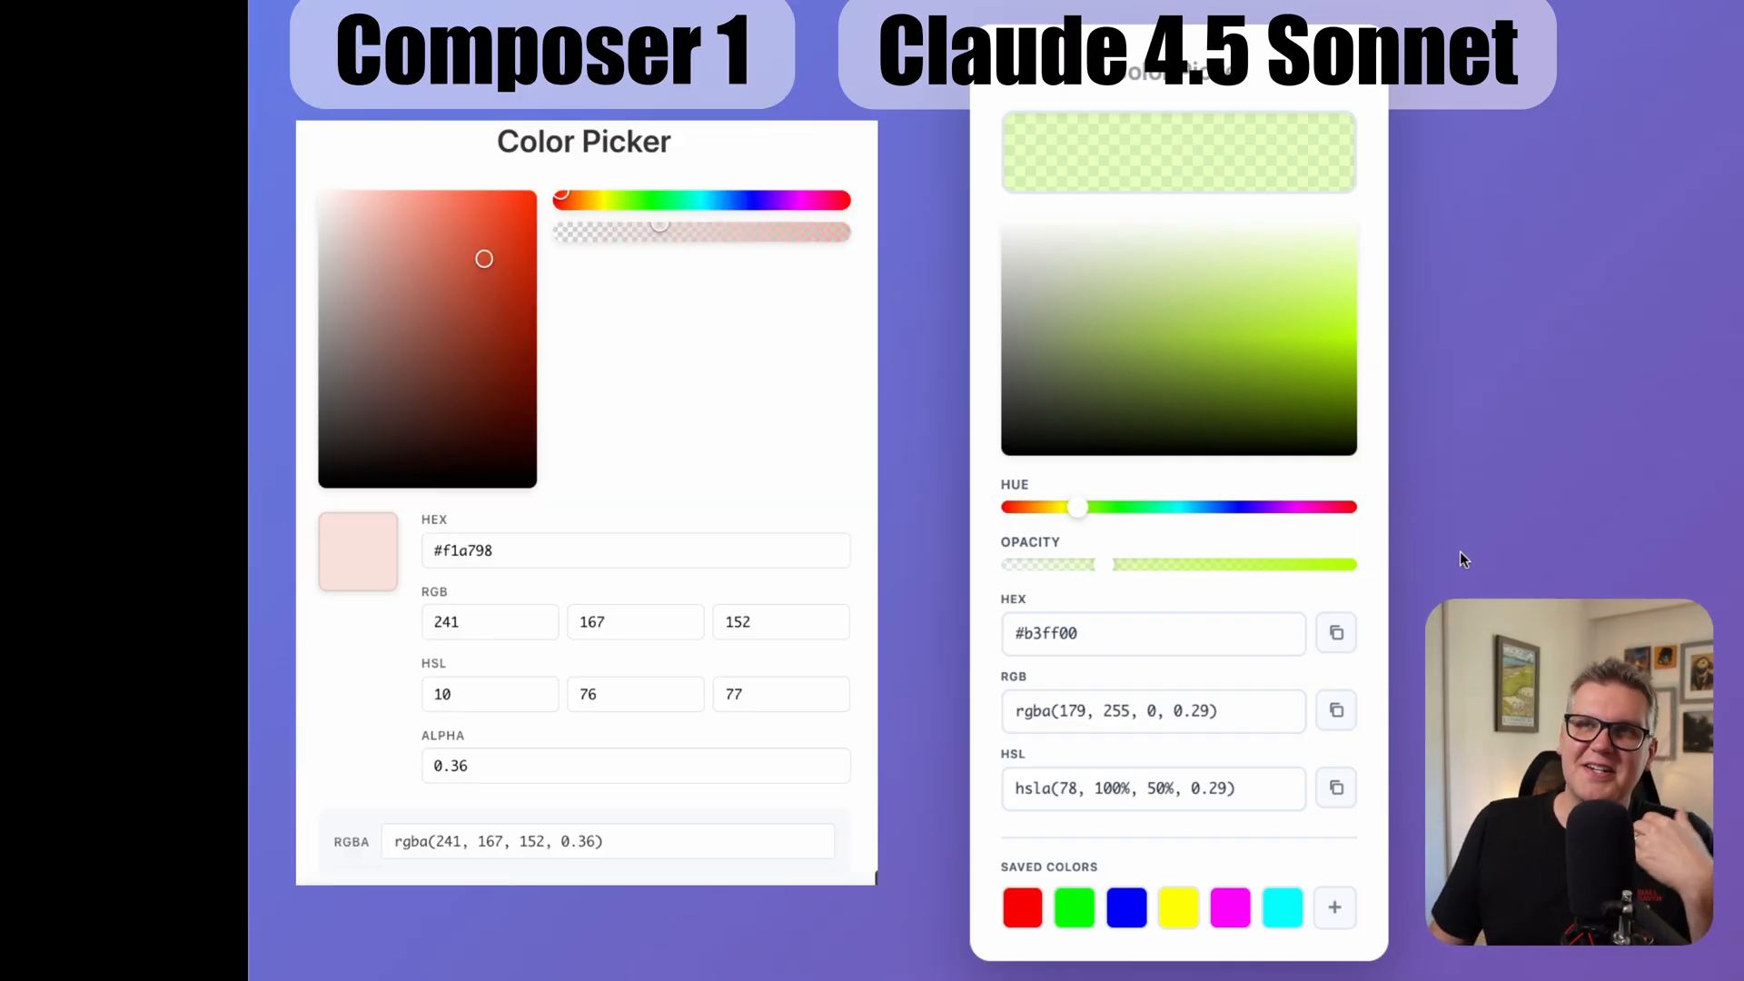
- Adjust a slider while comparing the Composer 1 and Sonnet 4.5 color pickers
{"action": "left_click_drag", "start_coordinate": [1075, 507], "coordinate": [1146, 507]}
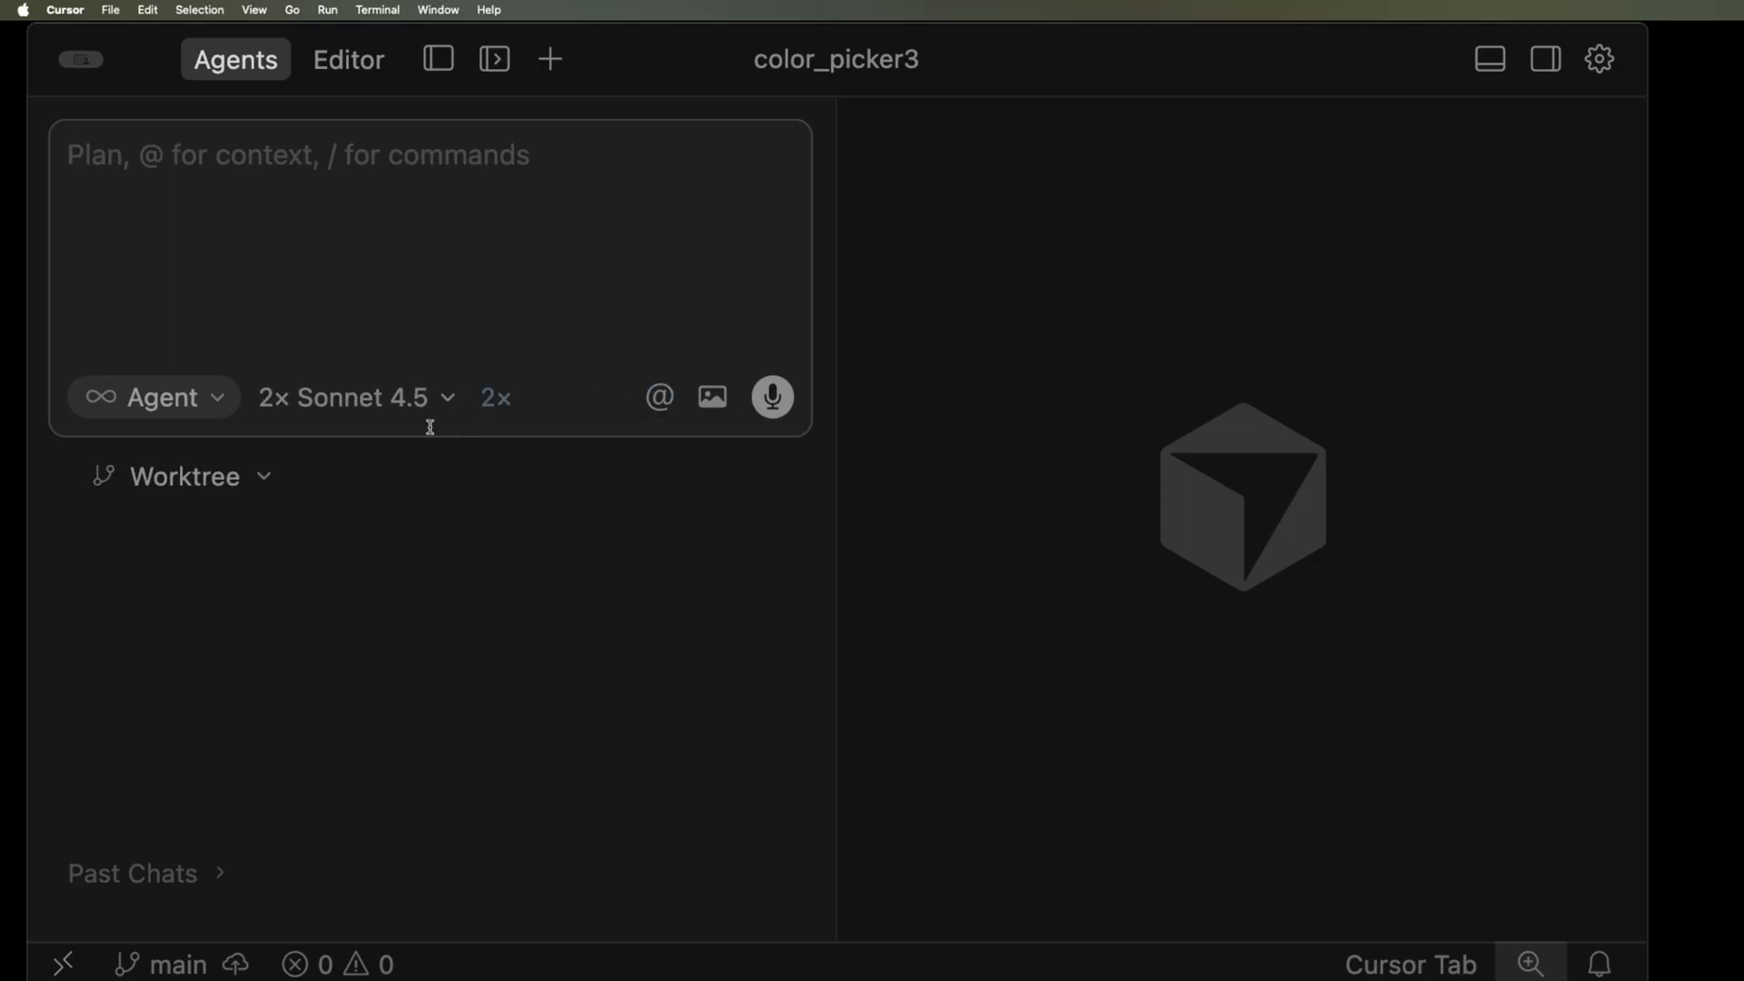
- Send the image-drag and eyedropper request to both GPT-5 Codex and Sonnet 4.5
{"action": "left_click", "coordinate": [353, 398]}
{"action": "type", "text": "Add ability to drag an image, then let me use an eyedropper to select a color from the image."}
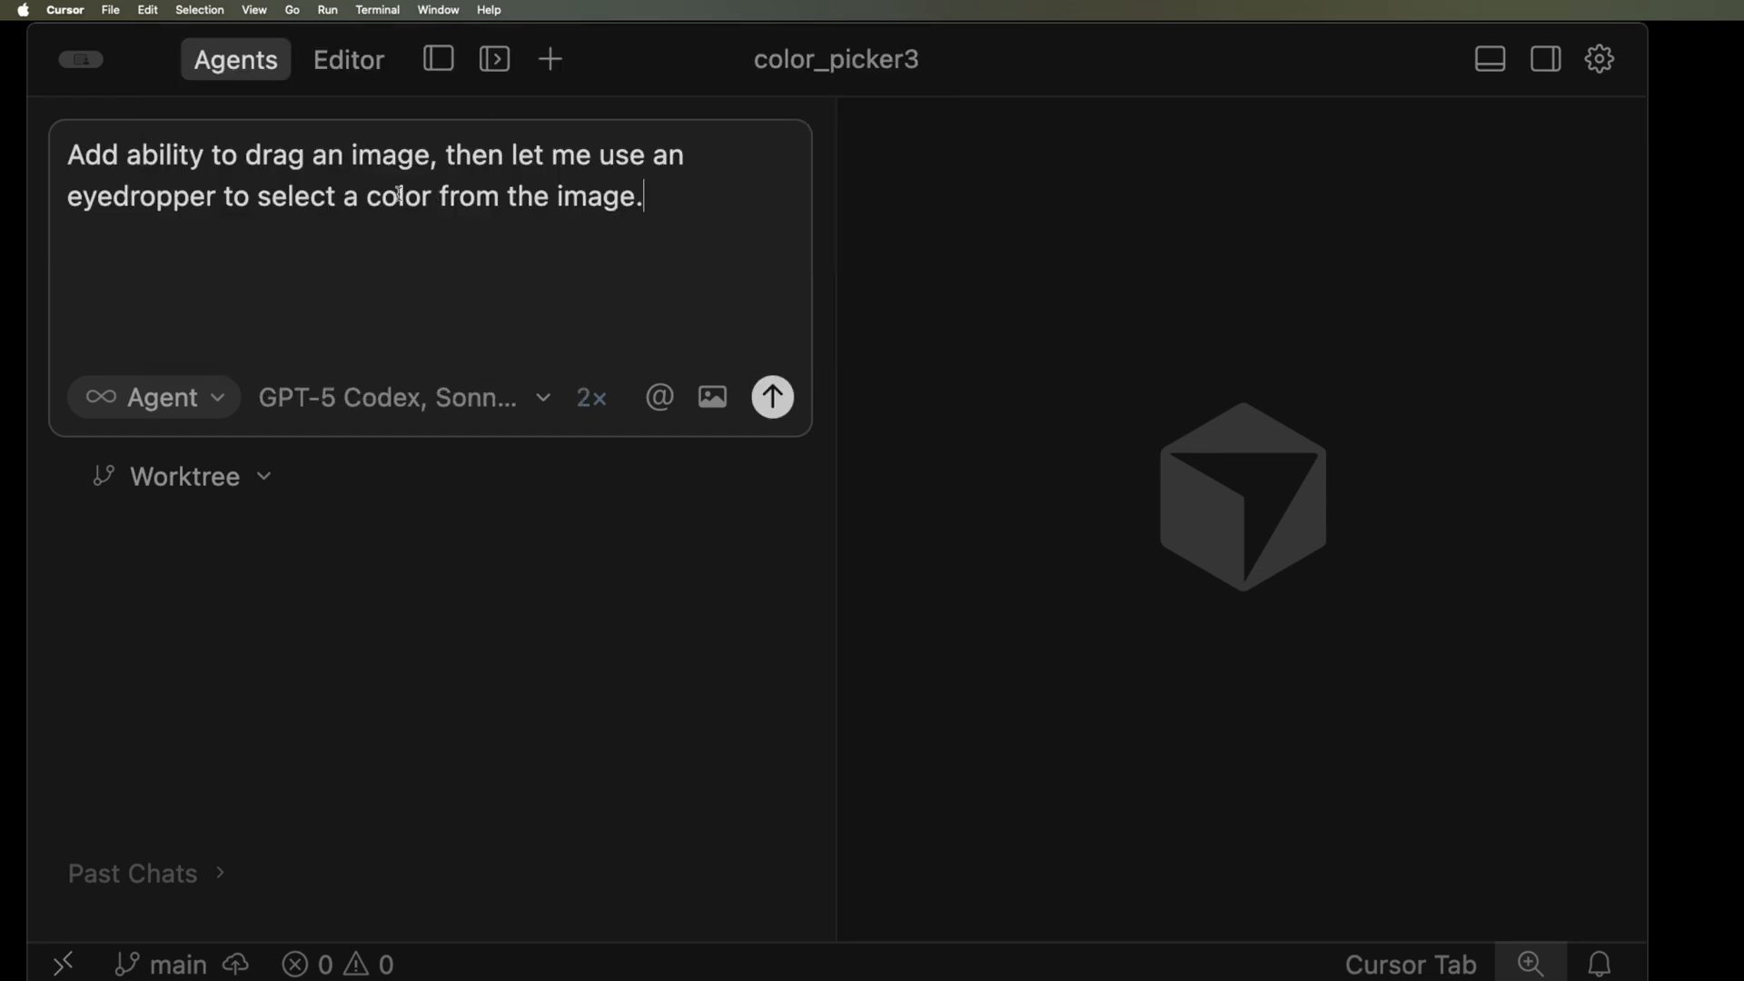
{"action": "left_click", "coordinate": [772, 397]}
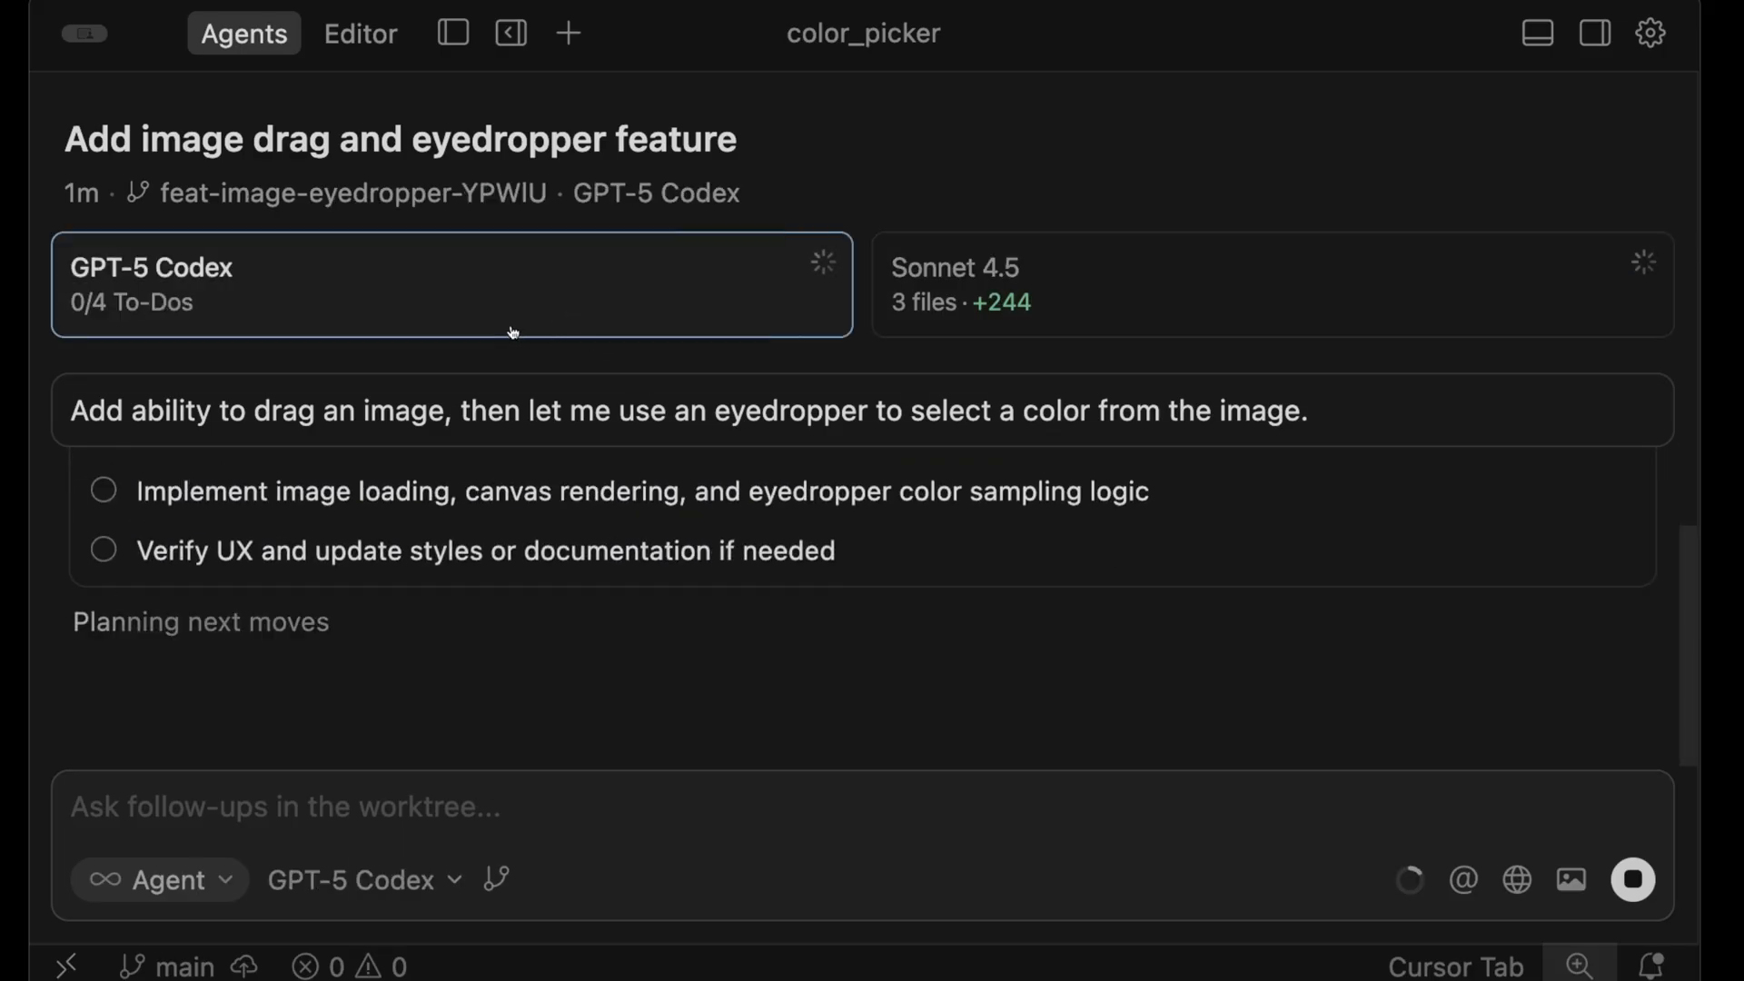
{"action": "mouse_move", "coordinate": [634, 535]}
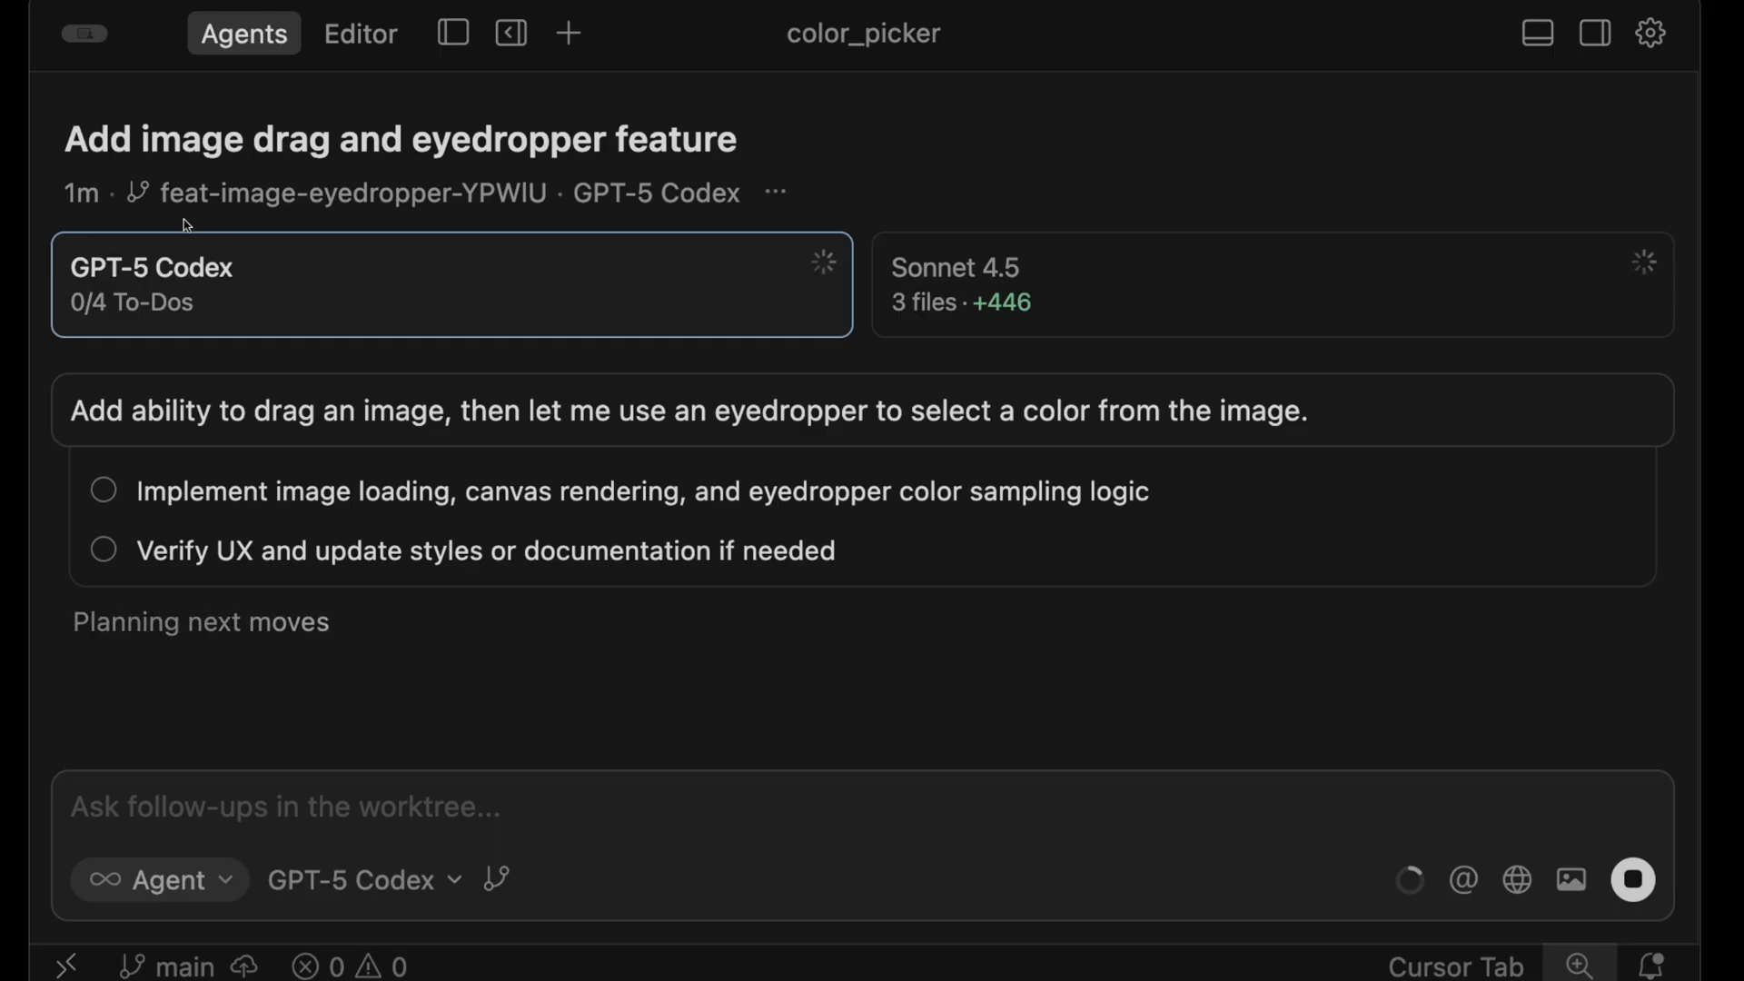
{"action": "mouse_move", "coordinate": [482, 217]}
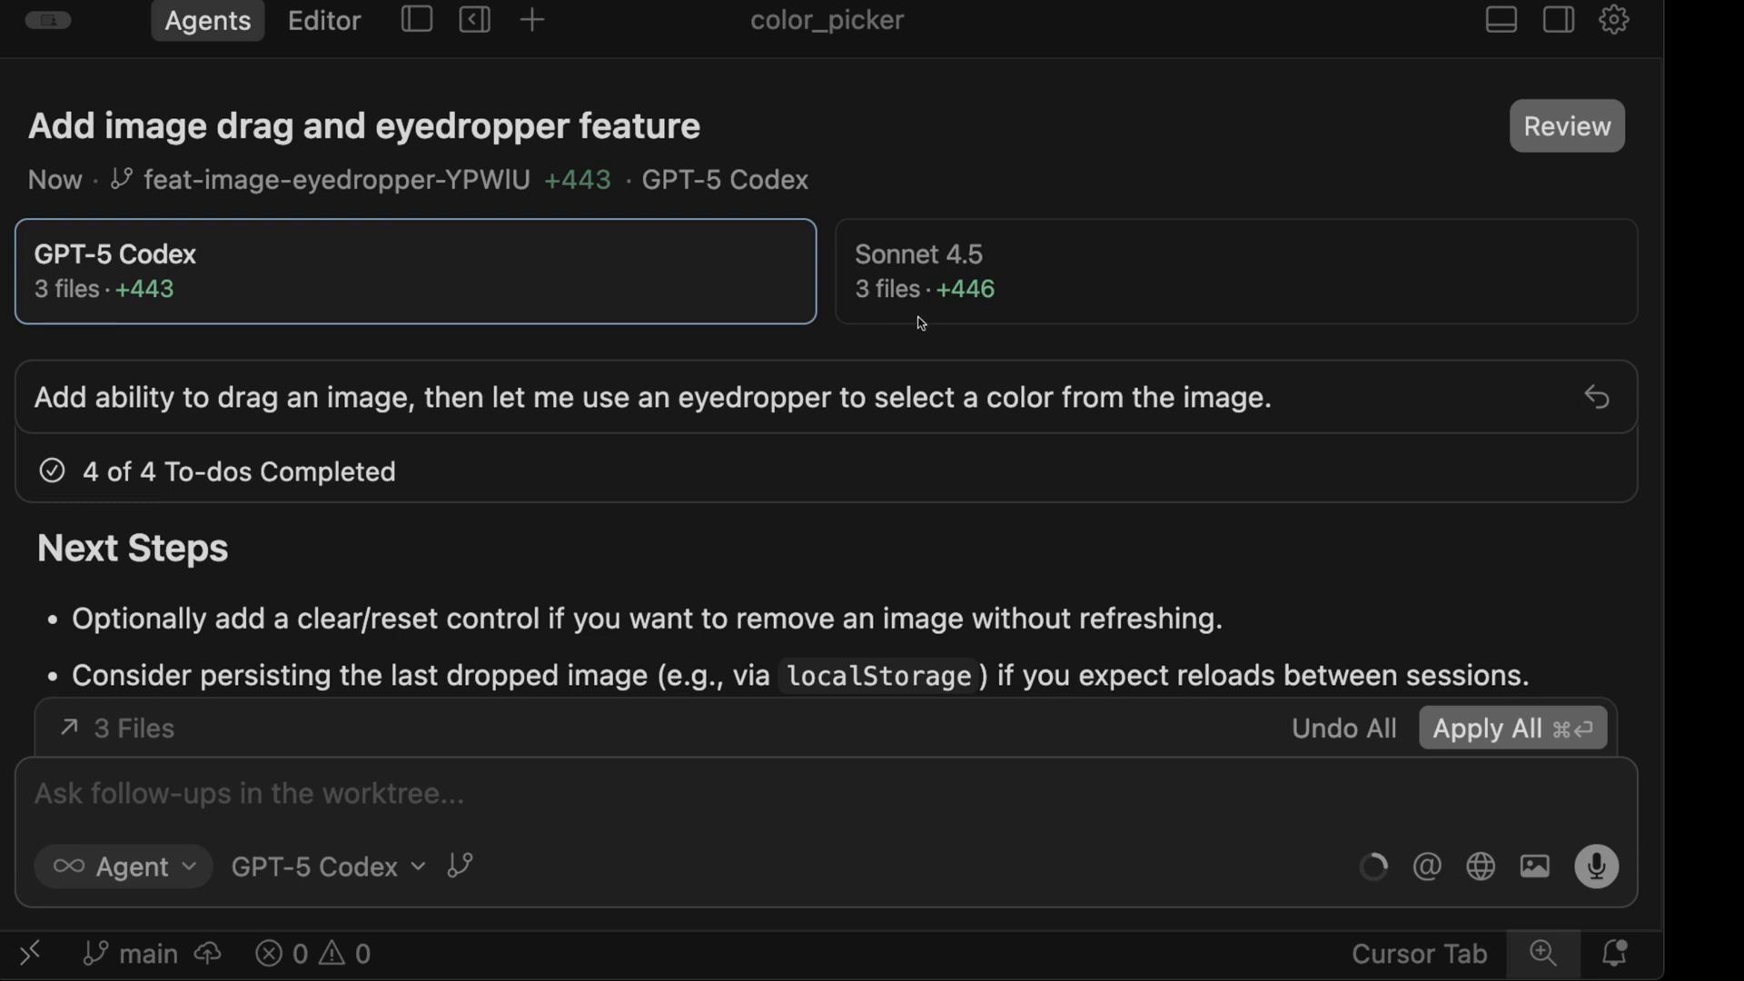
{"action": "mouse_move", "coordinate": [925, 393]}
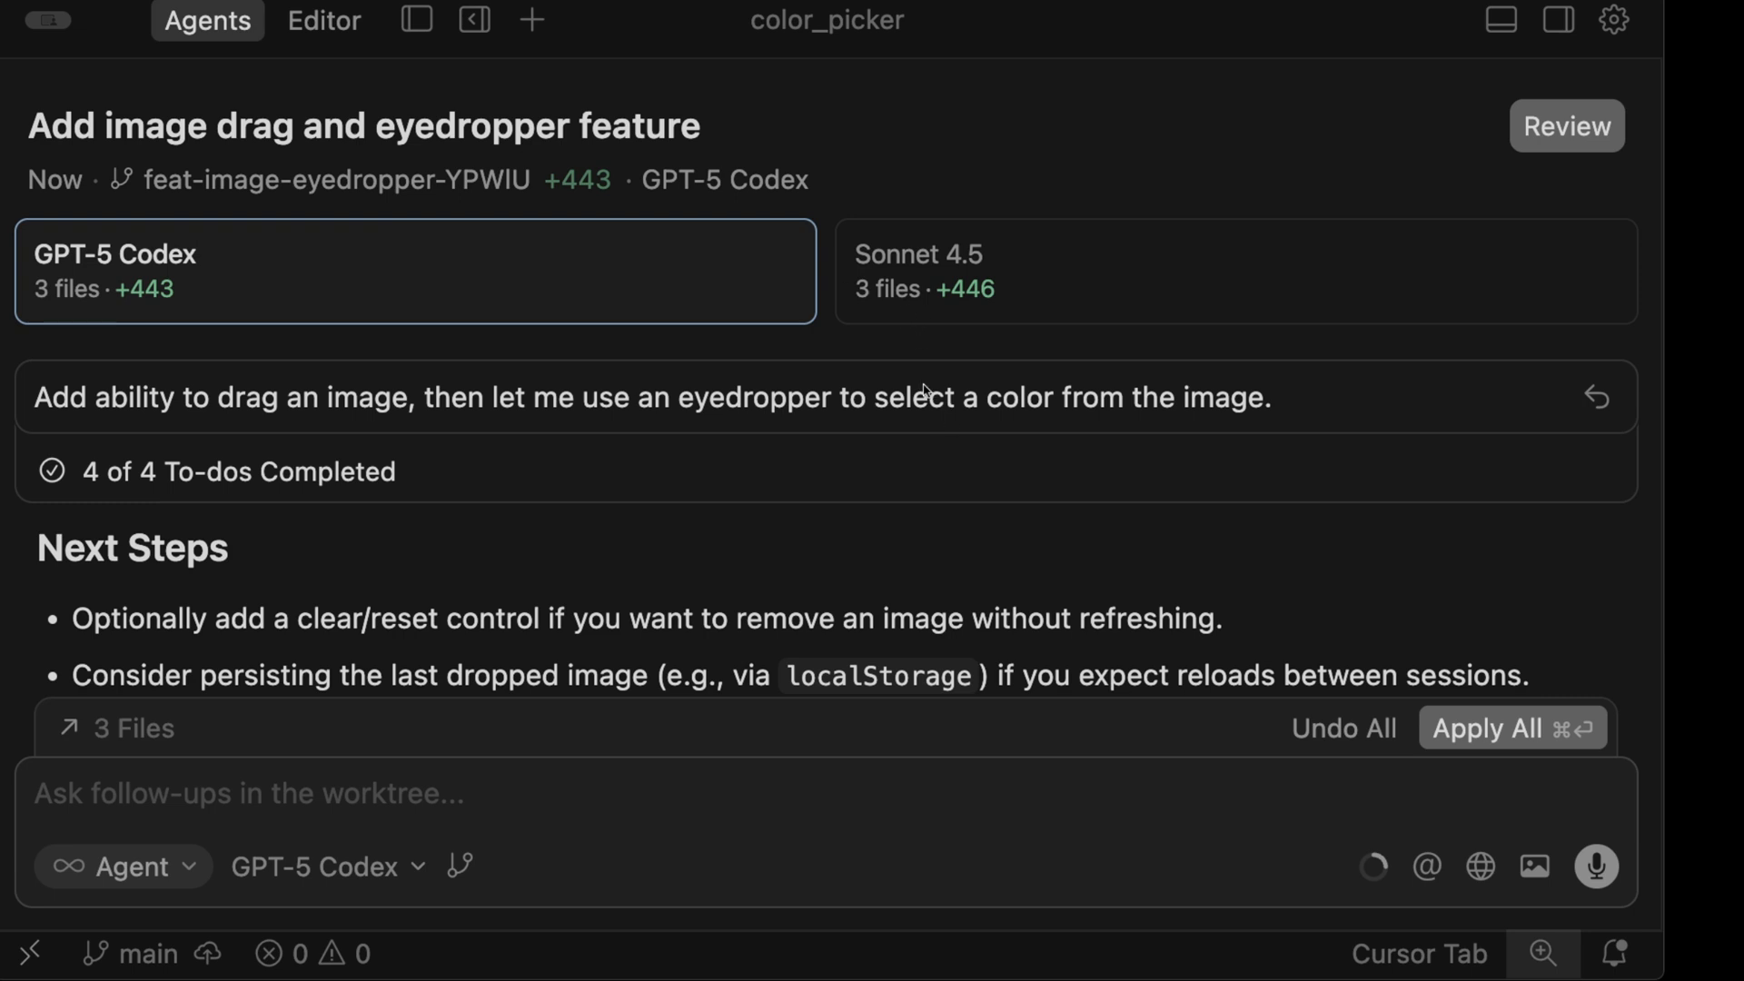
- View the Sonnet 4.5 agent's finished changes
{"action": "left_click", "coordinate": [323, 21]}
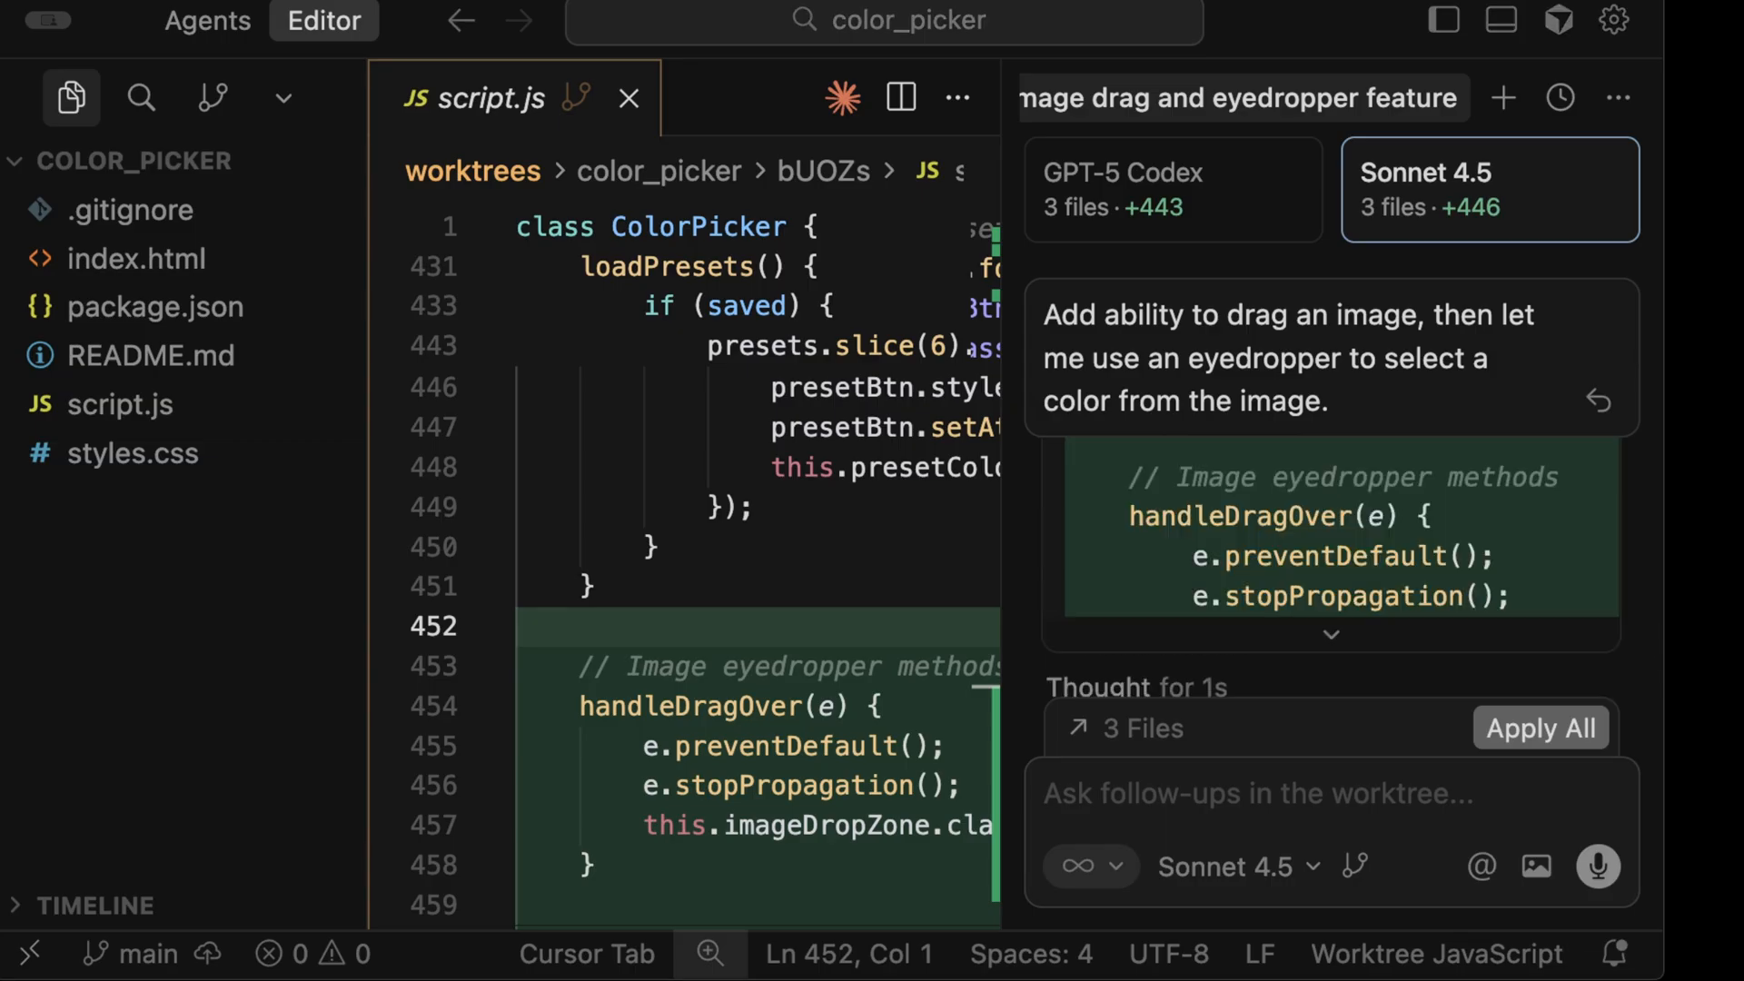
{"action": "mouse_move", "coordinate": [1402, 251]}
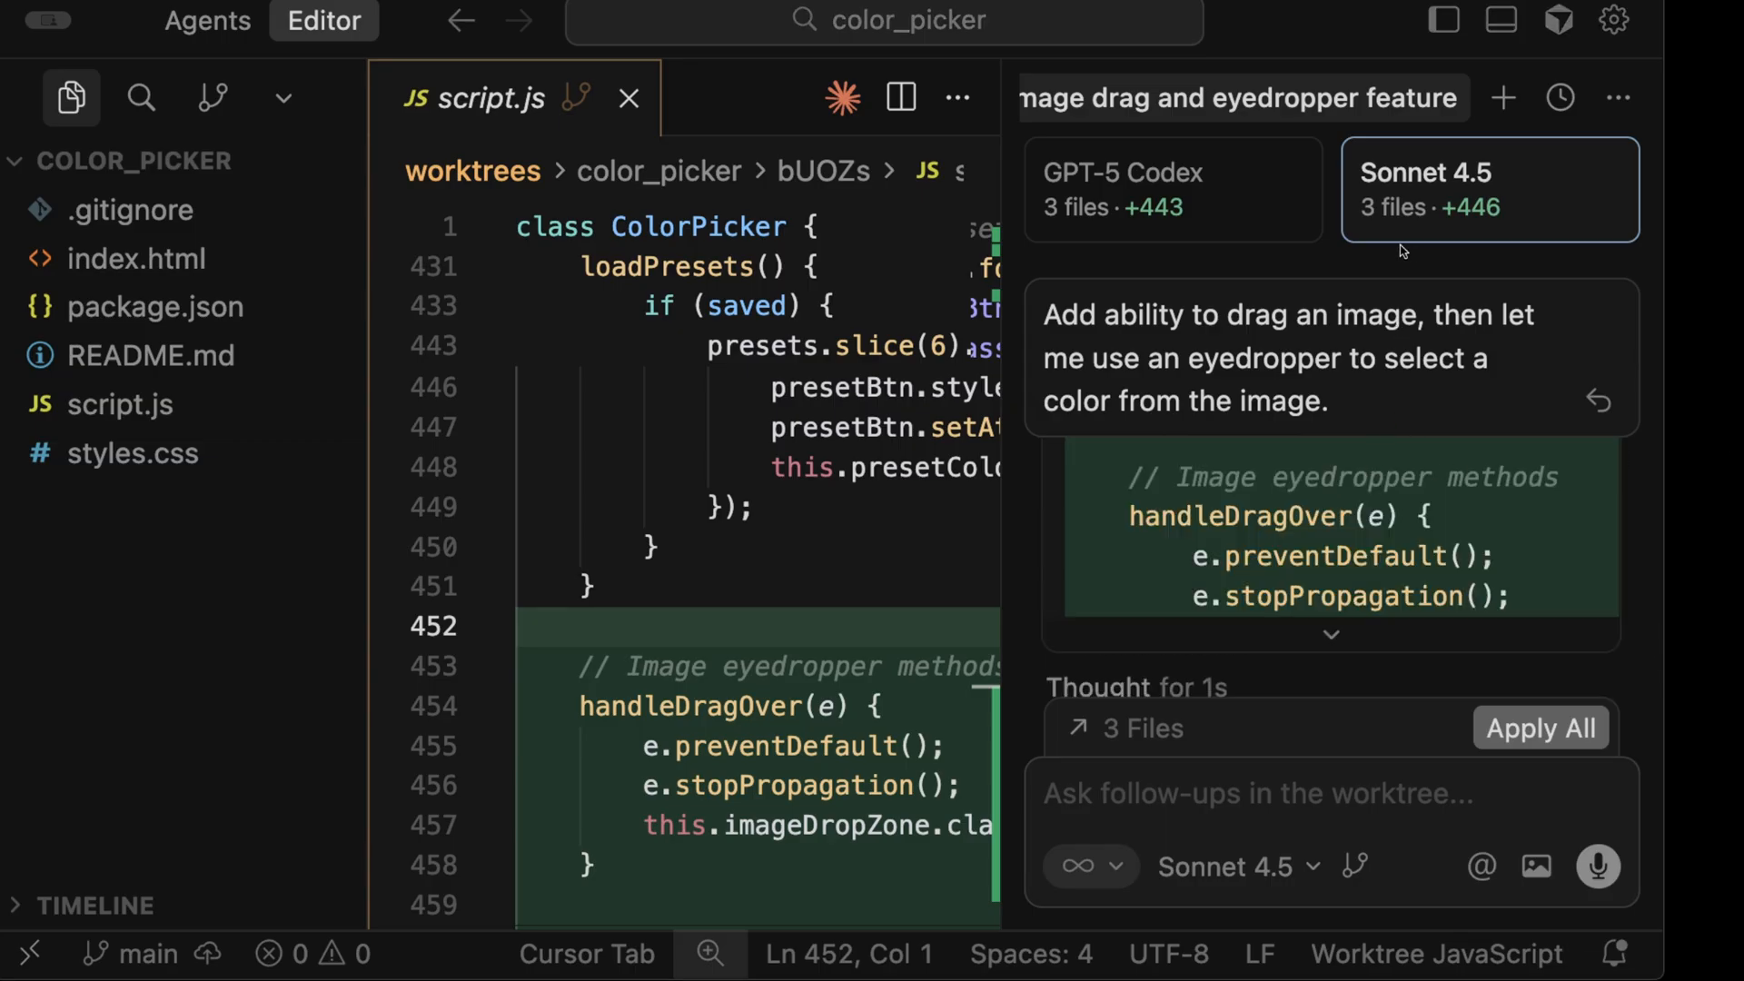
{"action": "mouse_move", "coordinate": [1299, 412]}
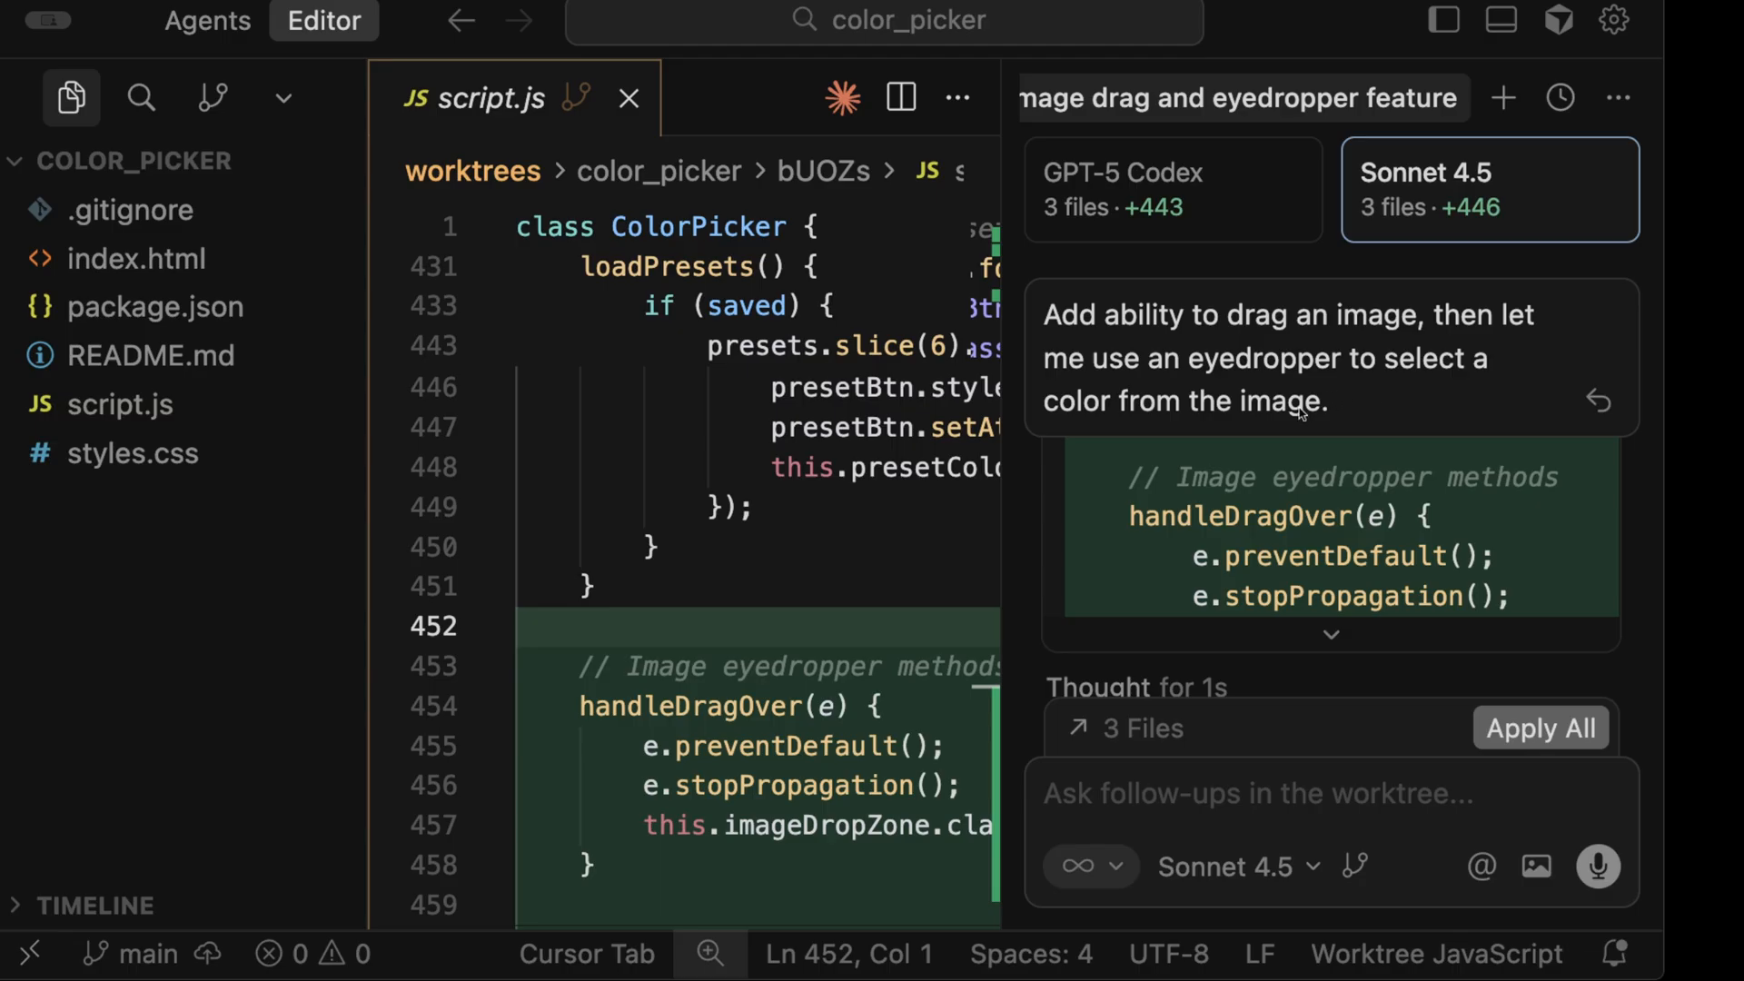
{"action": "mouse_move", "coordinate": [1251, 286]}
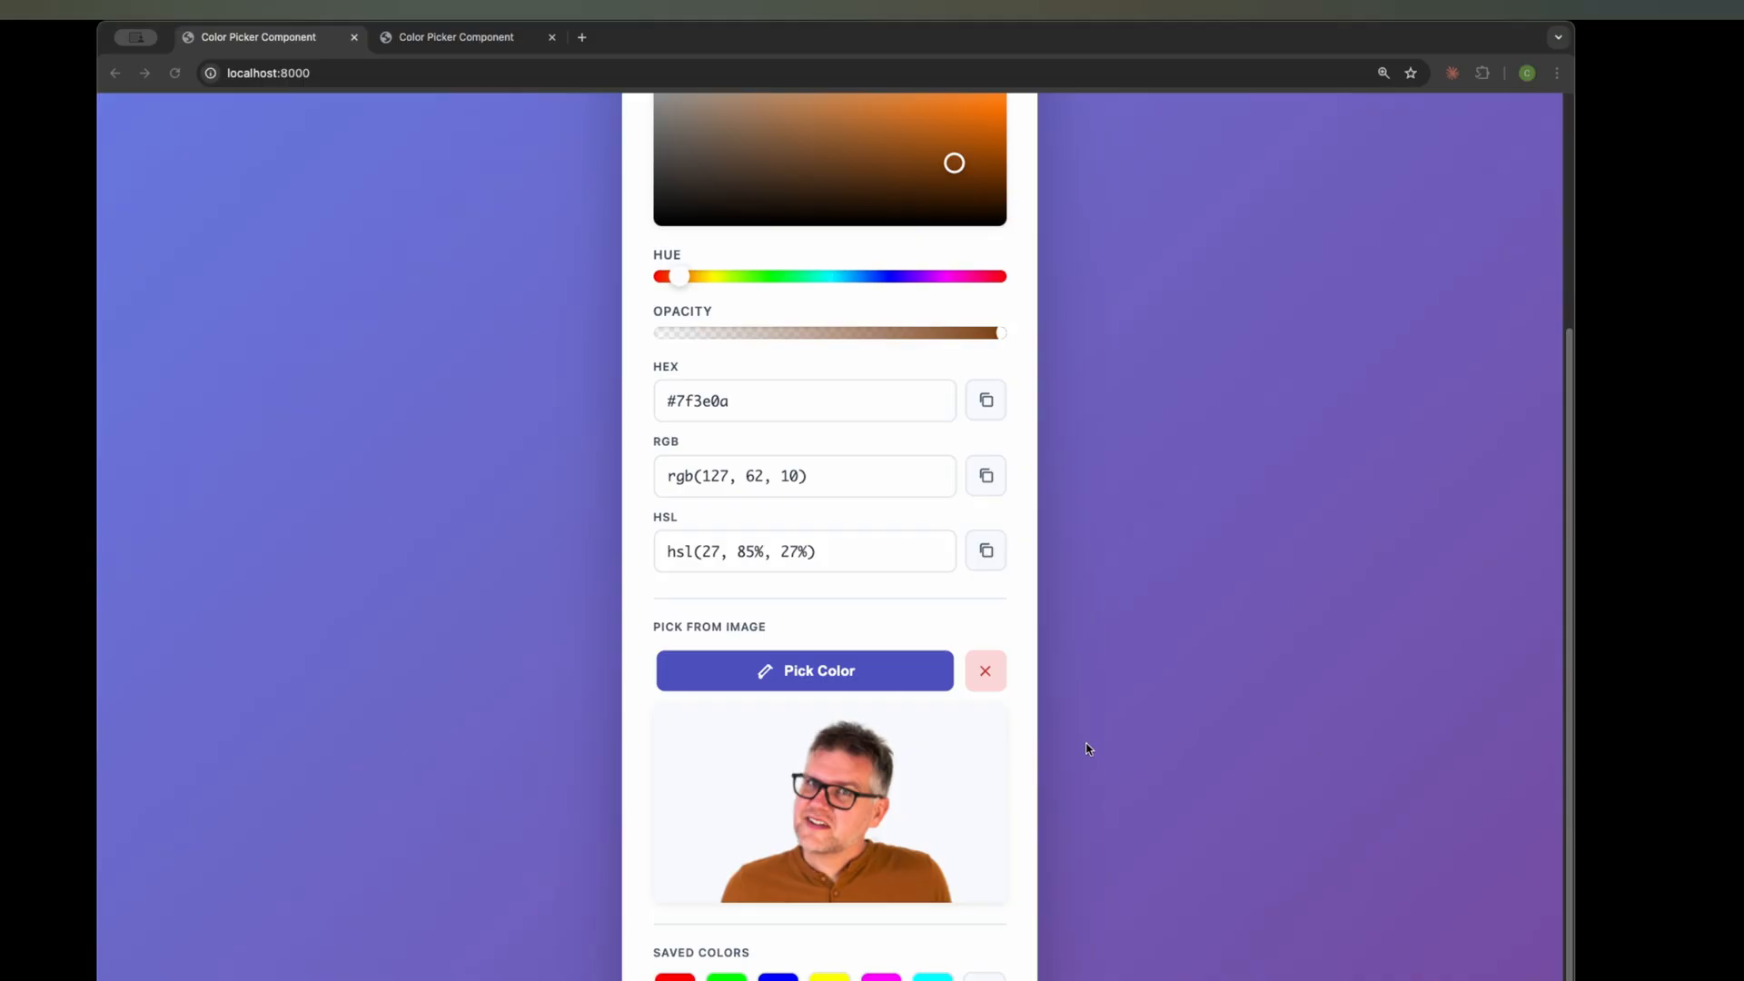
{"action": "mouse_move", "coordinate": [793, 825]}
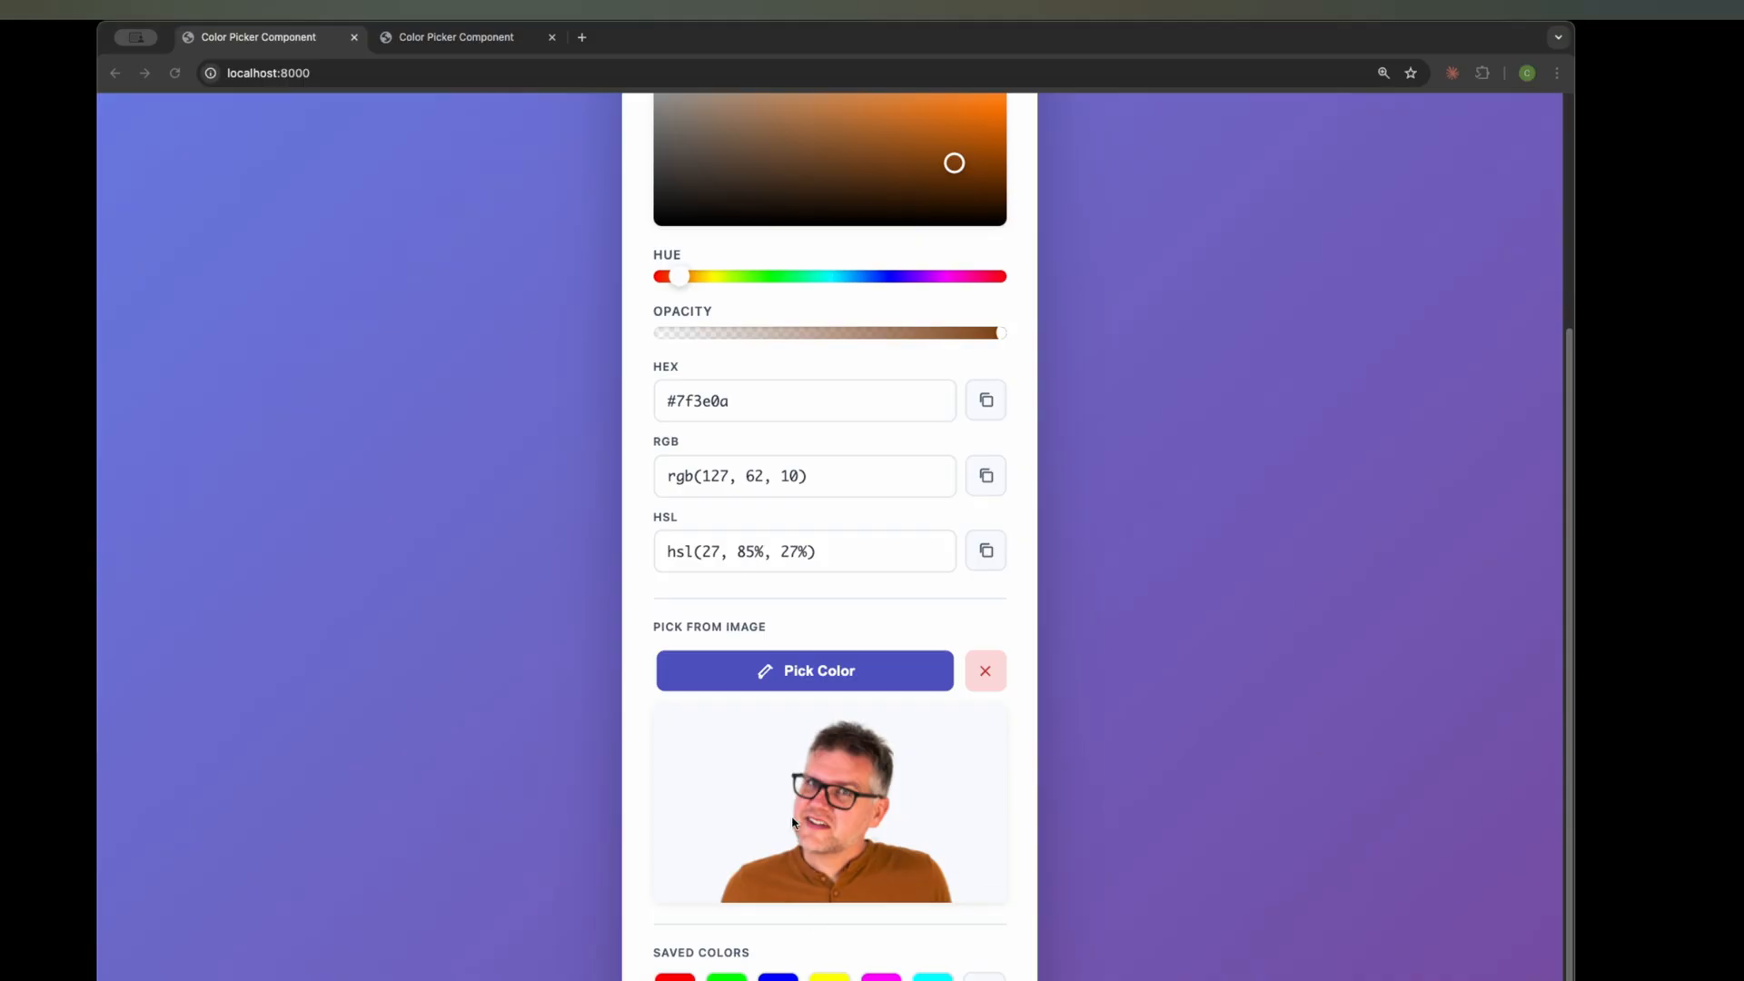
- Sample a brown colour from the dropped photo with the eyedropper
{"action": "left_click", "coordinate": [455, 38]}
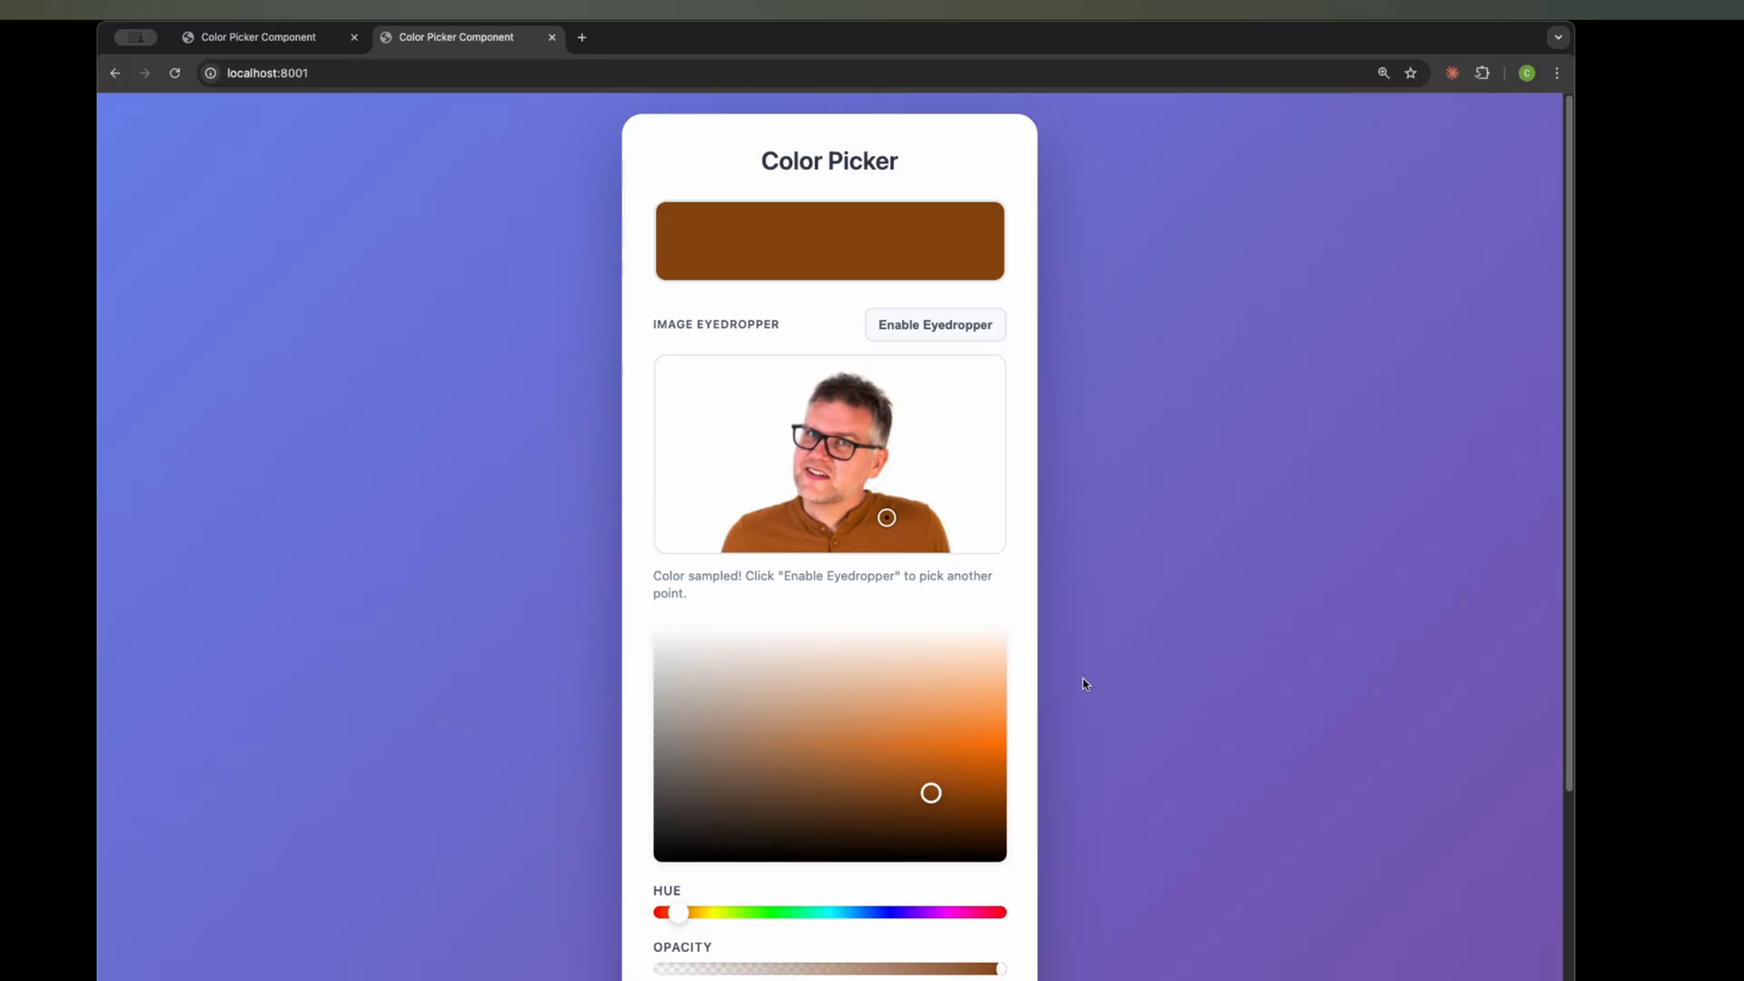
{"action": "mouse_move", "coordinate": [886, 415]}
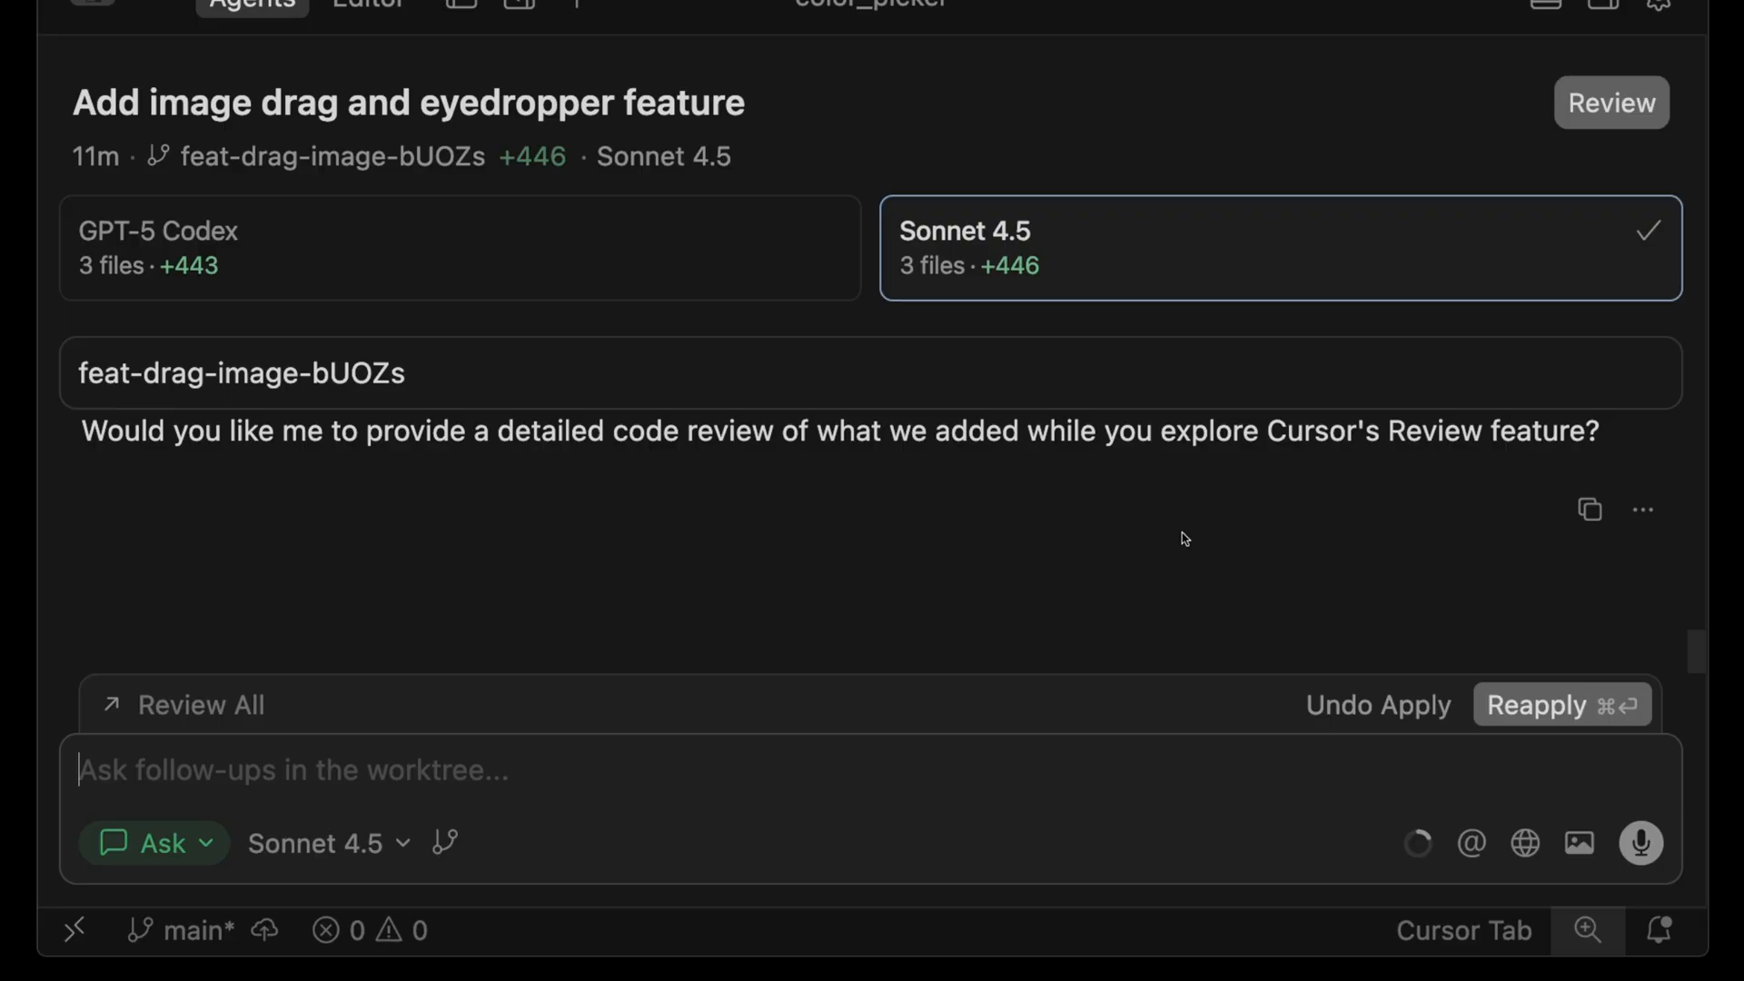
- Run Agent Review on the Sonnet 4.5 changes against main
{"action": "left_click", "coordinate": [1297, 74]}
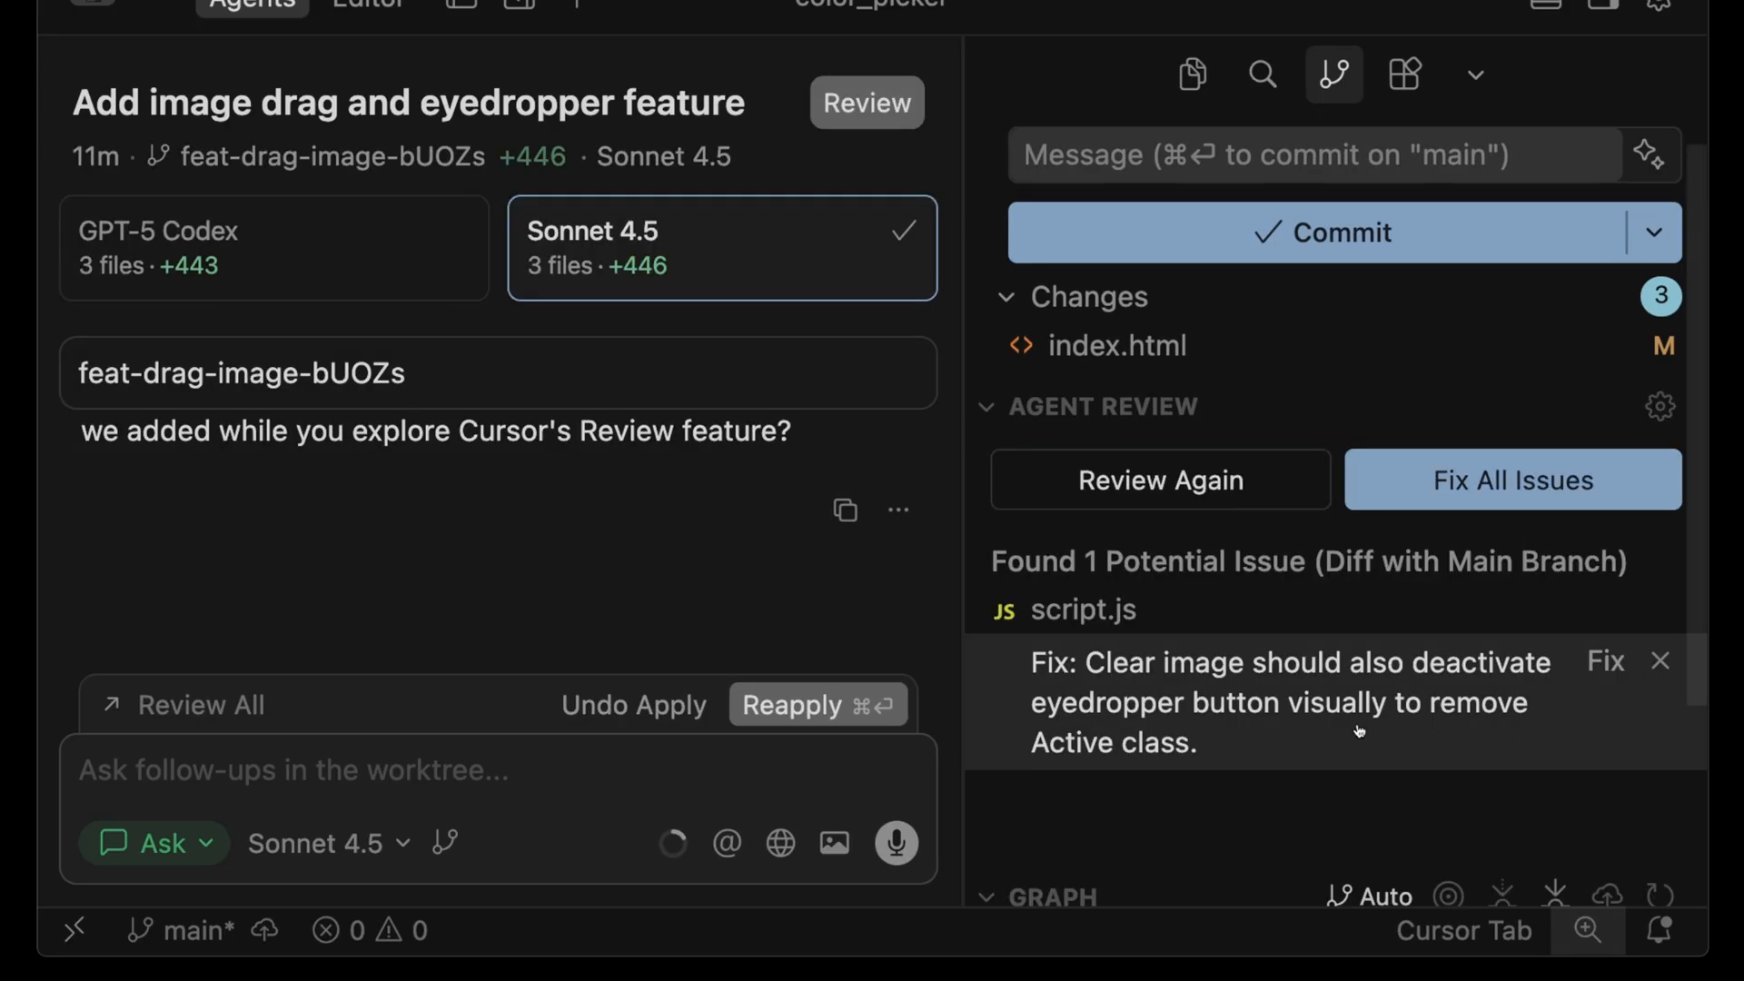
{"action": "mouse_move", "coordinate": [1358, 731]}
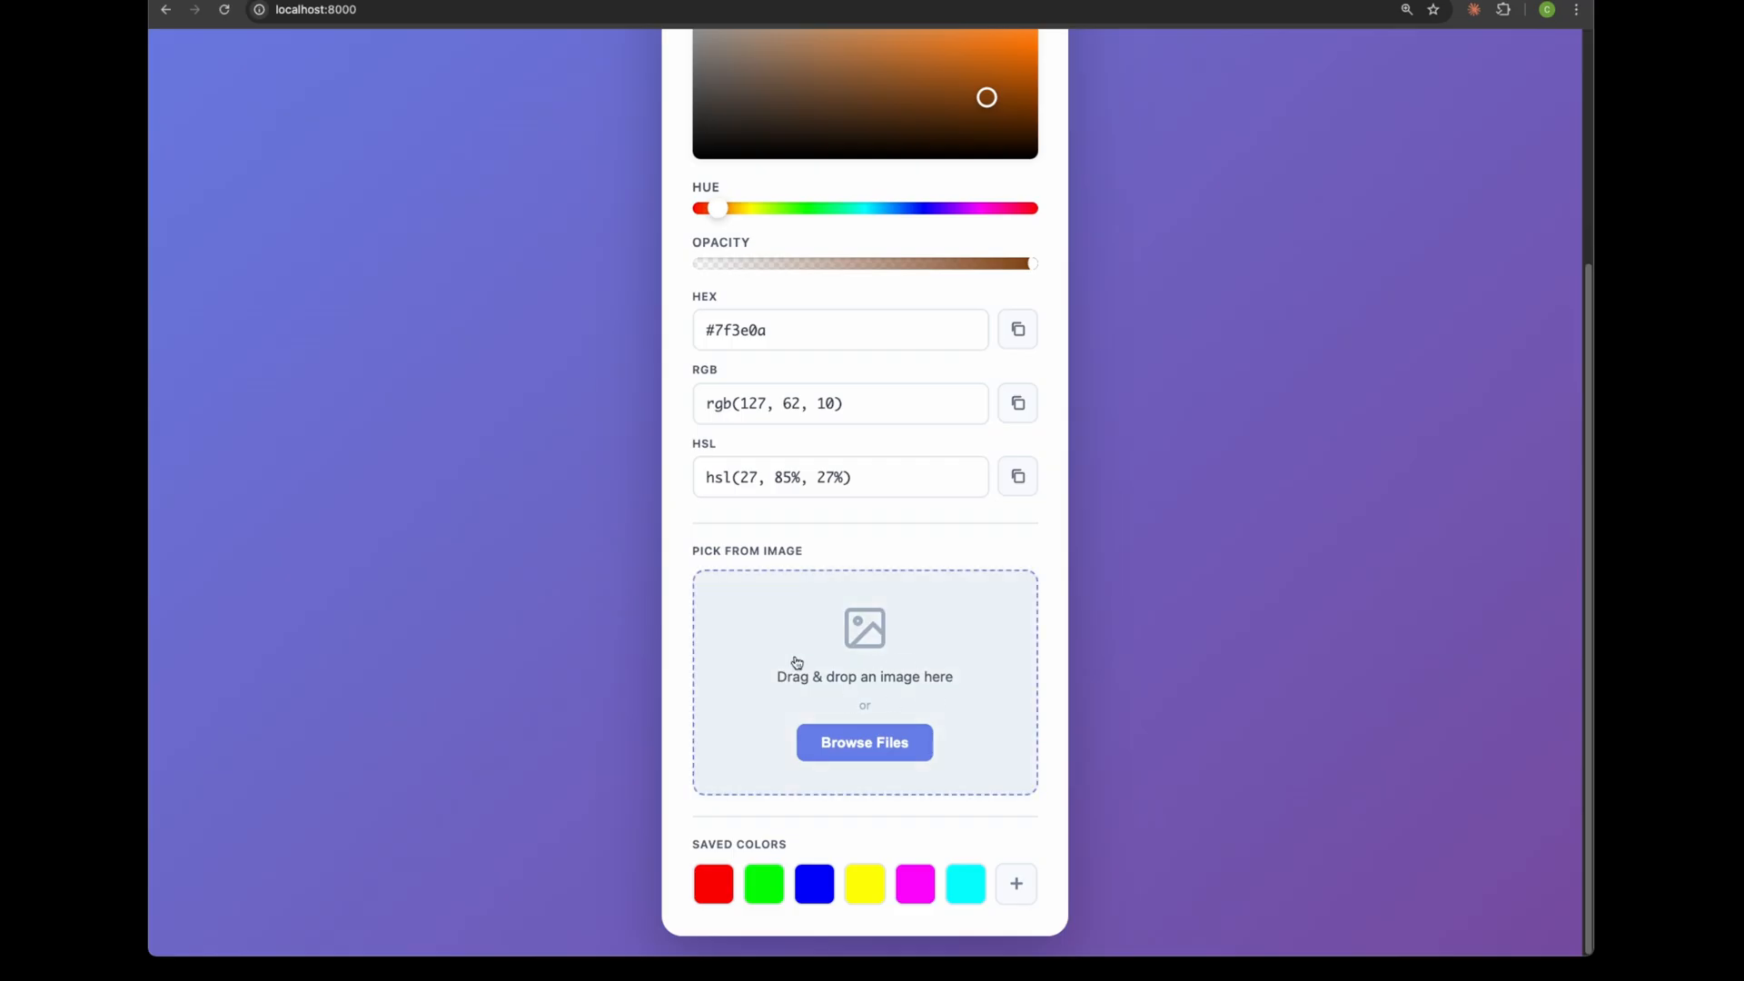
{"action": "mouse_move", "coordinate": [846, 667]}
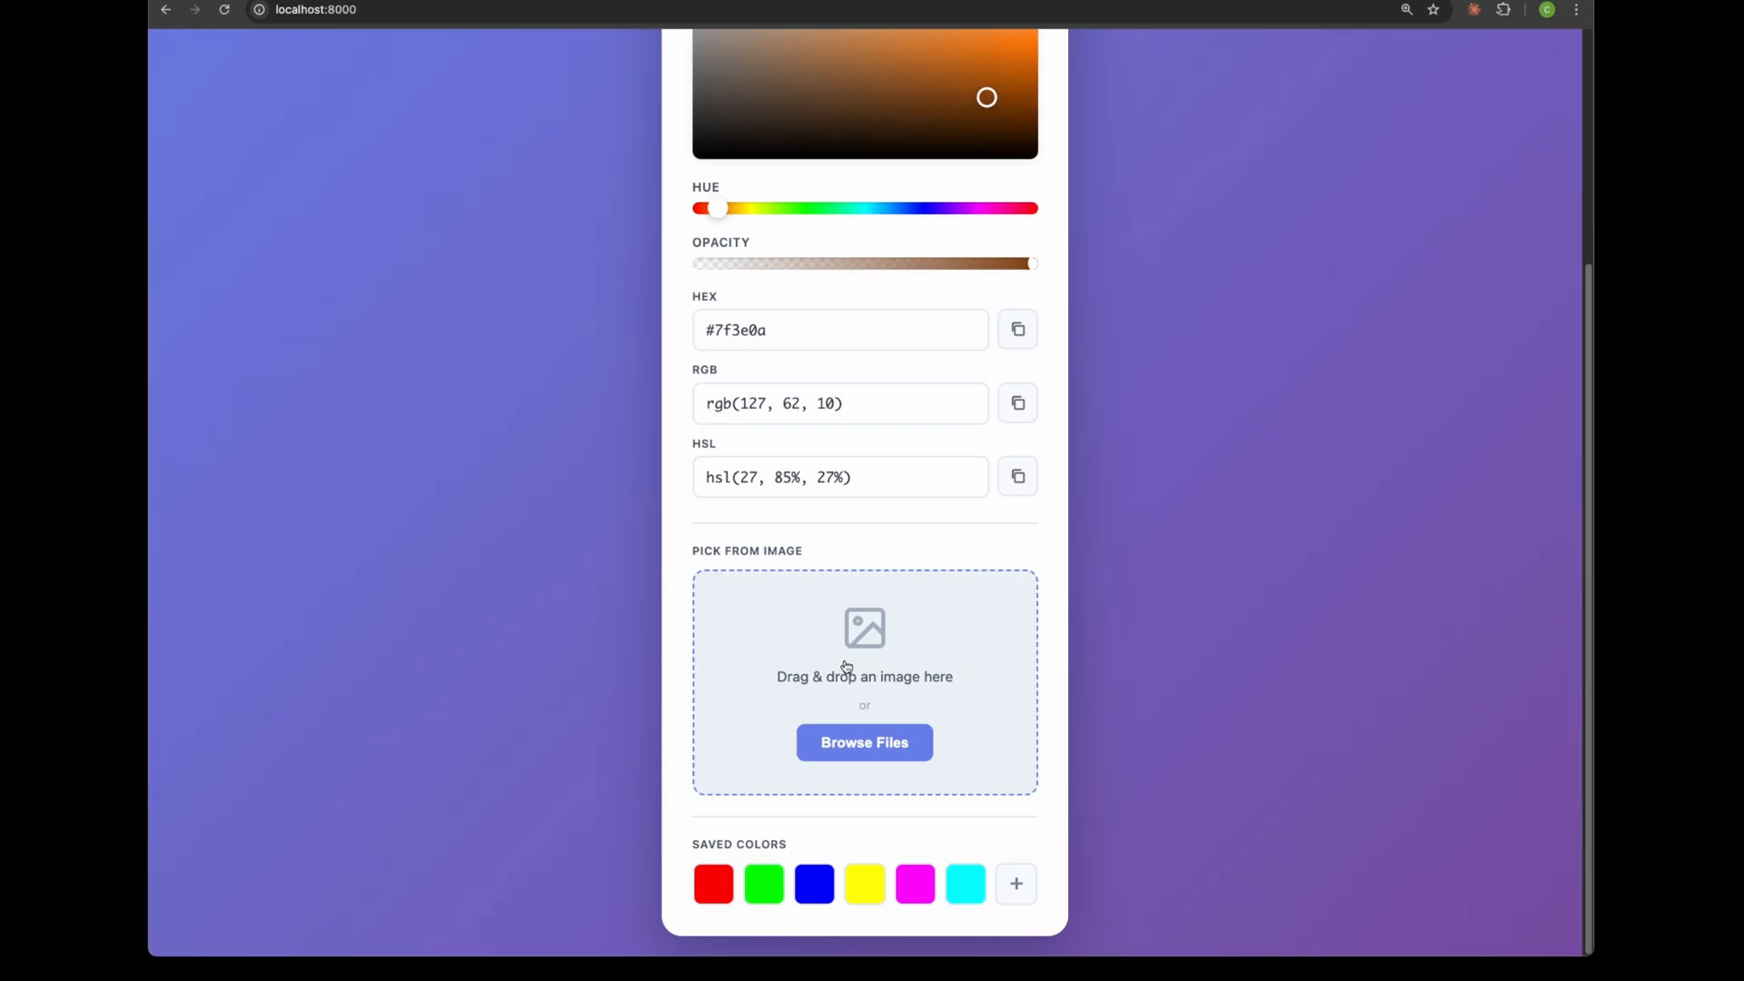
{"action": "left_click", "coordinate": [864, 743]}
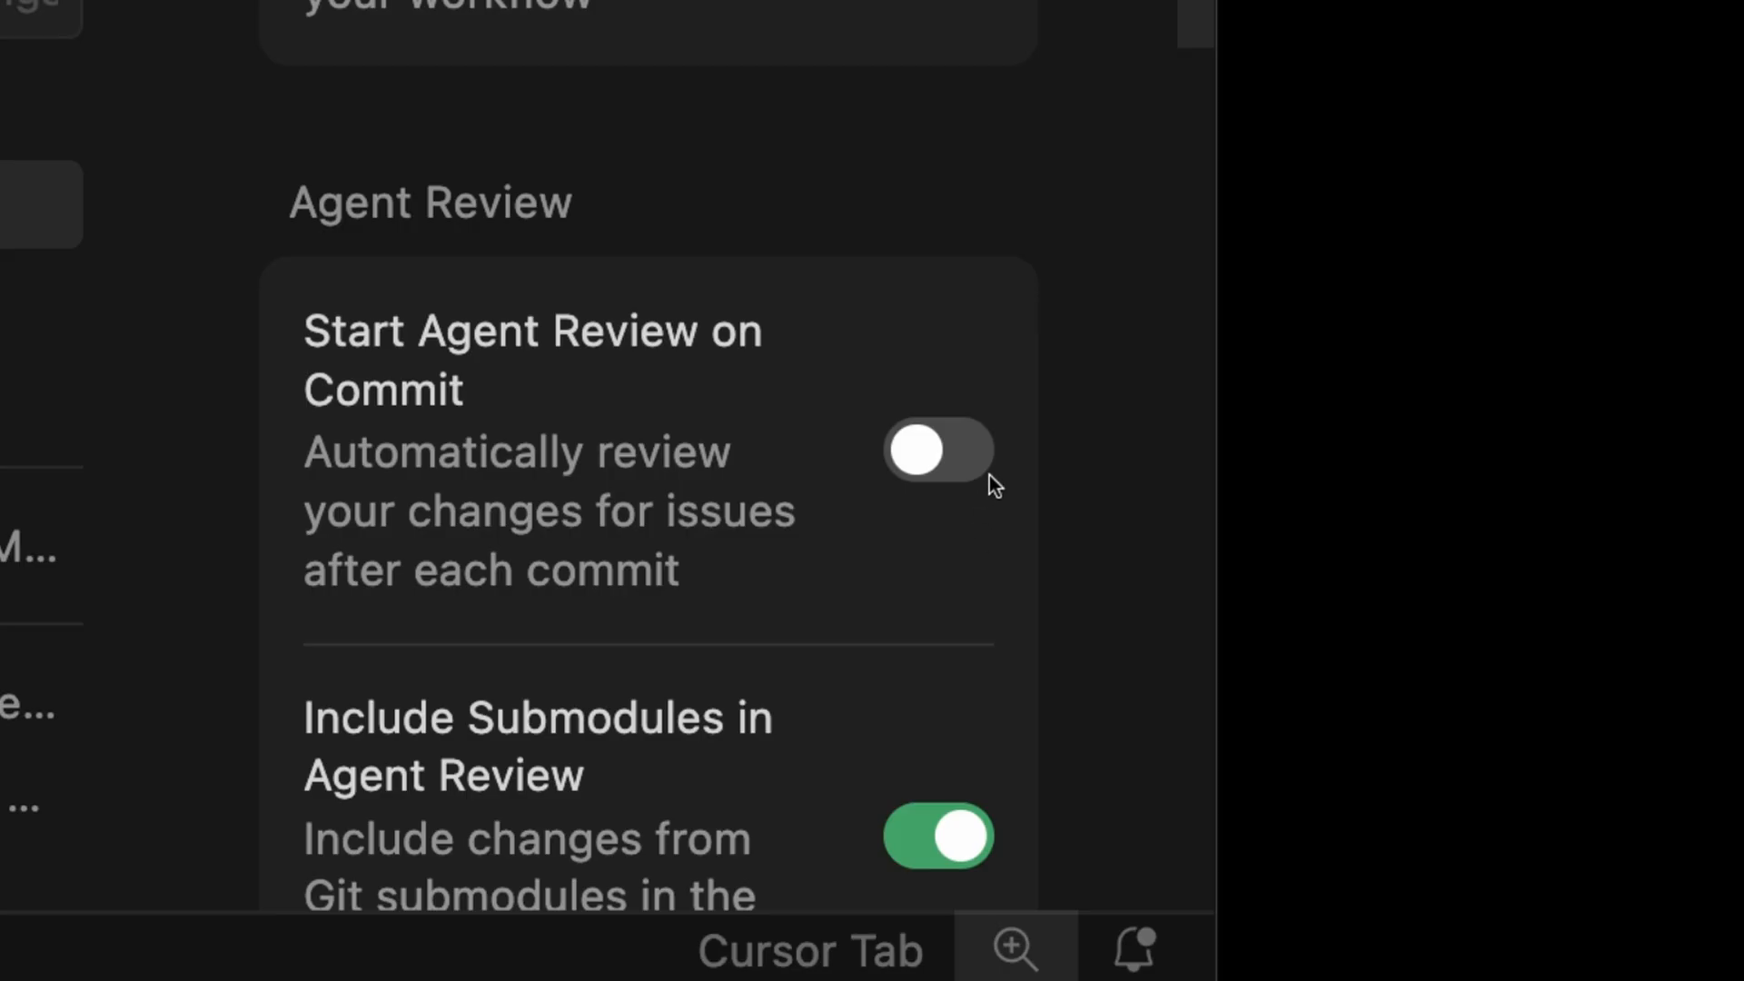
- Turn on Start Agent Review on Commit in Cursor Settings
{"action": "left_click", "coordinate": [937, 452]}
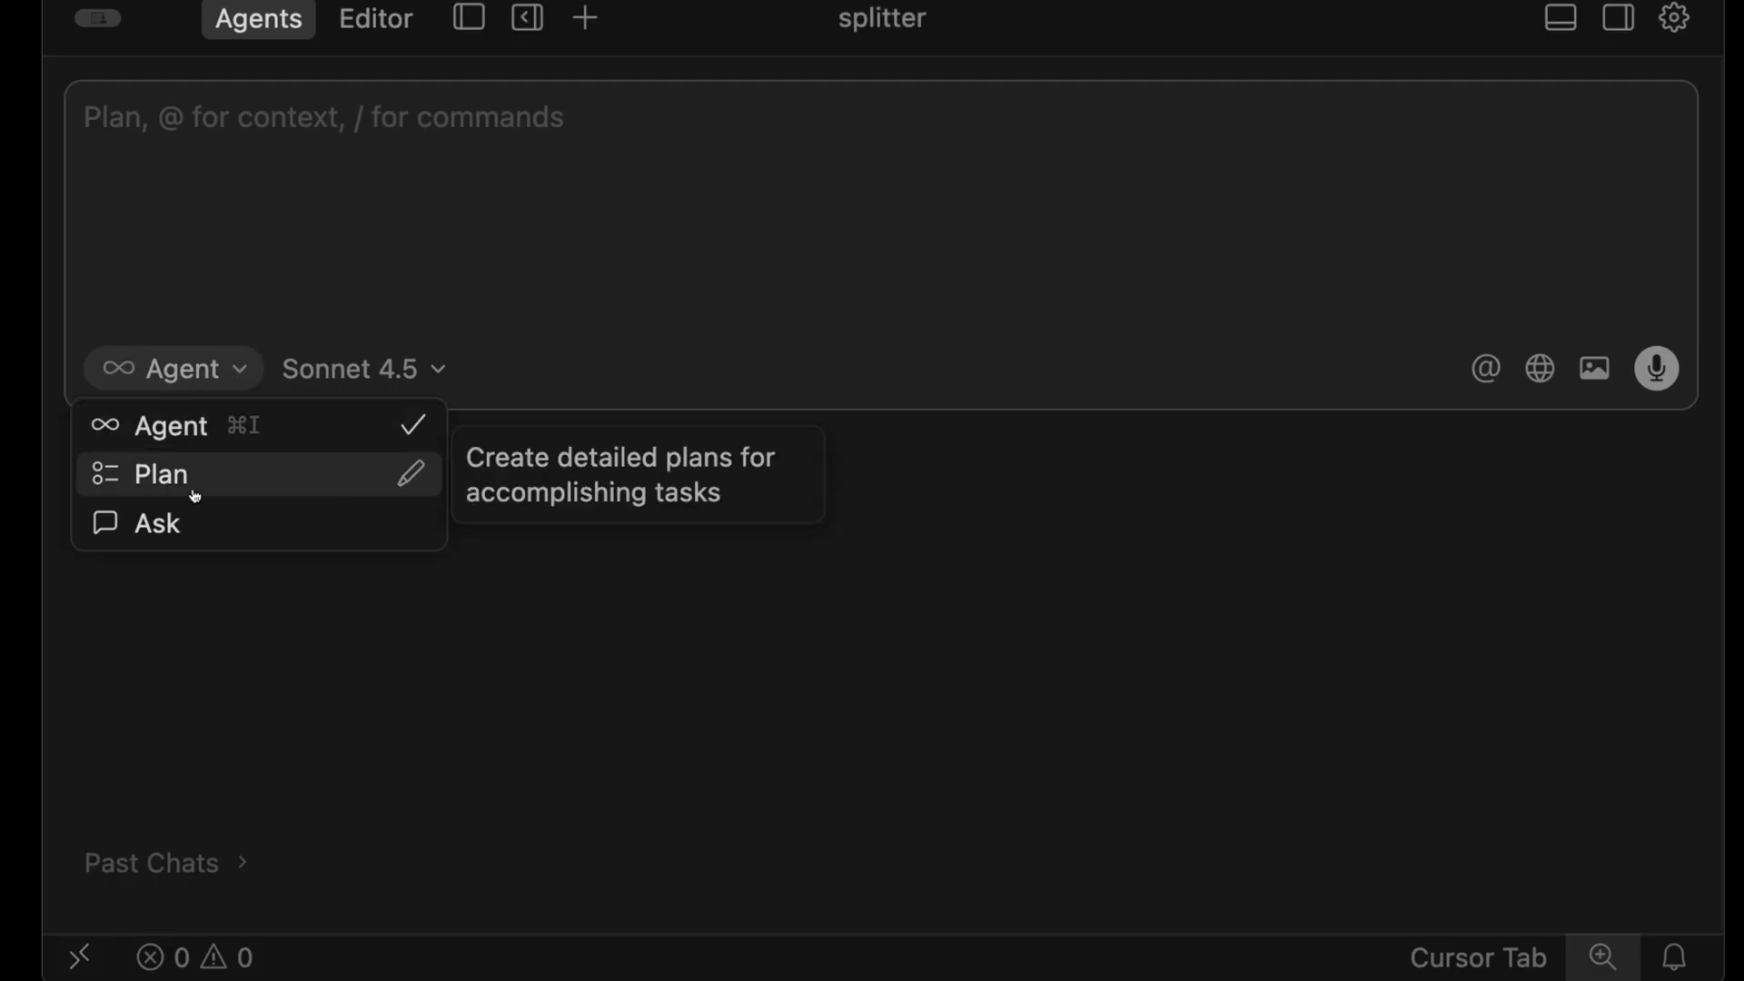
- In Plan mode, submit the Splitwise-style Next.js and Supabase app request
{"action": "left_click", "coordinate": [159, 475]}
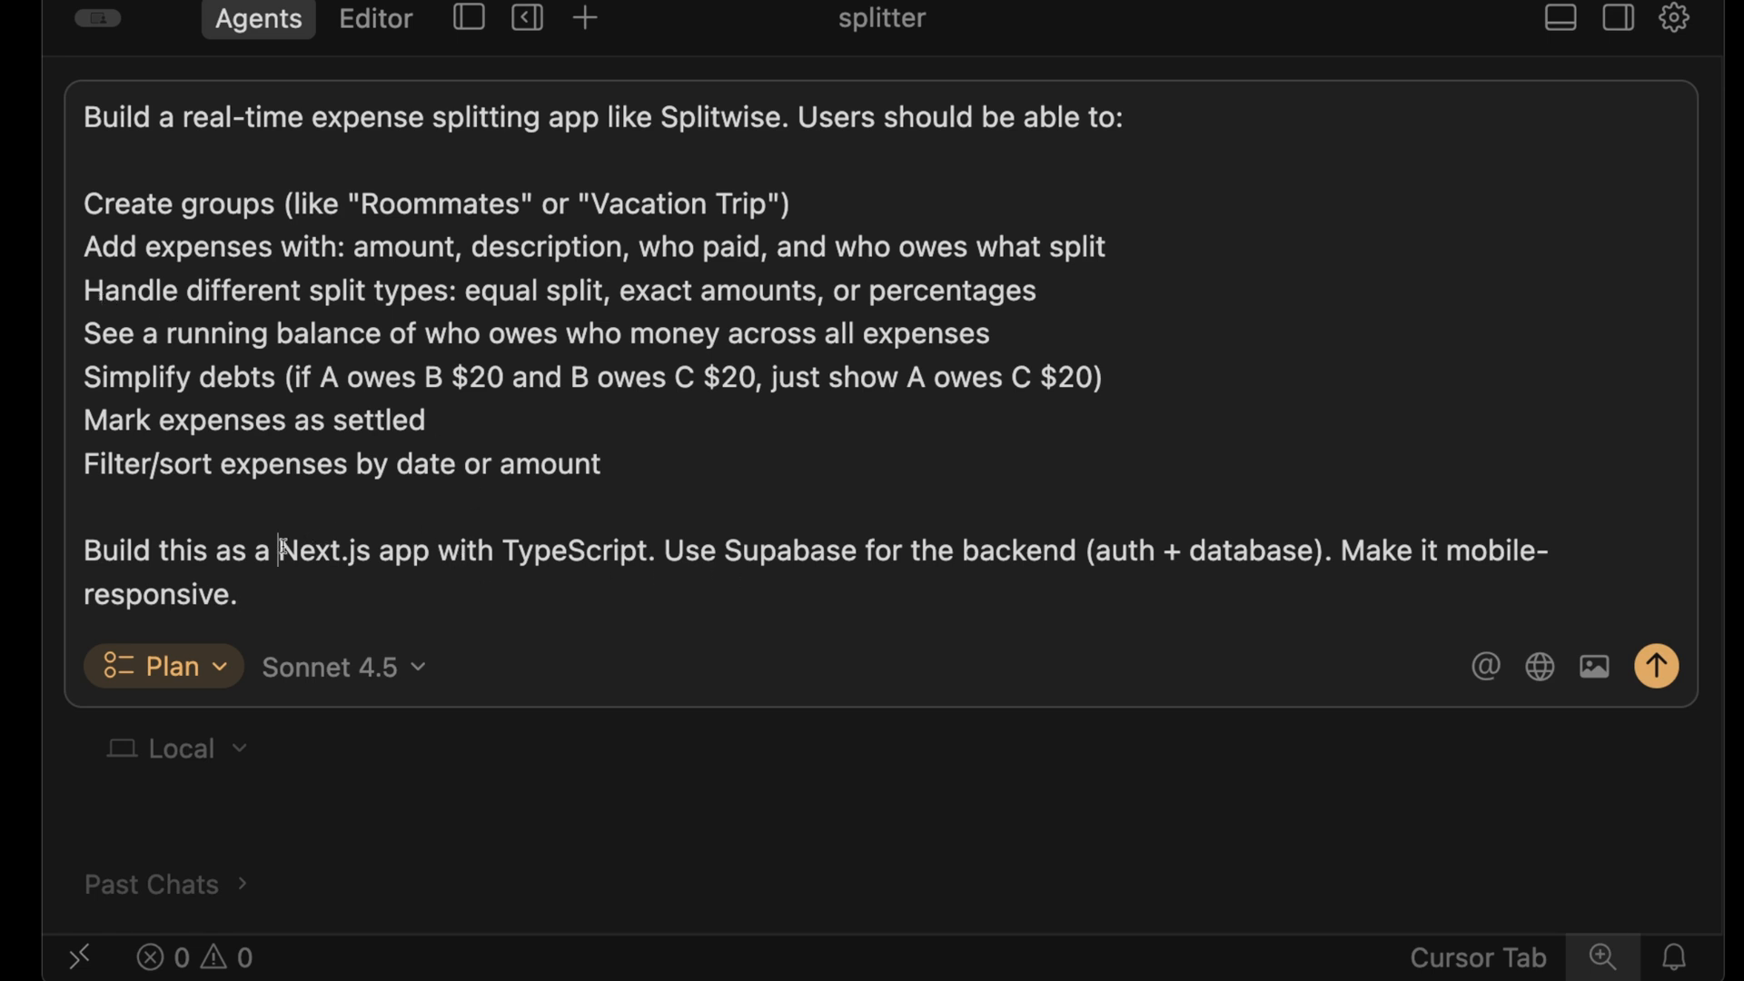
{"action": "left_click_drag", "start_coordinate": [720, 549], "coordinate": [1108, 550]}
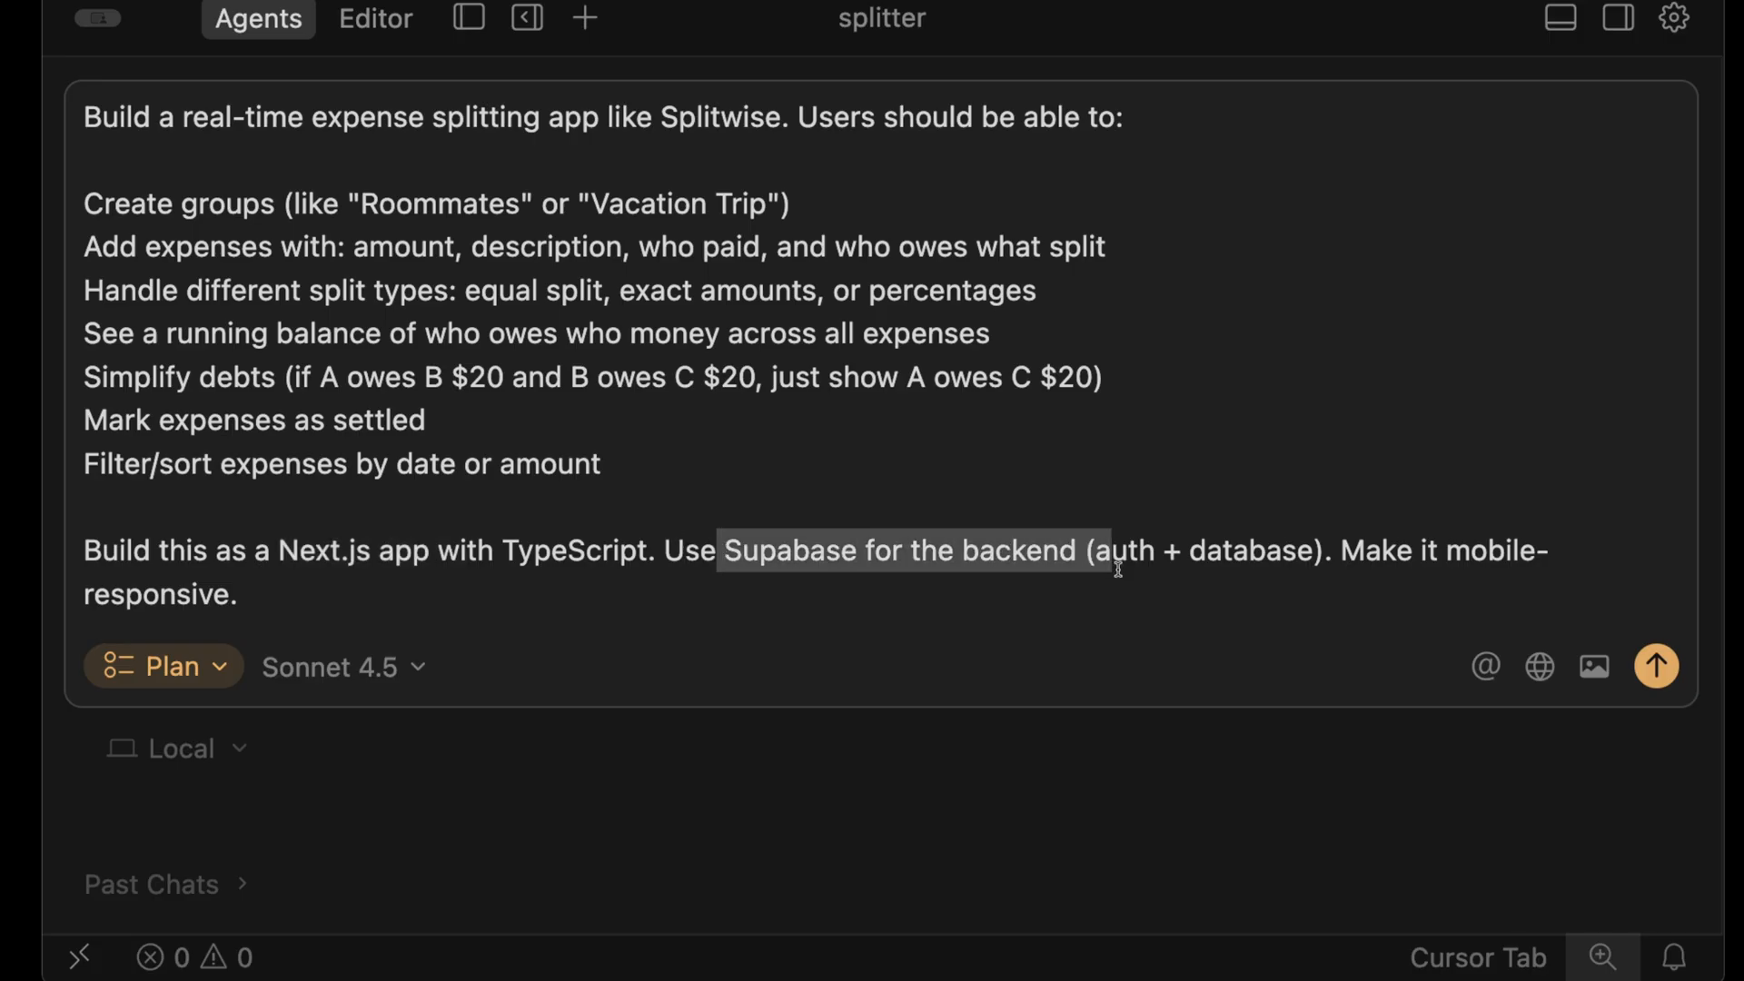
{"action": "left_click", "coordinate": [1658, 669]}
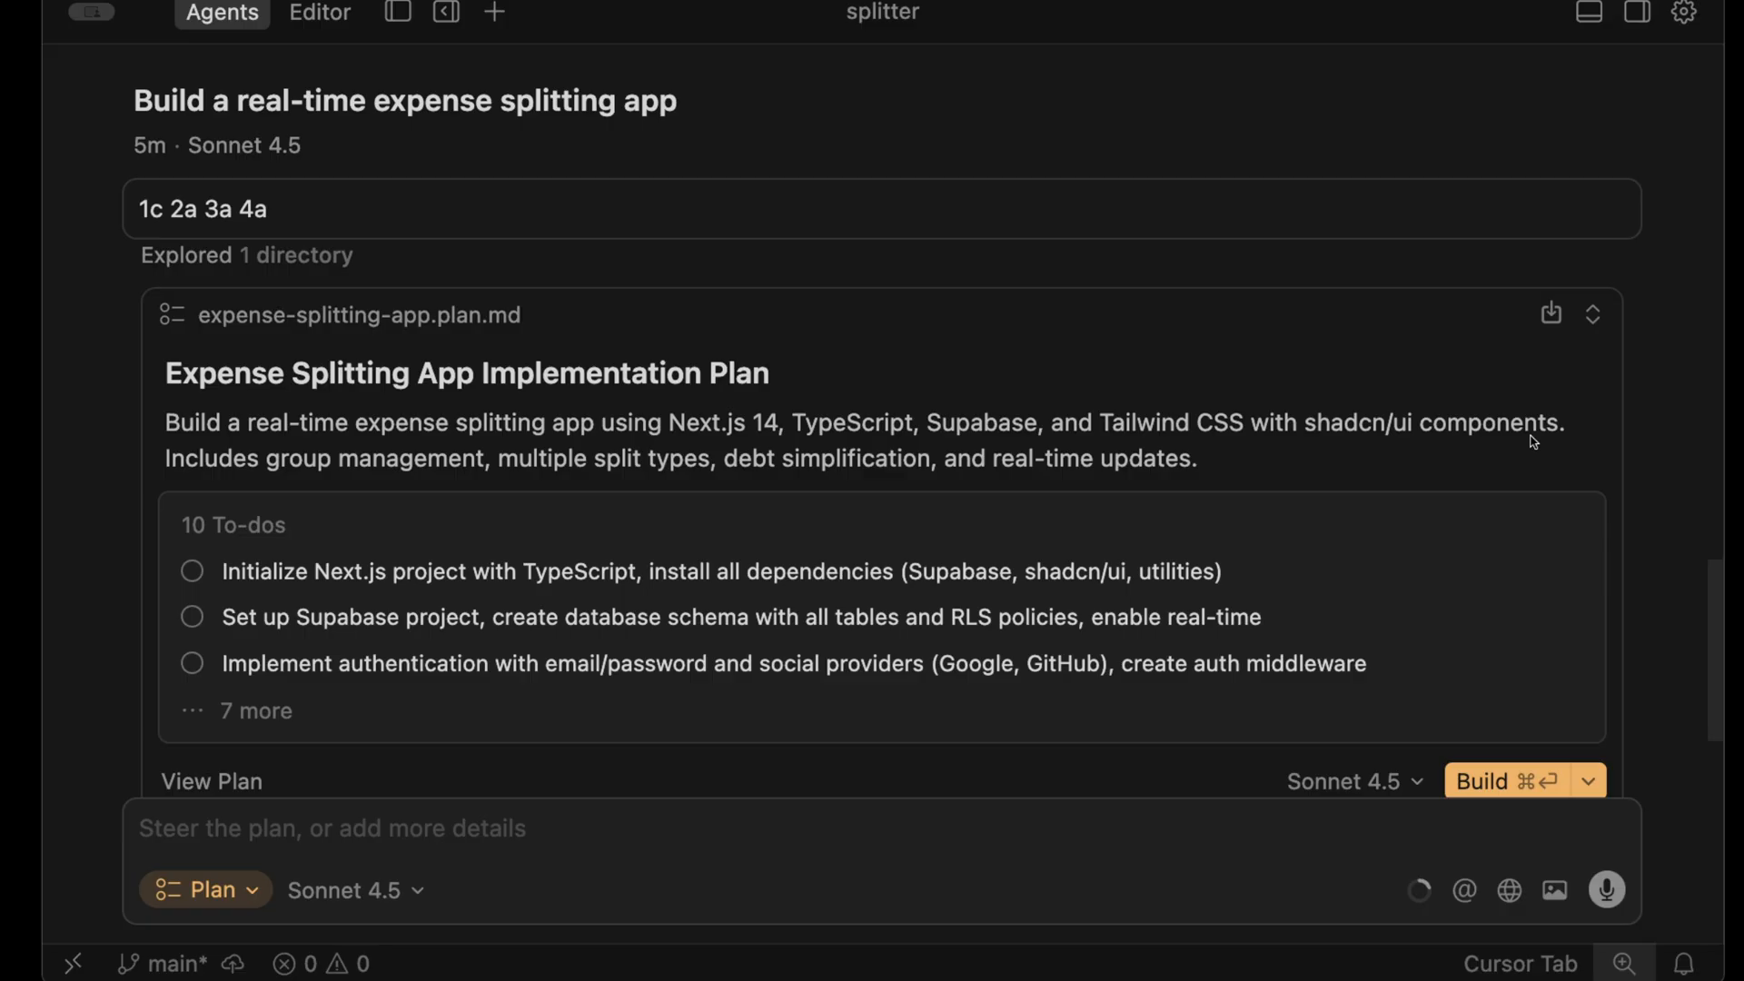
{"action": "mouse_move", "coordinate": [1531, 421]}
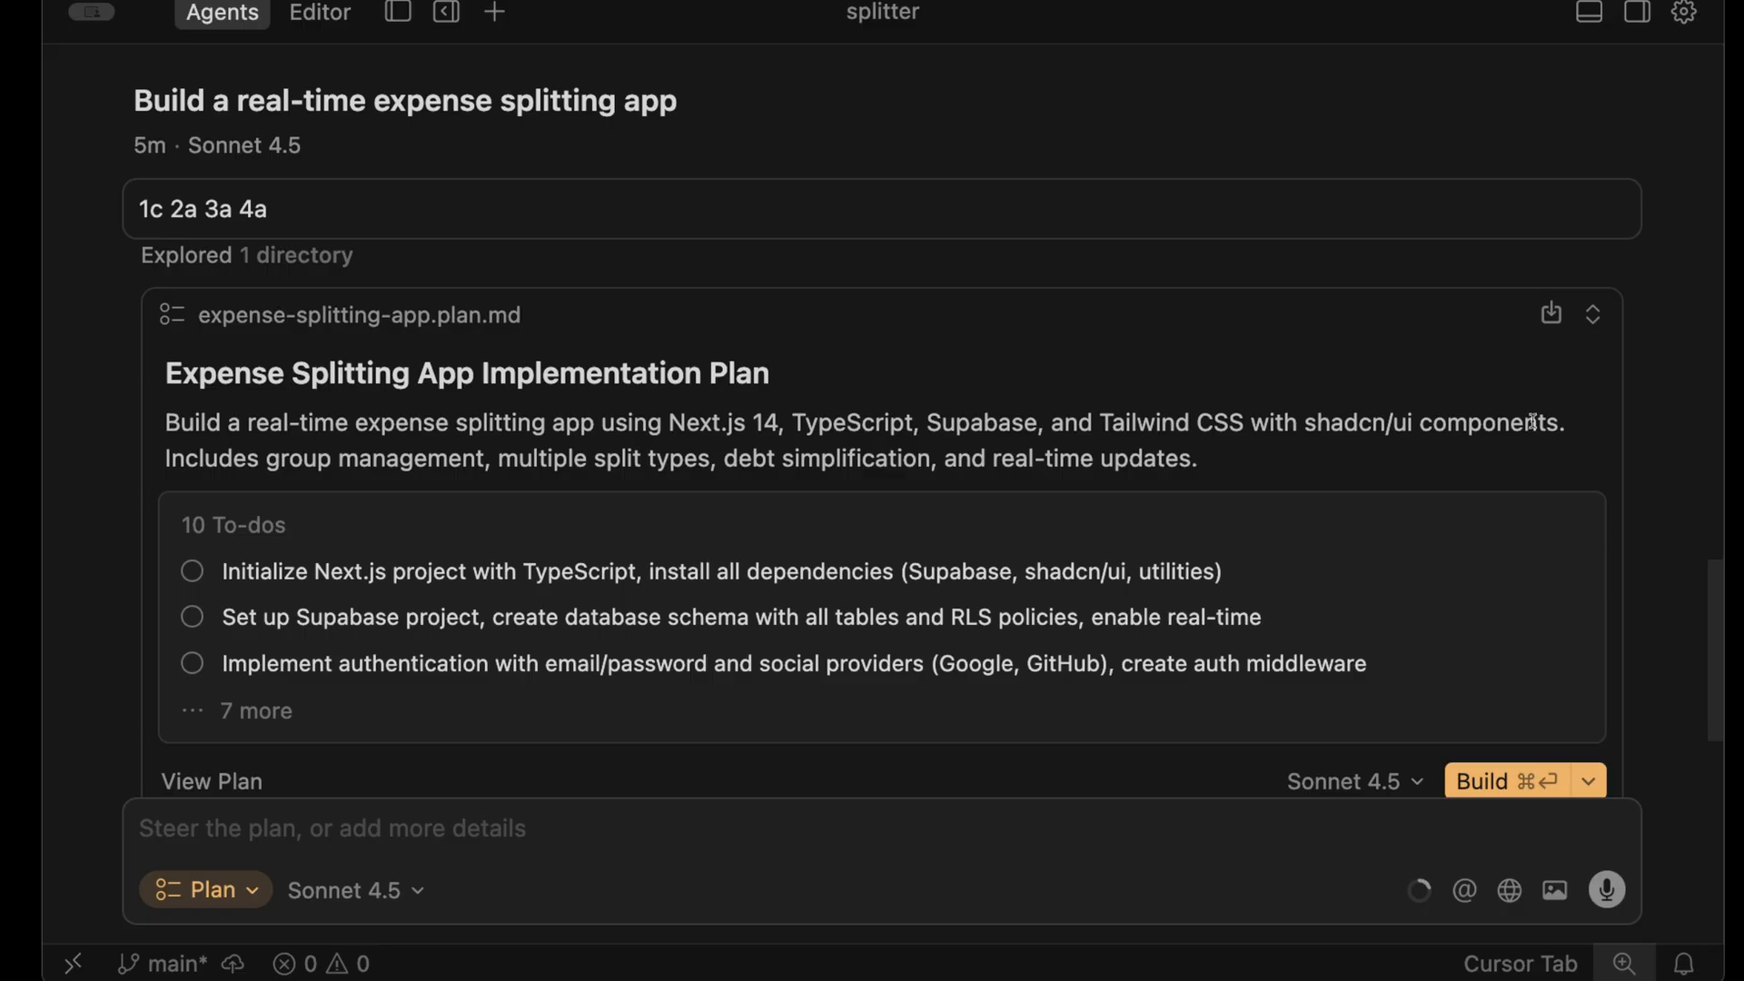
{"action": "mouse_move", "coordinate": [1550, 318]}
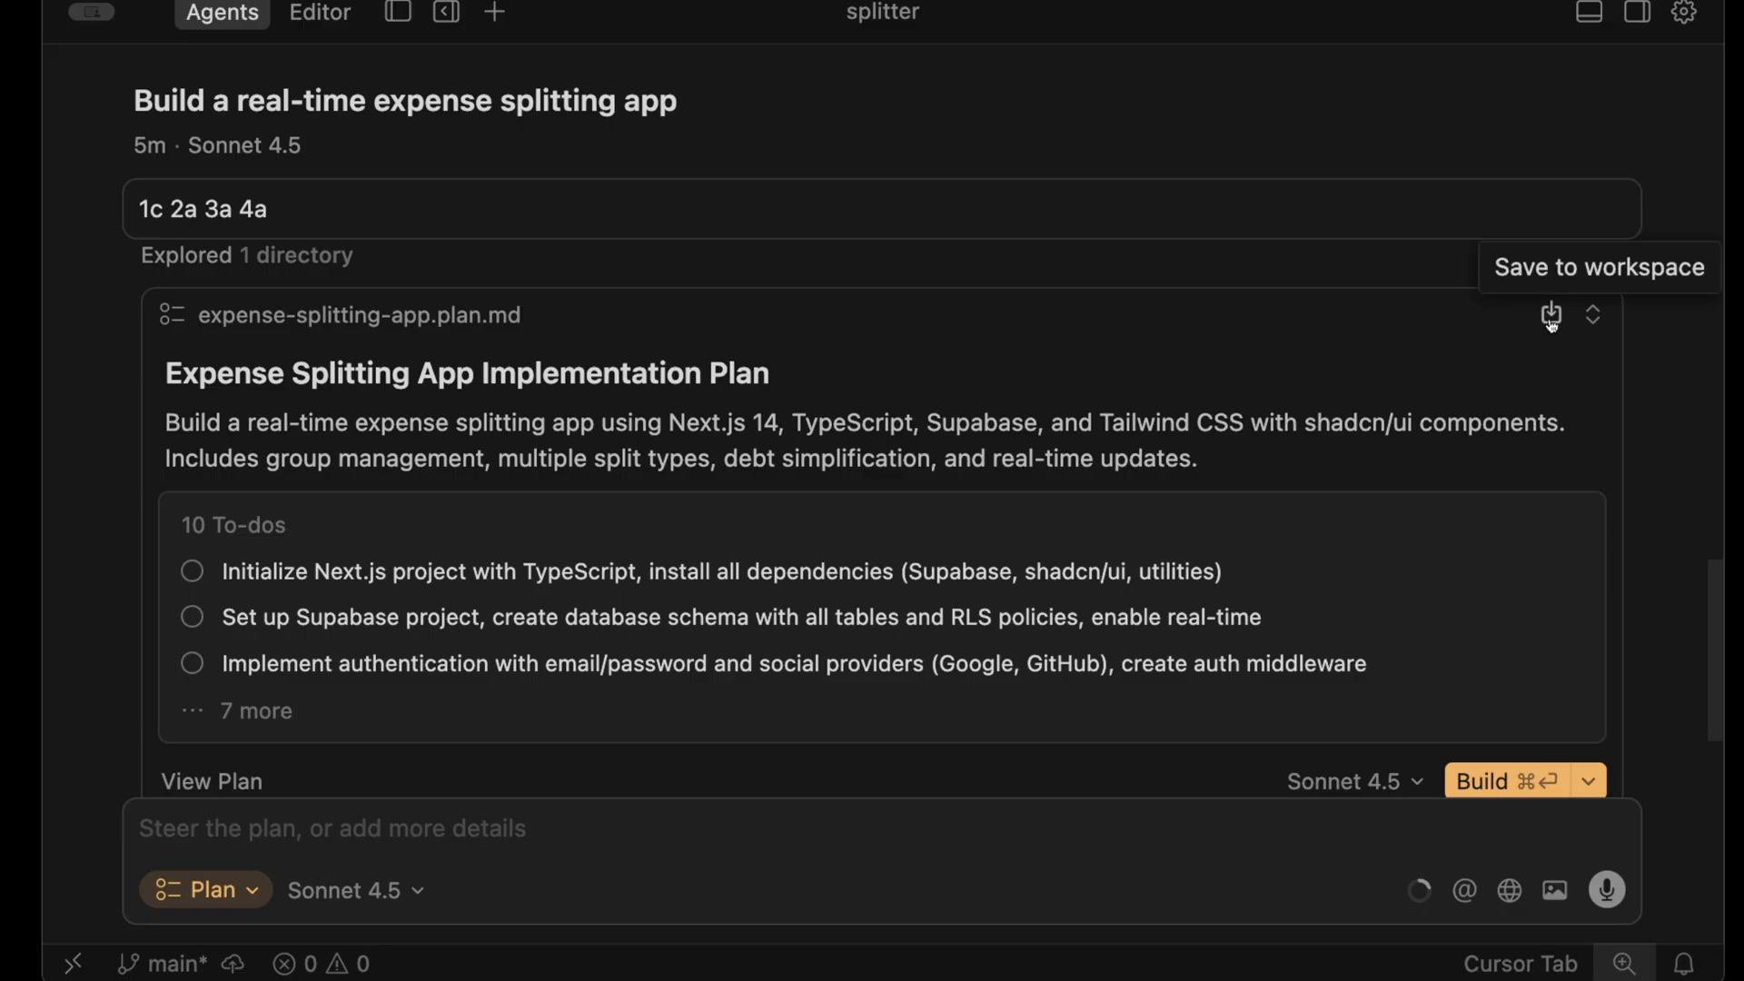
- Save the plan to the splitter workspace and read through the .plan.md file
{"action": "left_click", "coordinate": [1550, 319]}
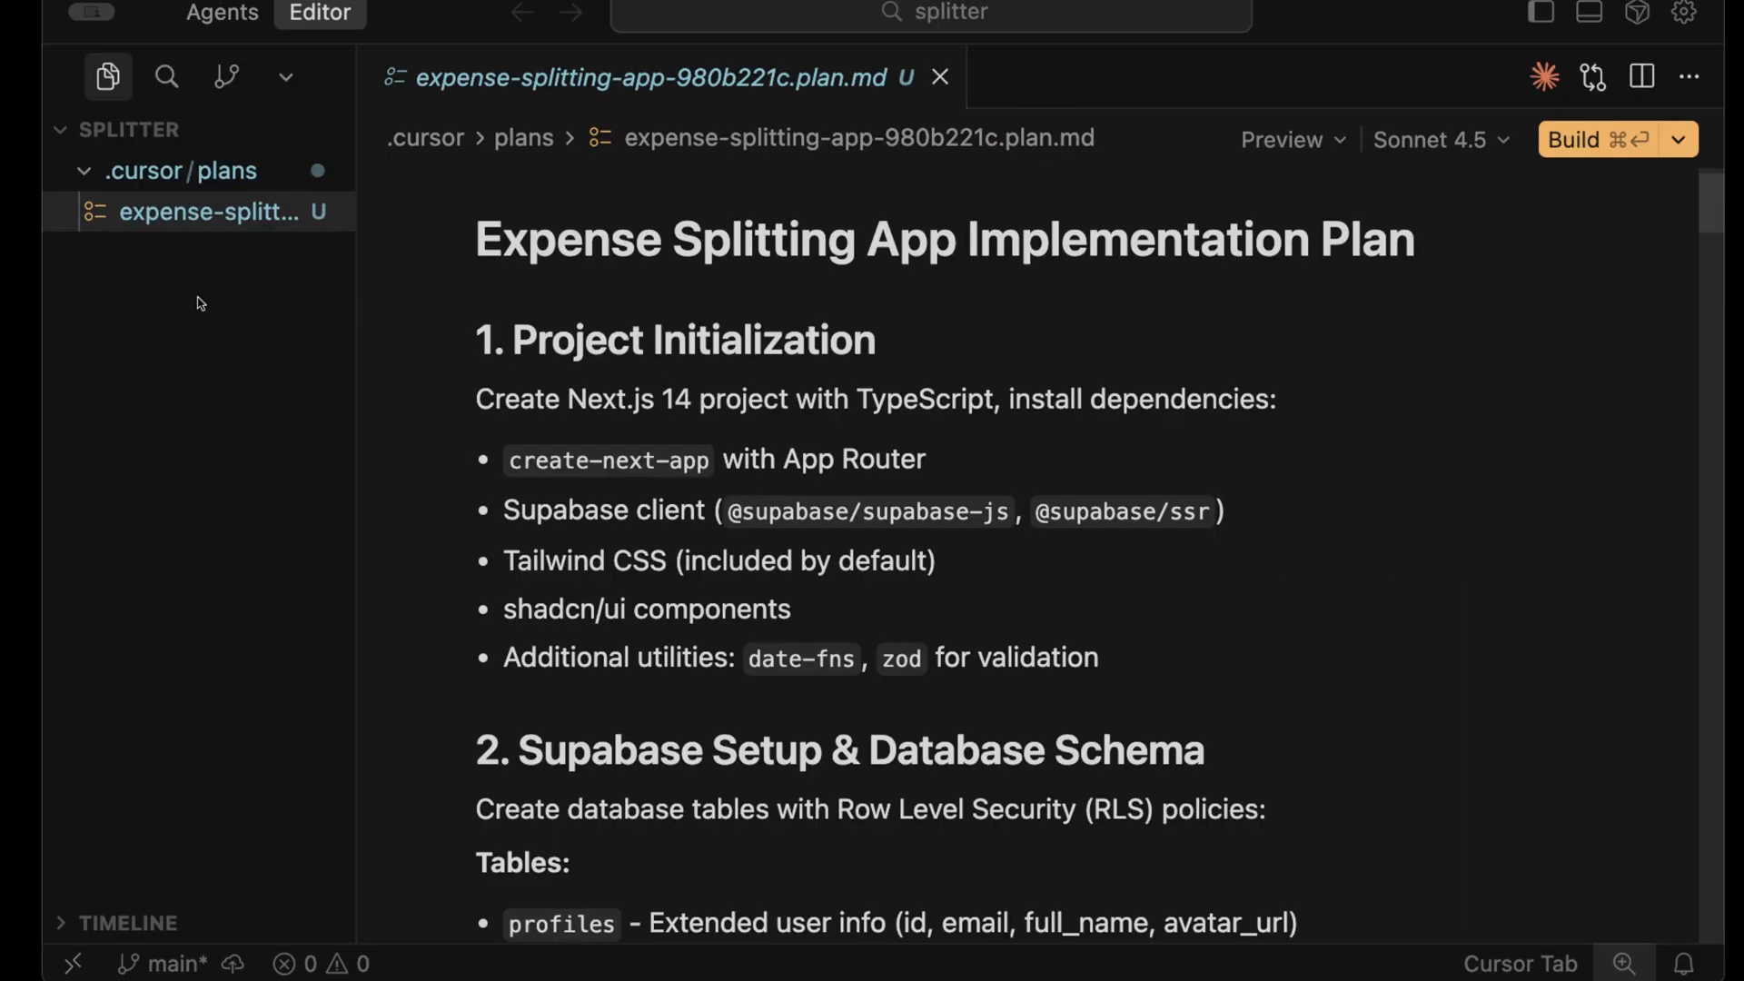
{"action": "mouse_move", "coordinate": [230, 177]}
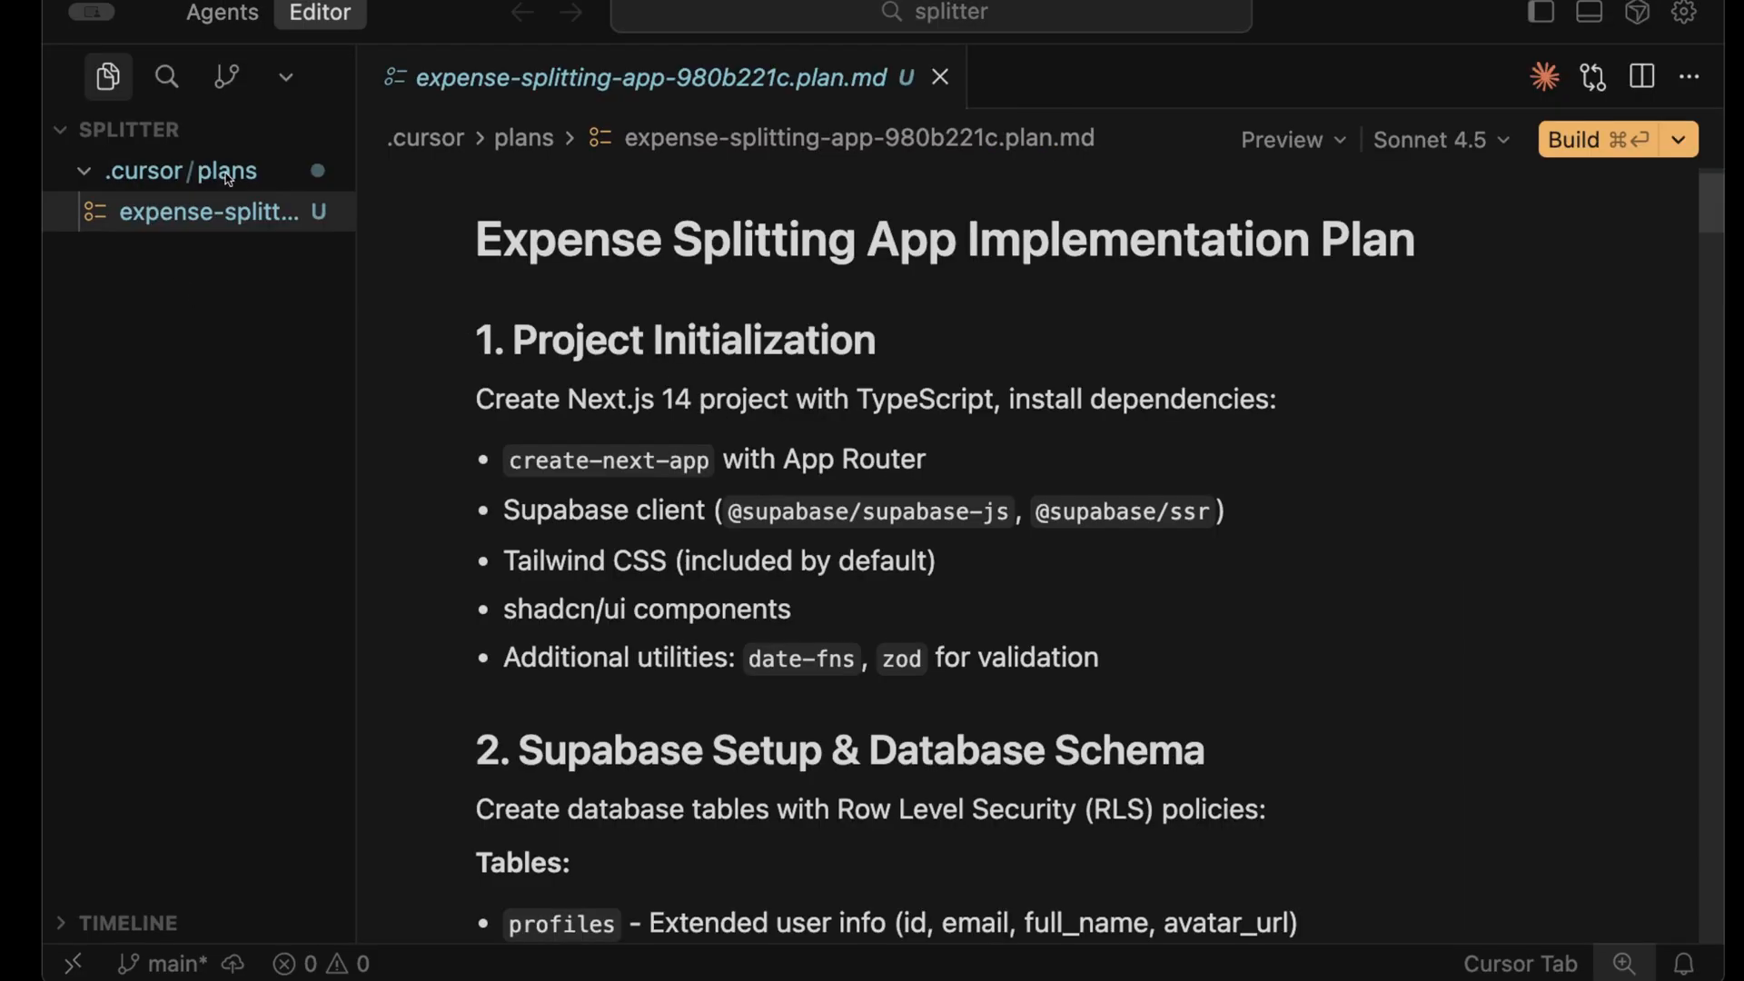
{"action": "mouse_move", "coordinate": [858, 460]}
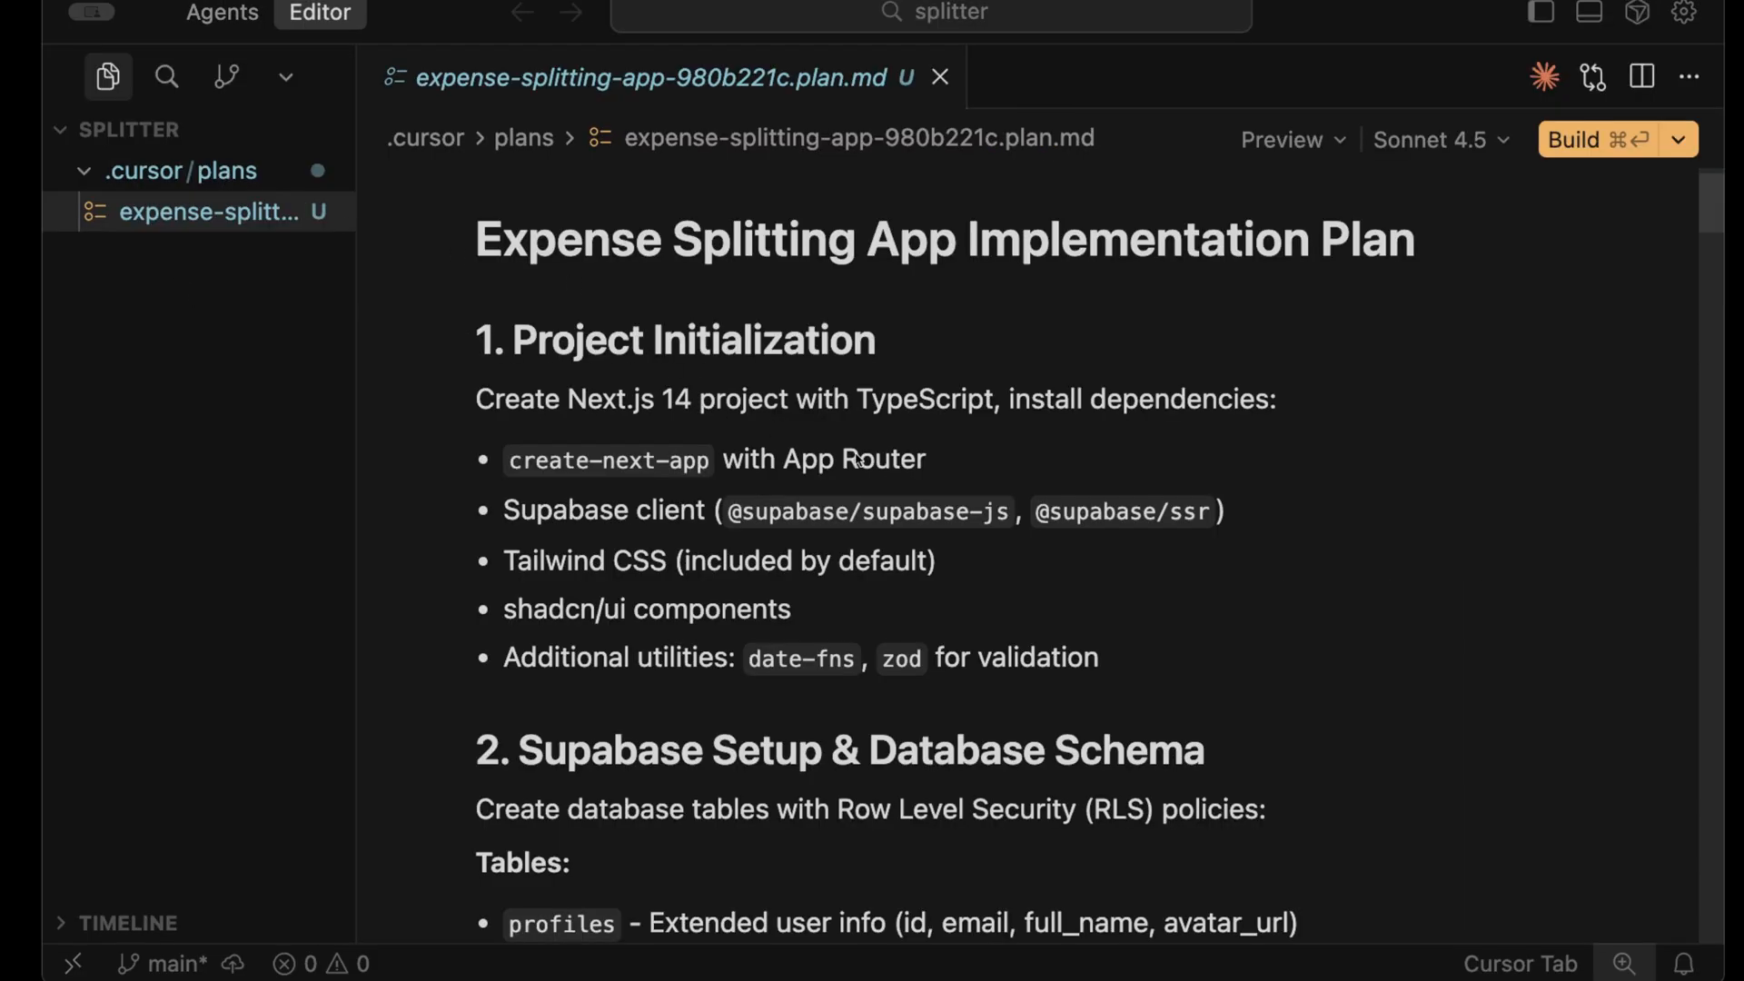
{"action": "scroll", "scroll_direction": "down", "scroll_amount": 3}
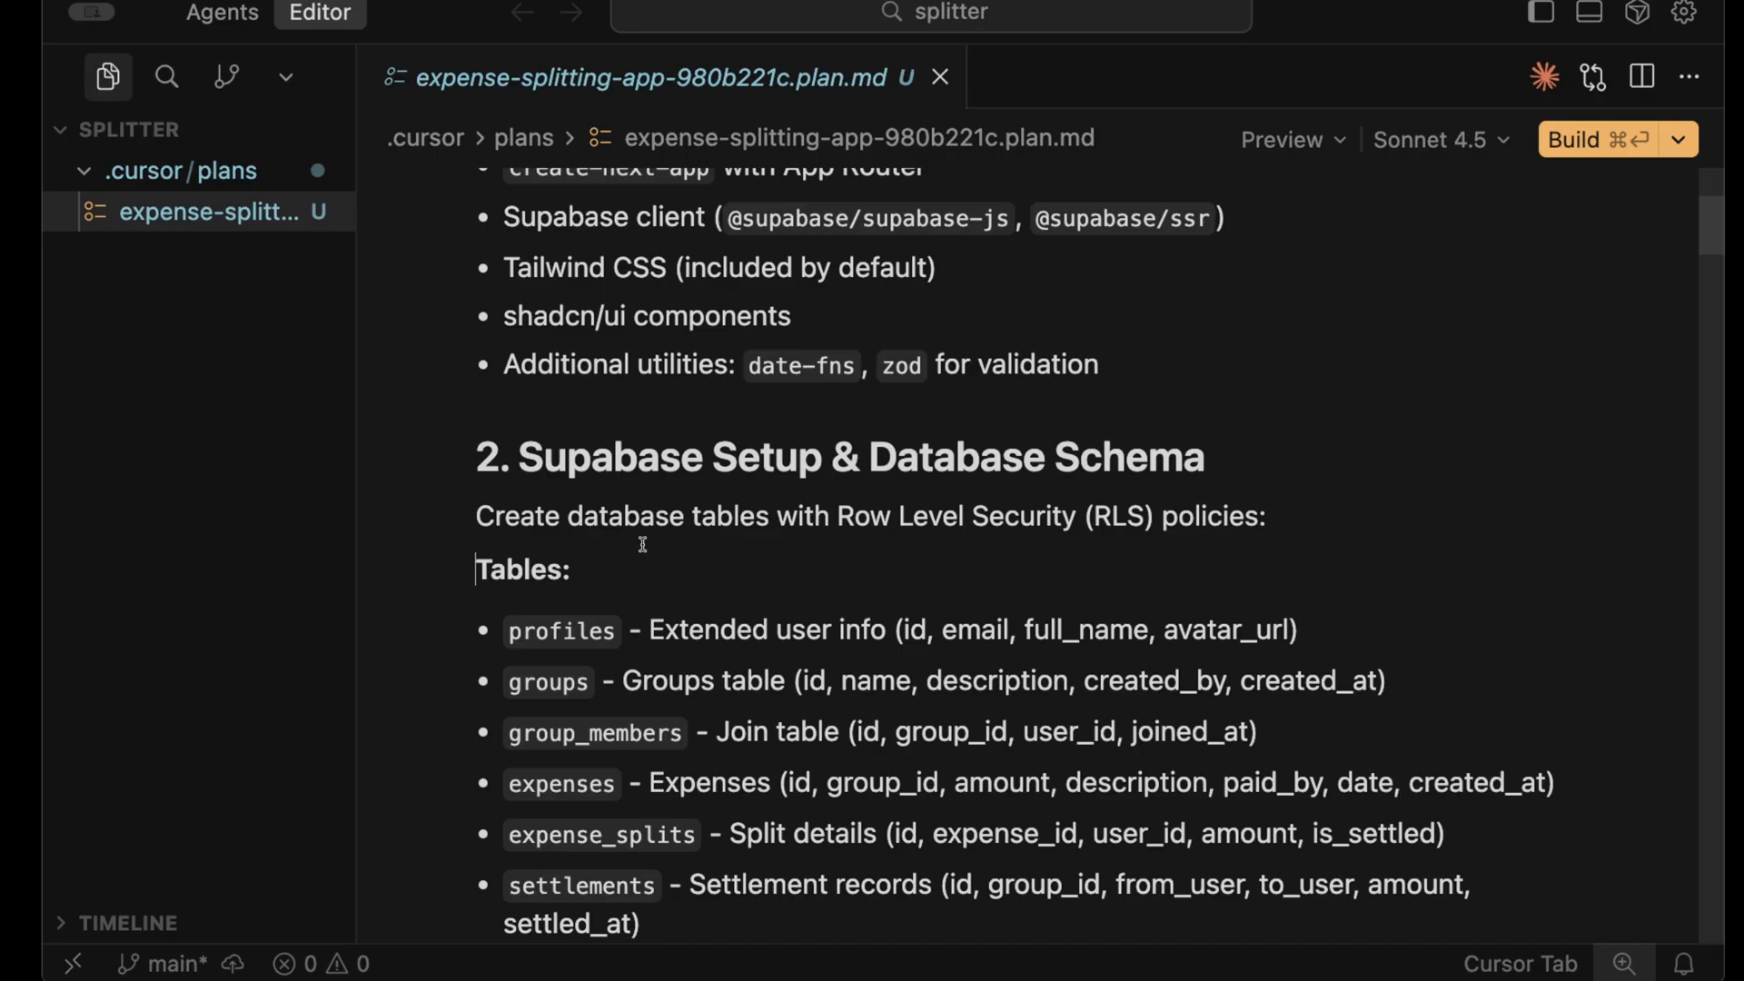
{"action": "scroll", "scroll_direction": "down", "scroll_amount": 3}
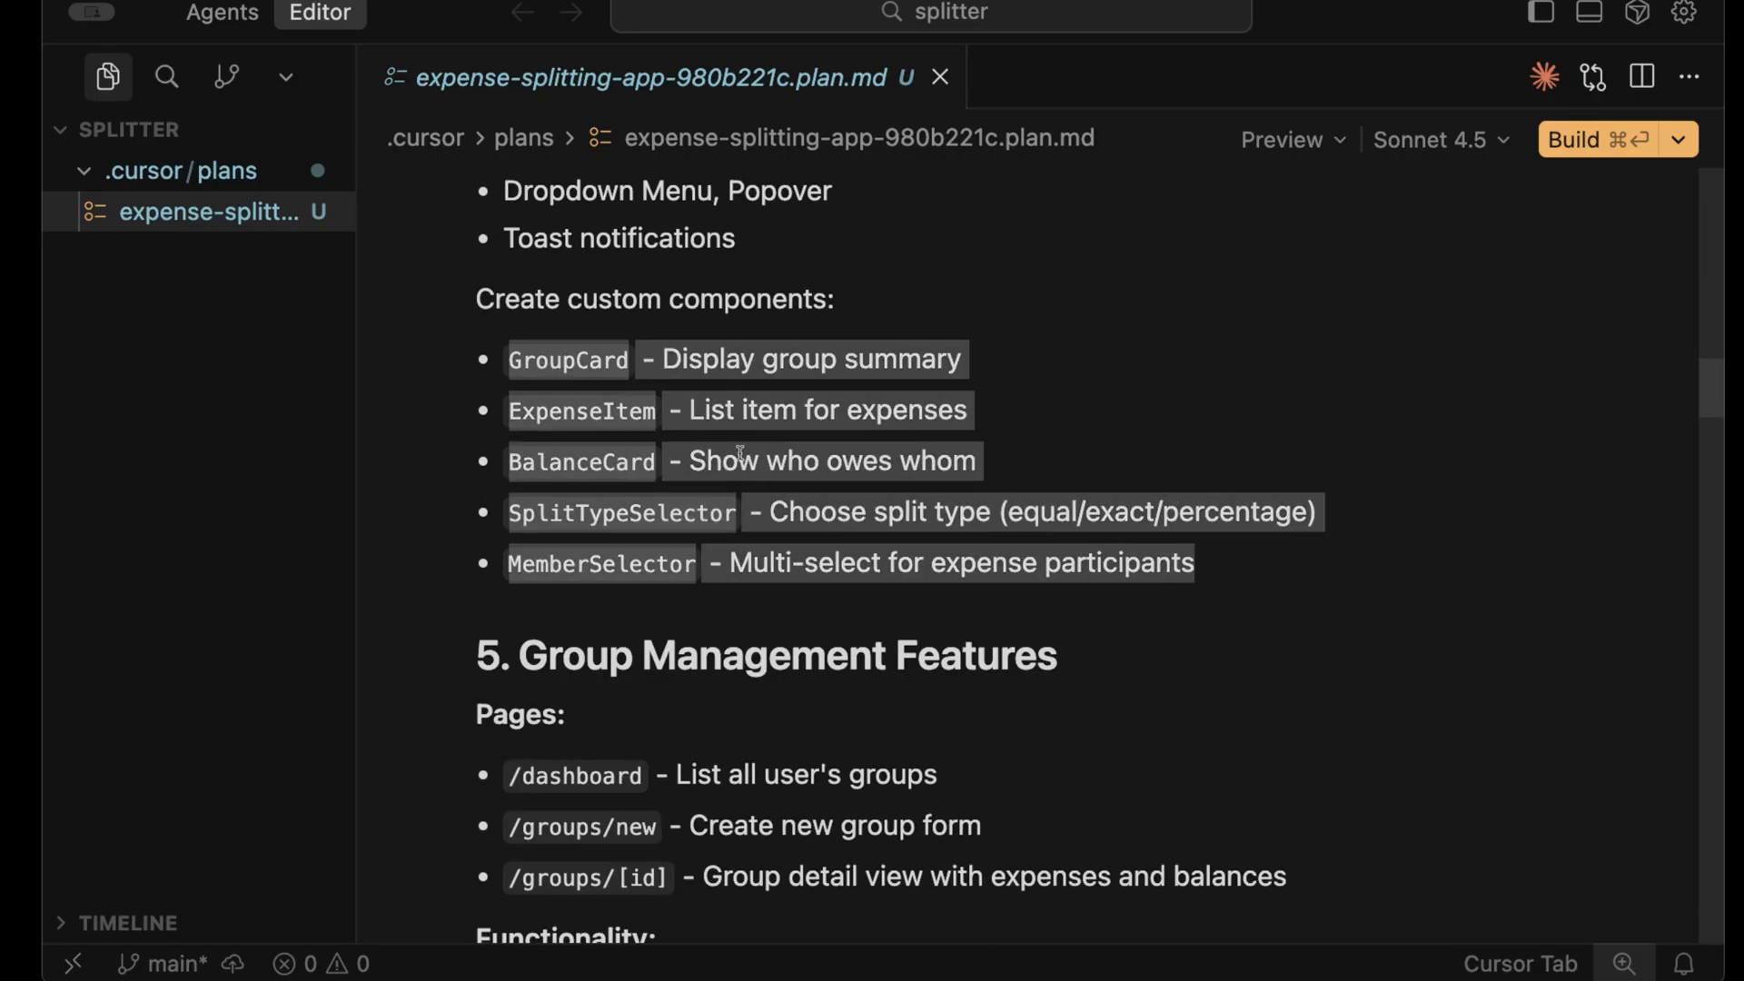
- Have the agent build the UI with test data, then try adding a Roommates expense
{"action": "left_click", "coordinate": [221, 13]}
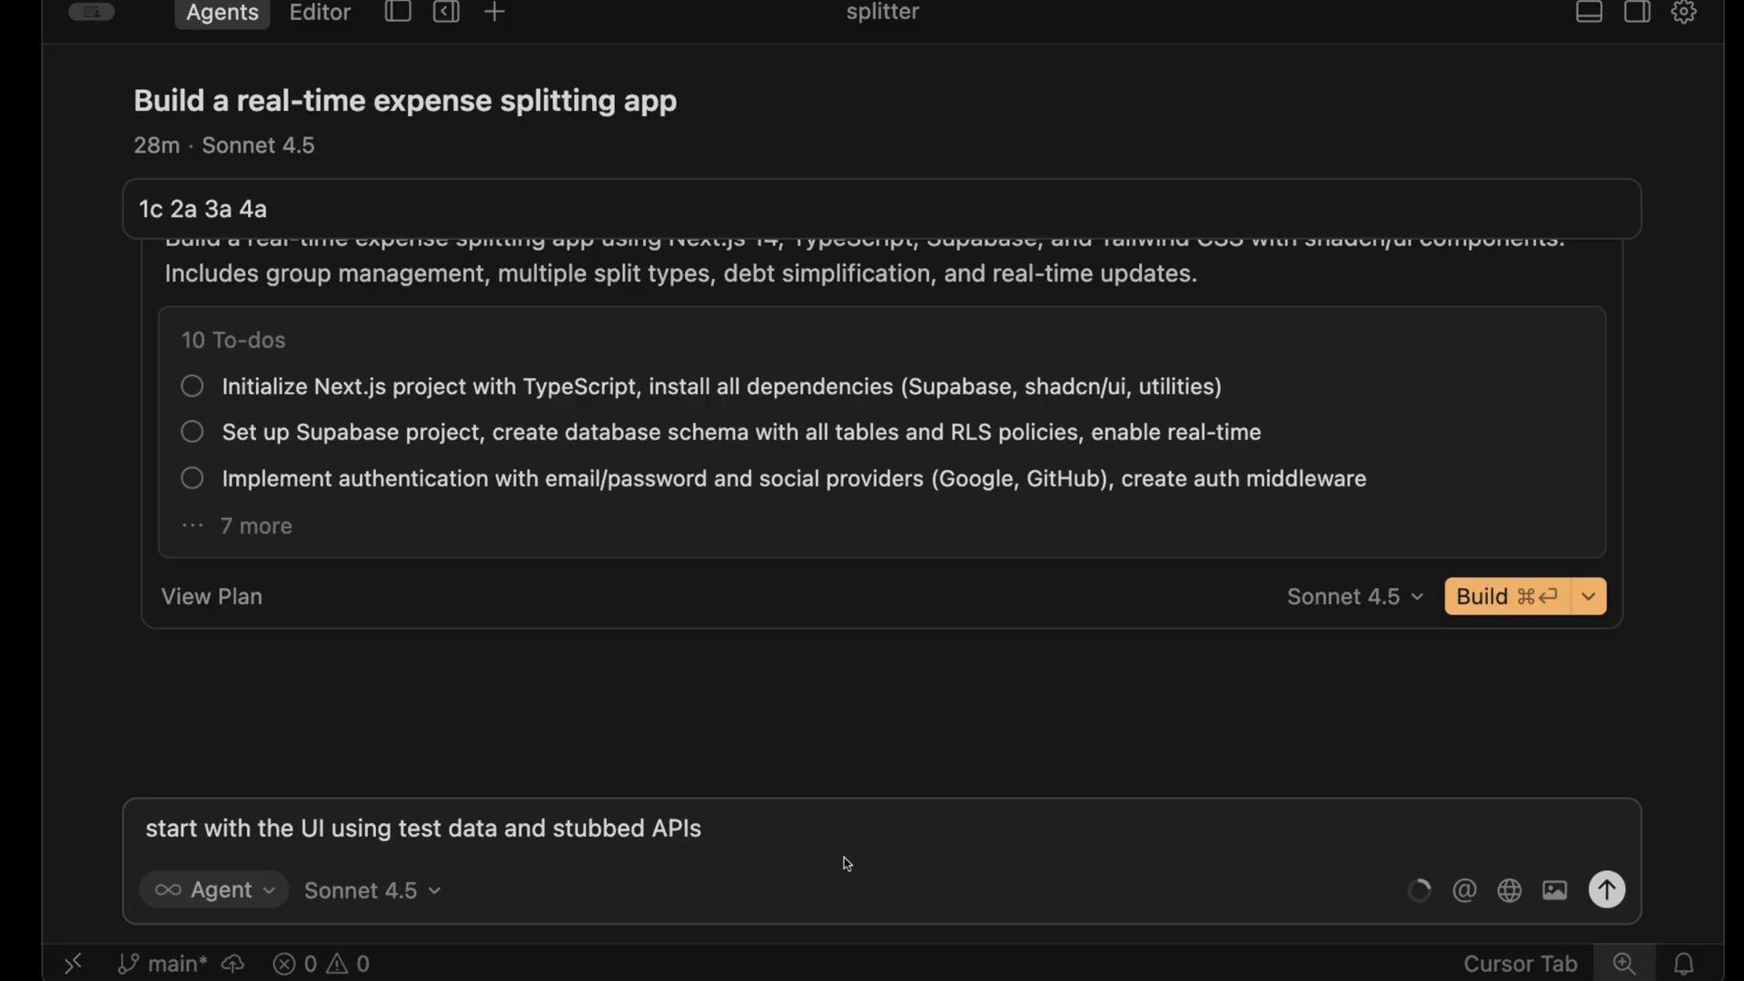
{"action": "left_click", "coordinate": [1604, 891]}
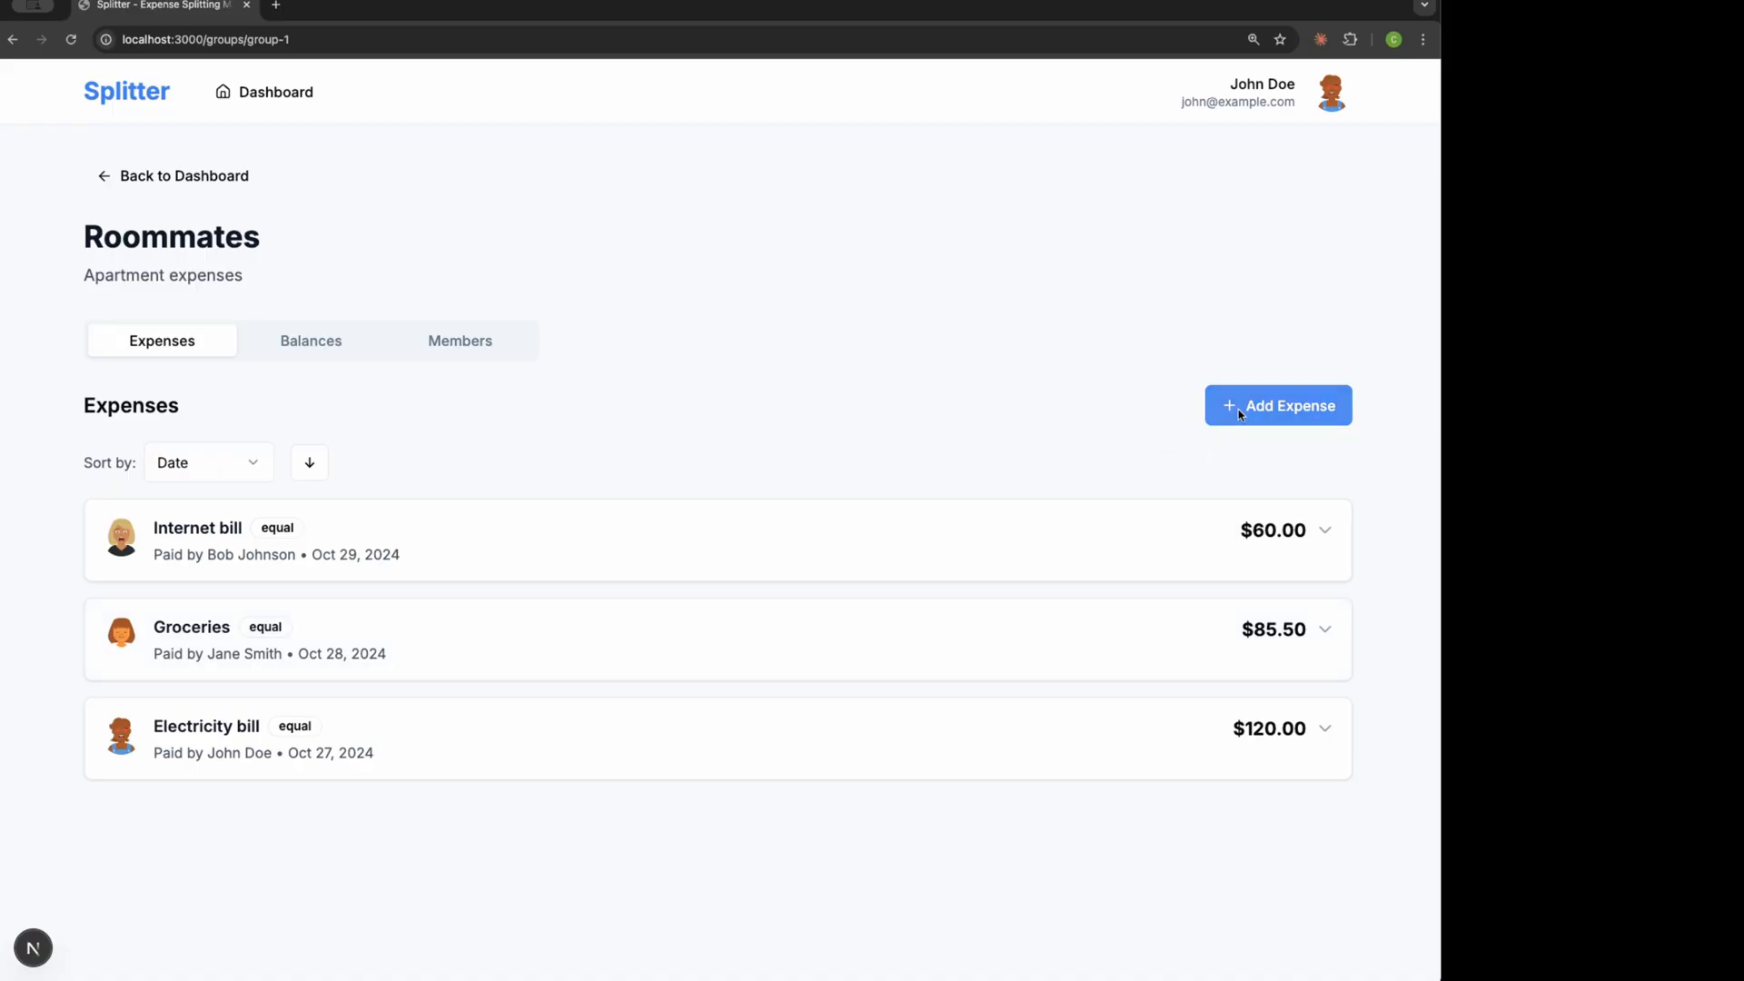
{"action": "left_click", "coordinate": [1279, 405]}
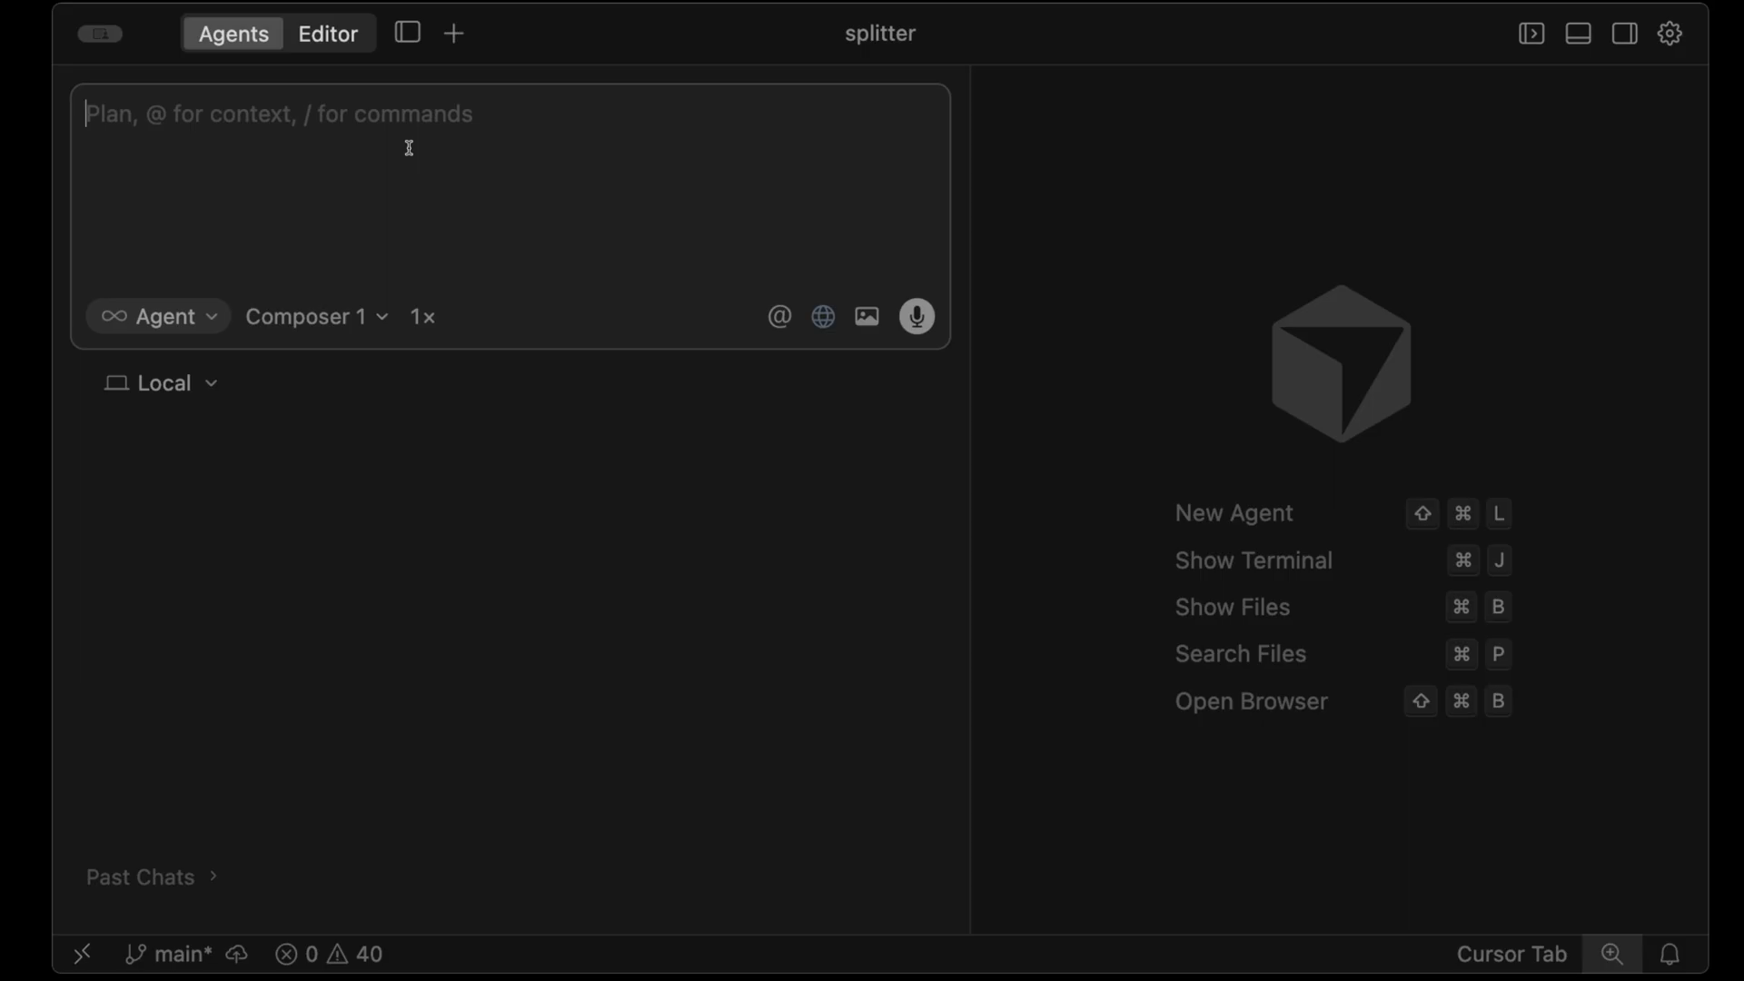
- Have the agent start a dev server in Cursor's browser, then test and inventory working features
{"action": "type", "text": "start a dev server, open the Cursor browser"}
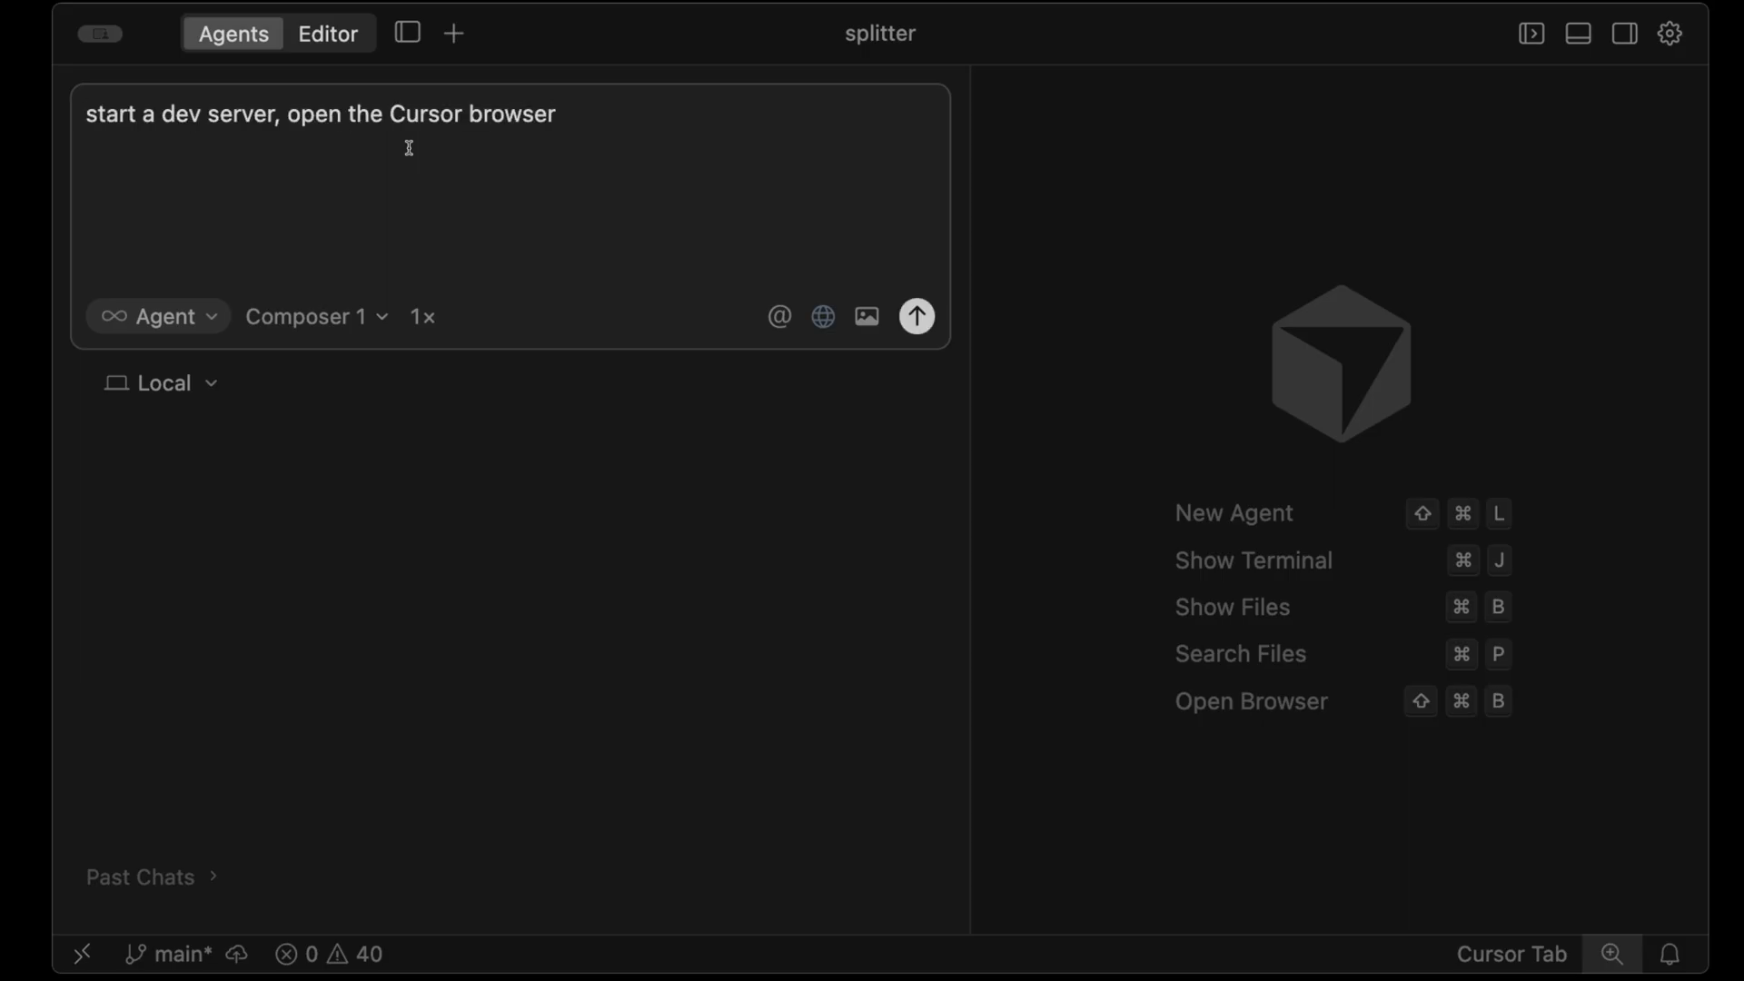
{"action": "left_click", "coordinate": [918, 317]}
{"action": "type", "text": "test this application in browser, and inventory what's working."}
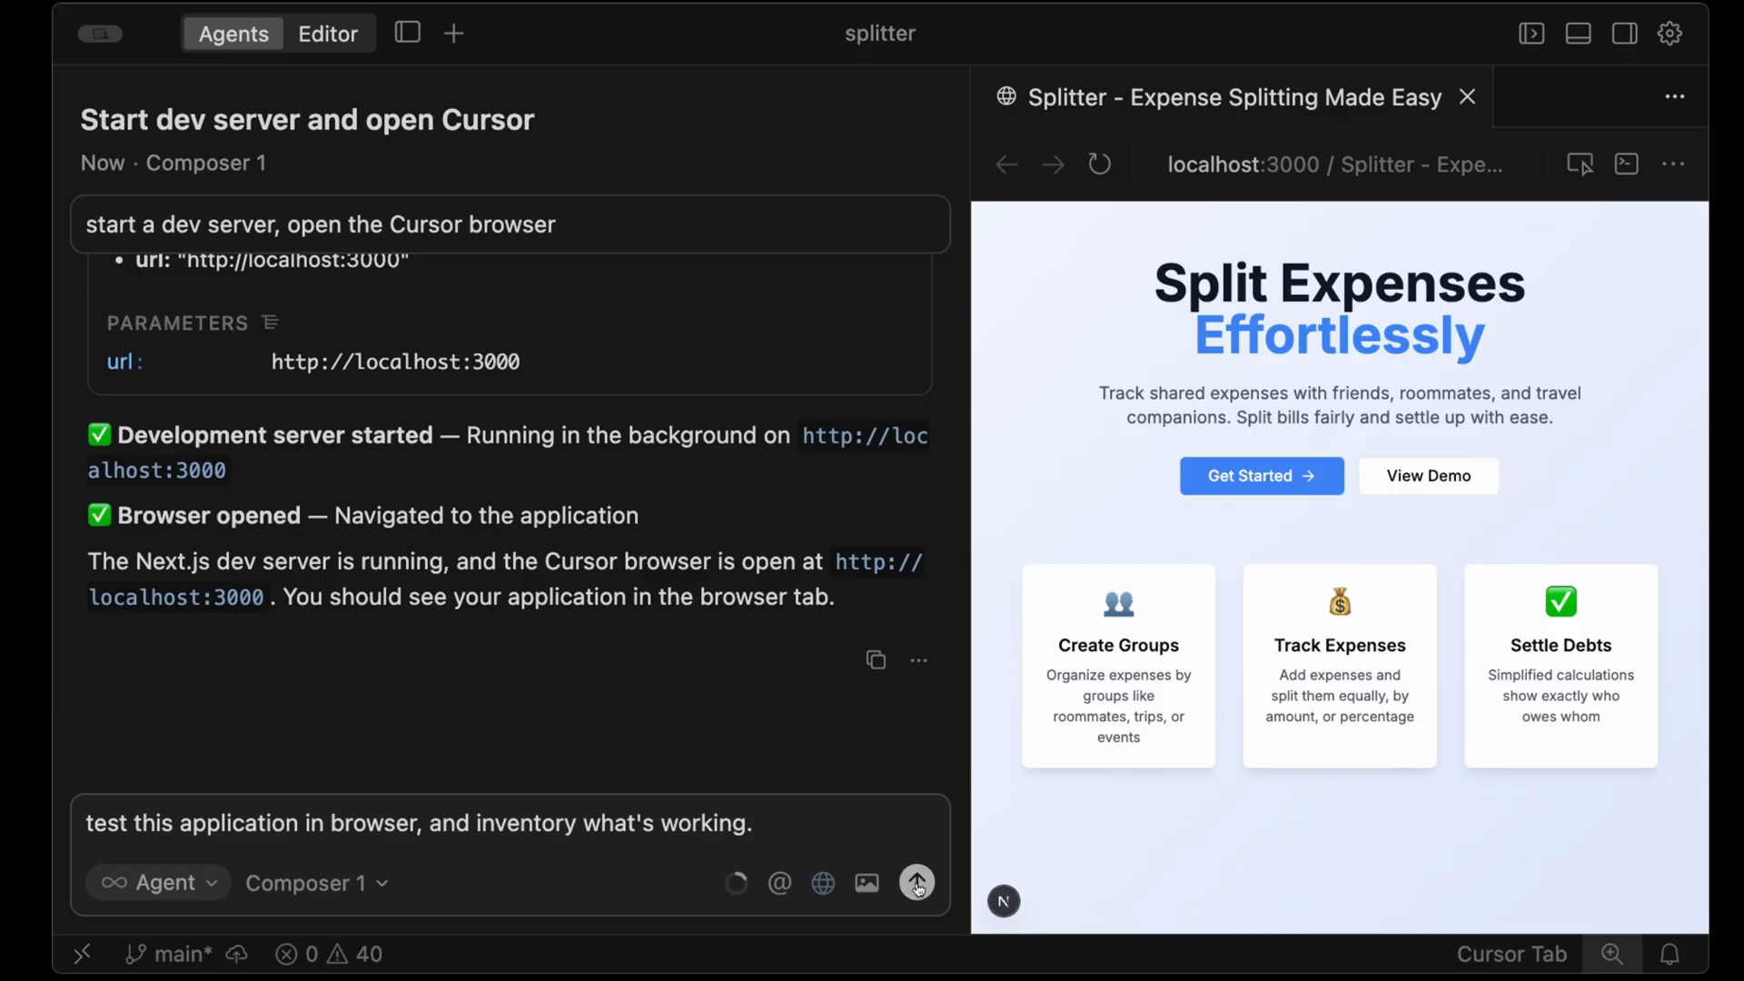
{"action": "left_click", "coordinate": [916, 883]}
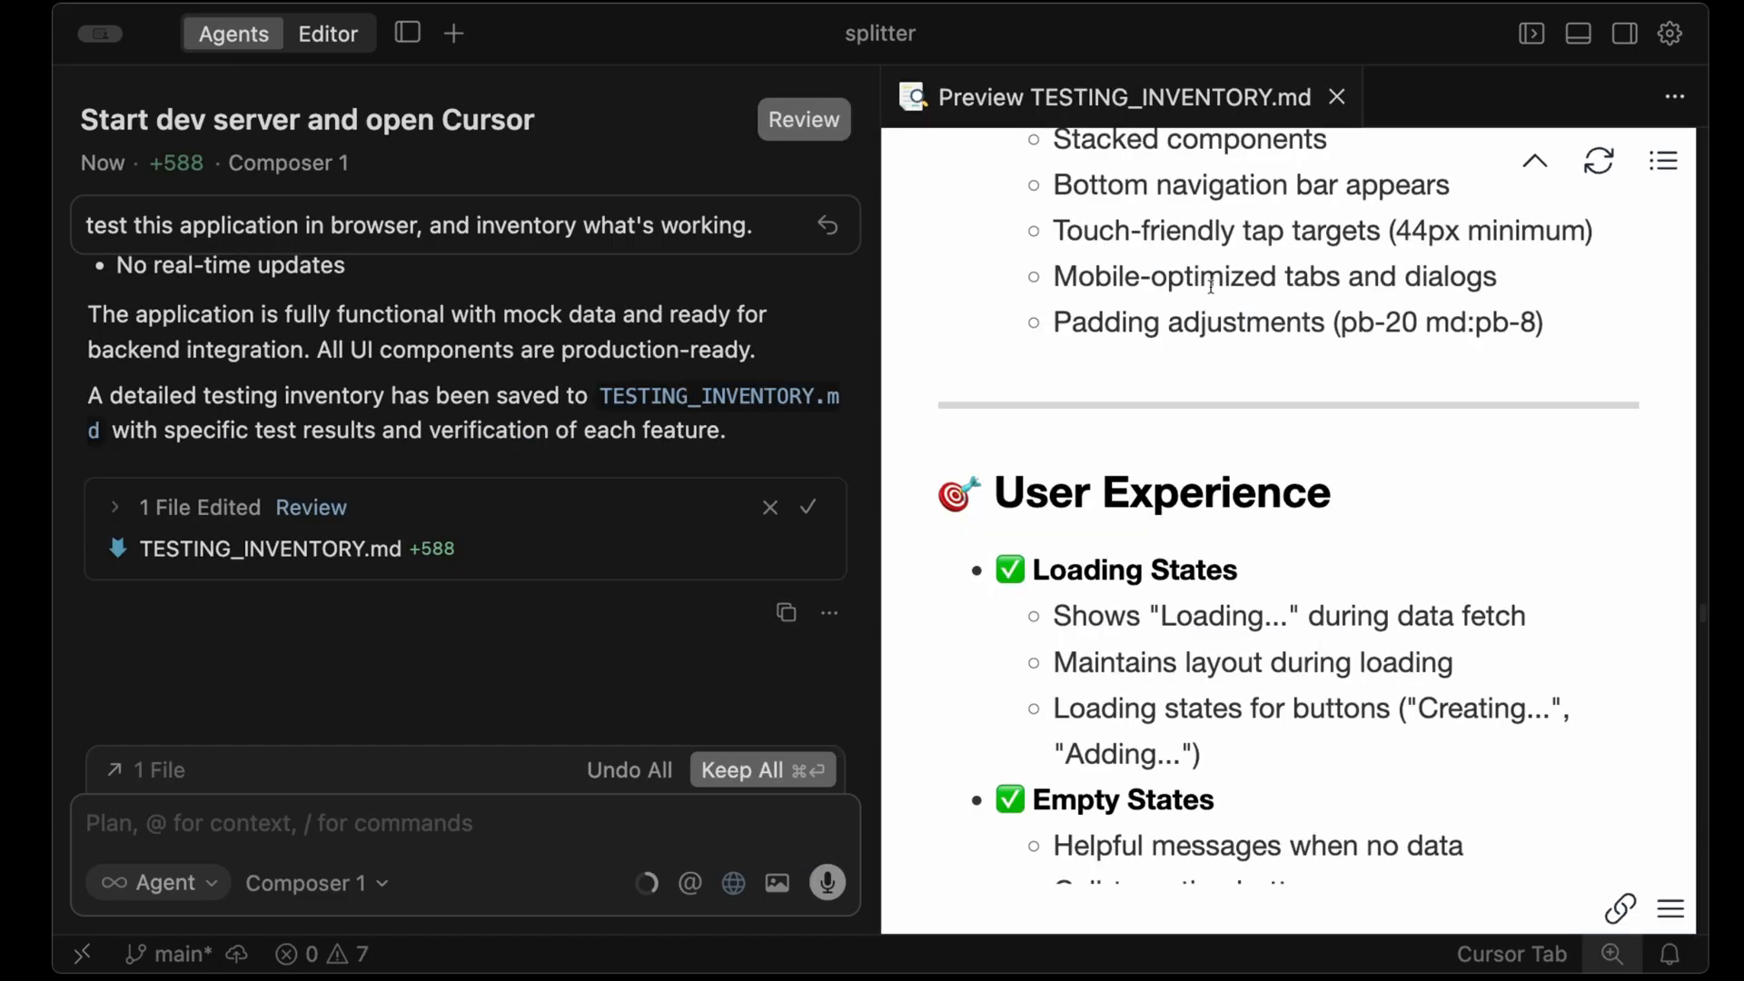
{"action": "mouse_move", "coordinate": [1204, 318]}
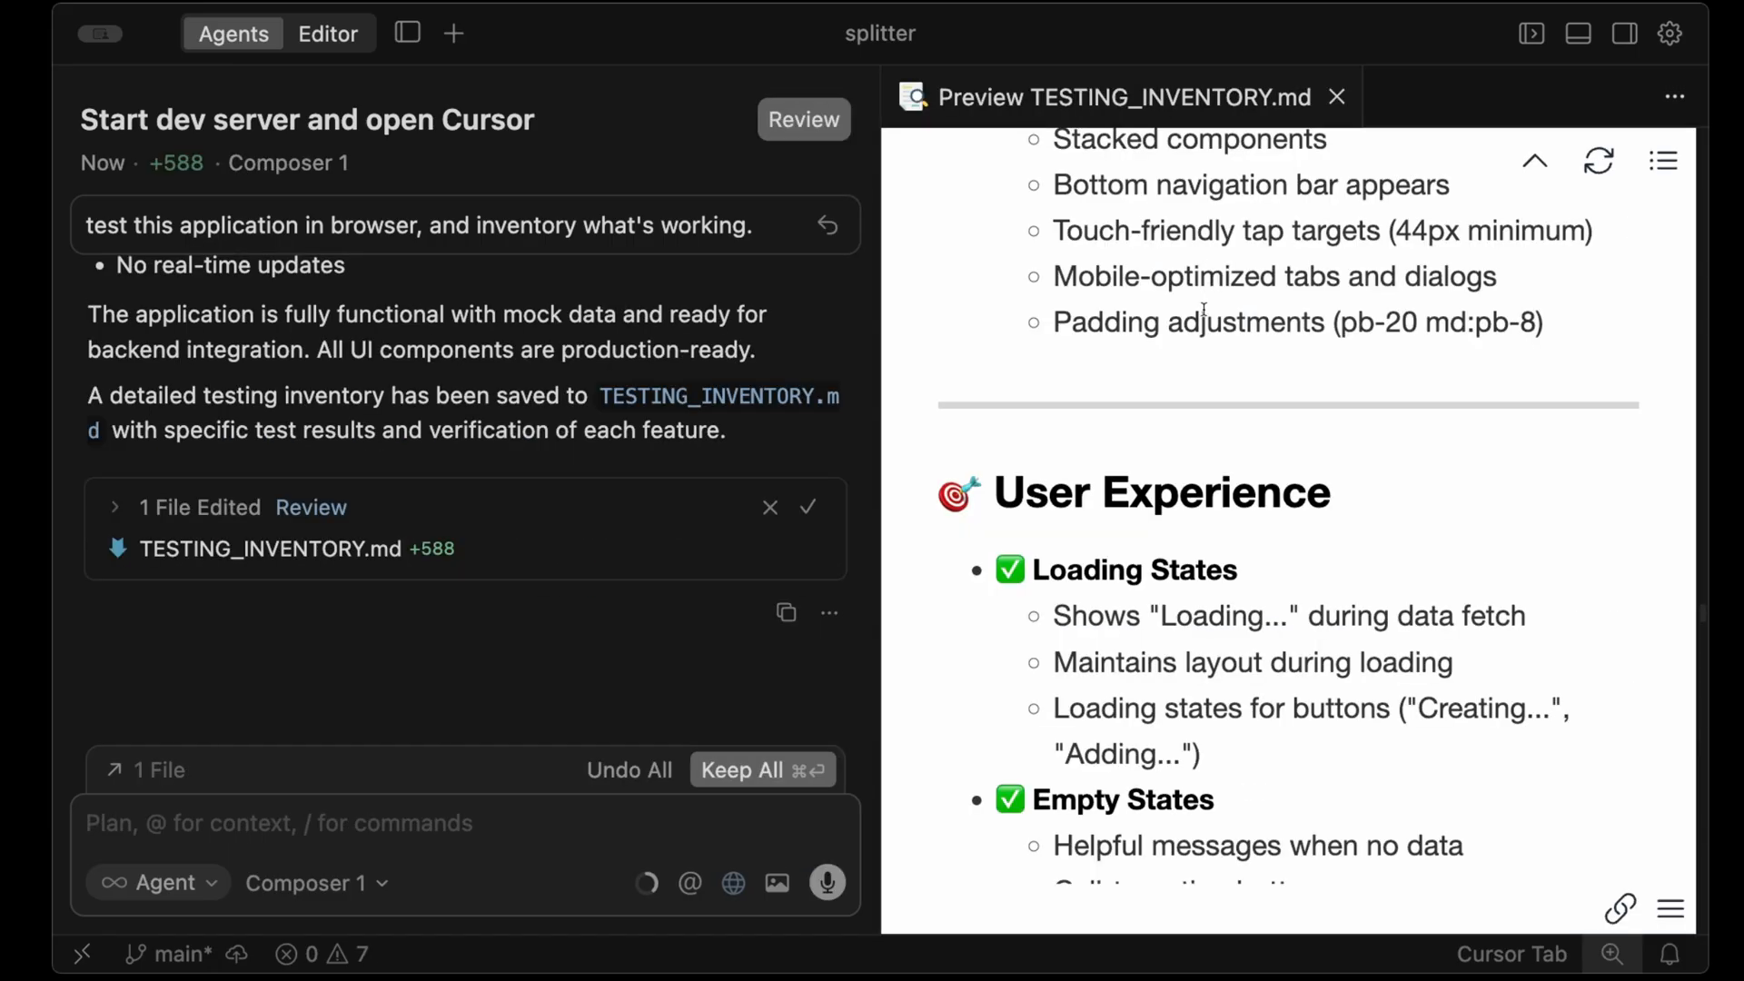
- Scroll through the TESTING_INVENTORY.md preview to review the working features
{"action": "scroll", "scroll_direction": "down", "scroll_amount": 3}
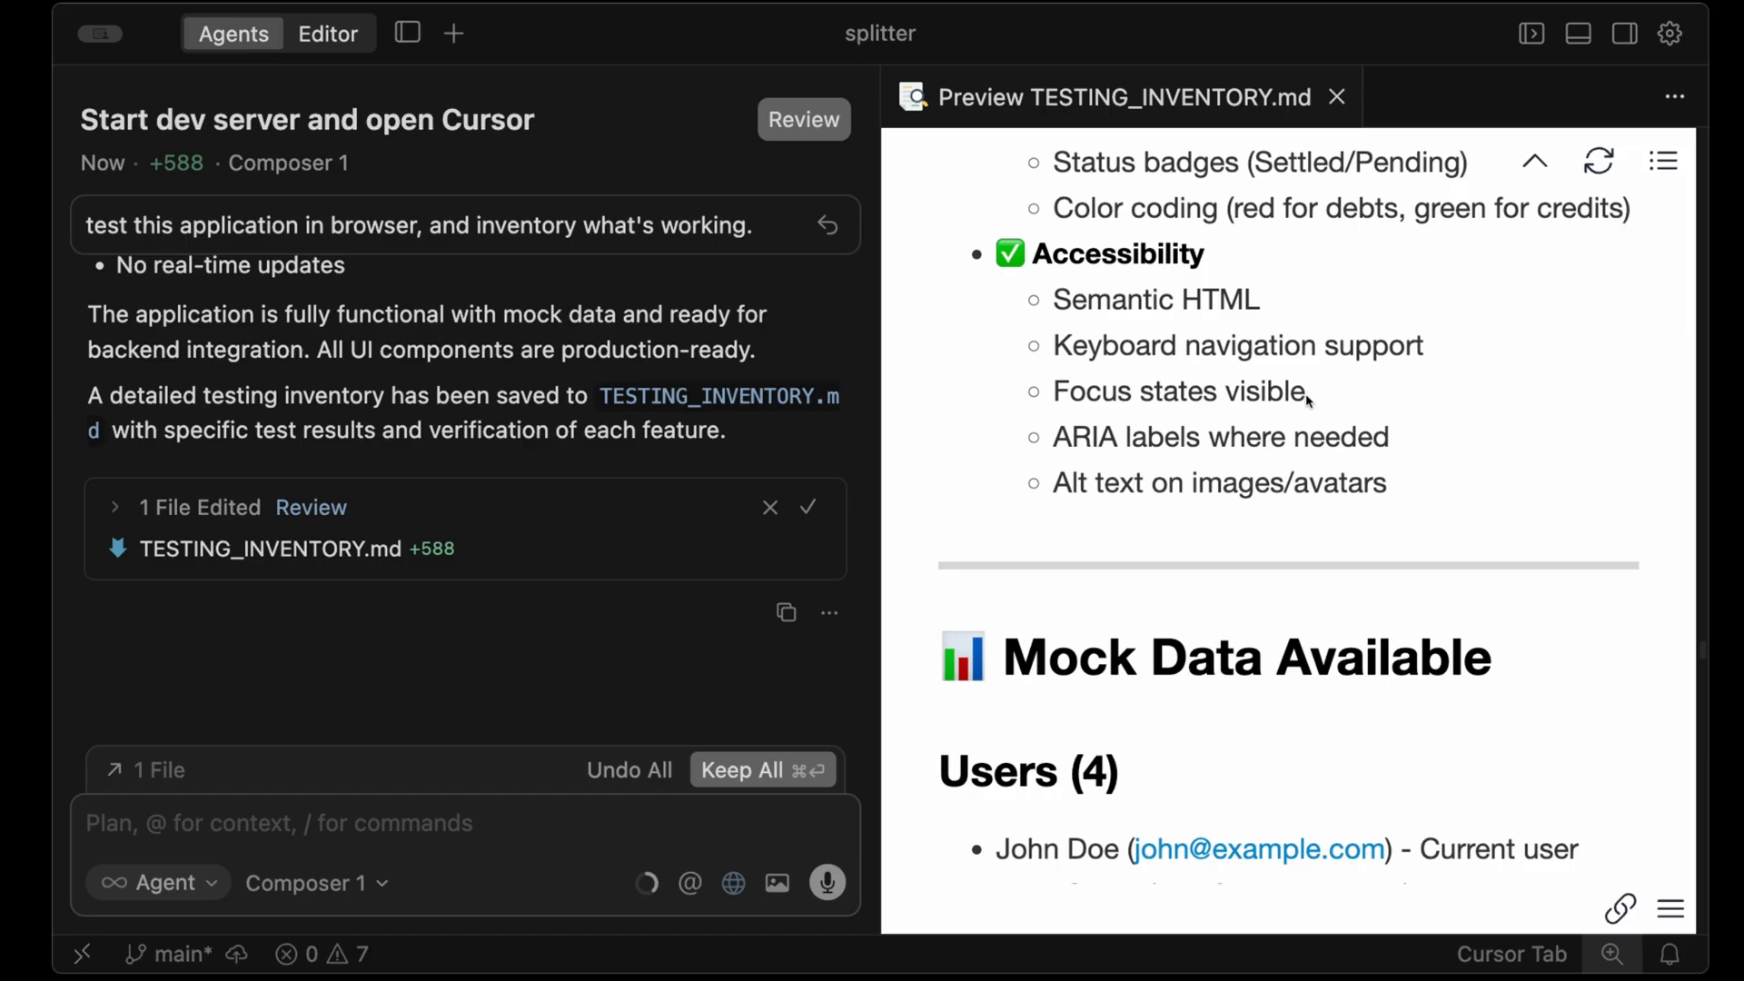
{"action": "scroll", "scroll_direction": "down", "scroll_amount": 3}
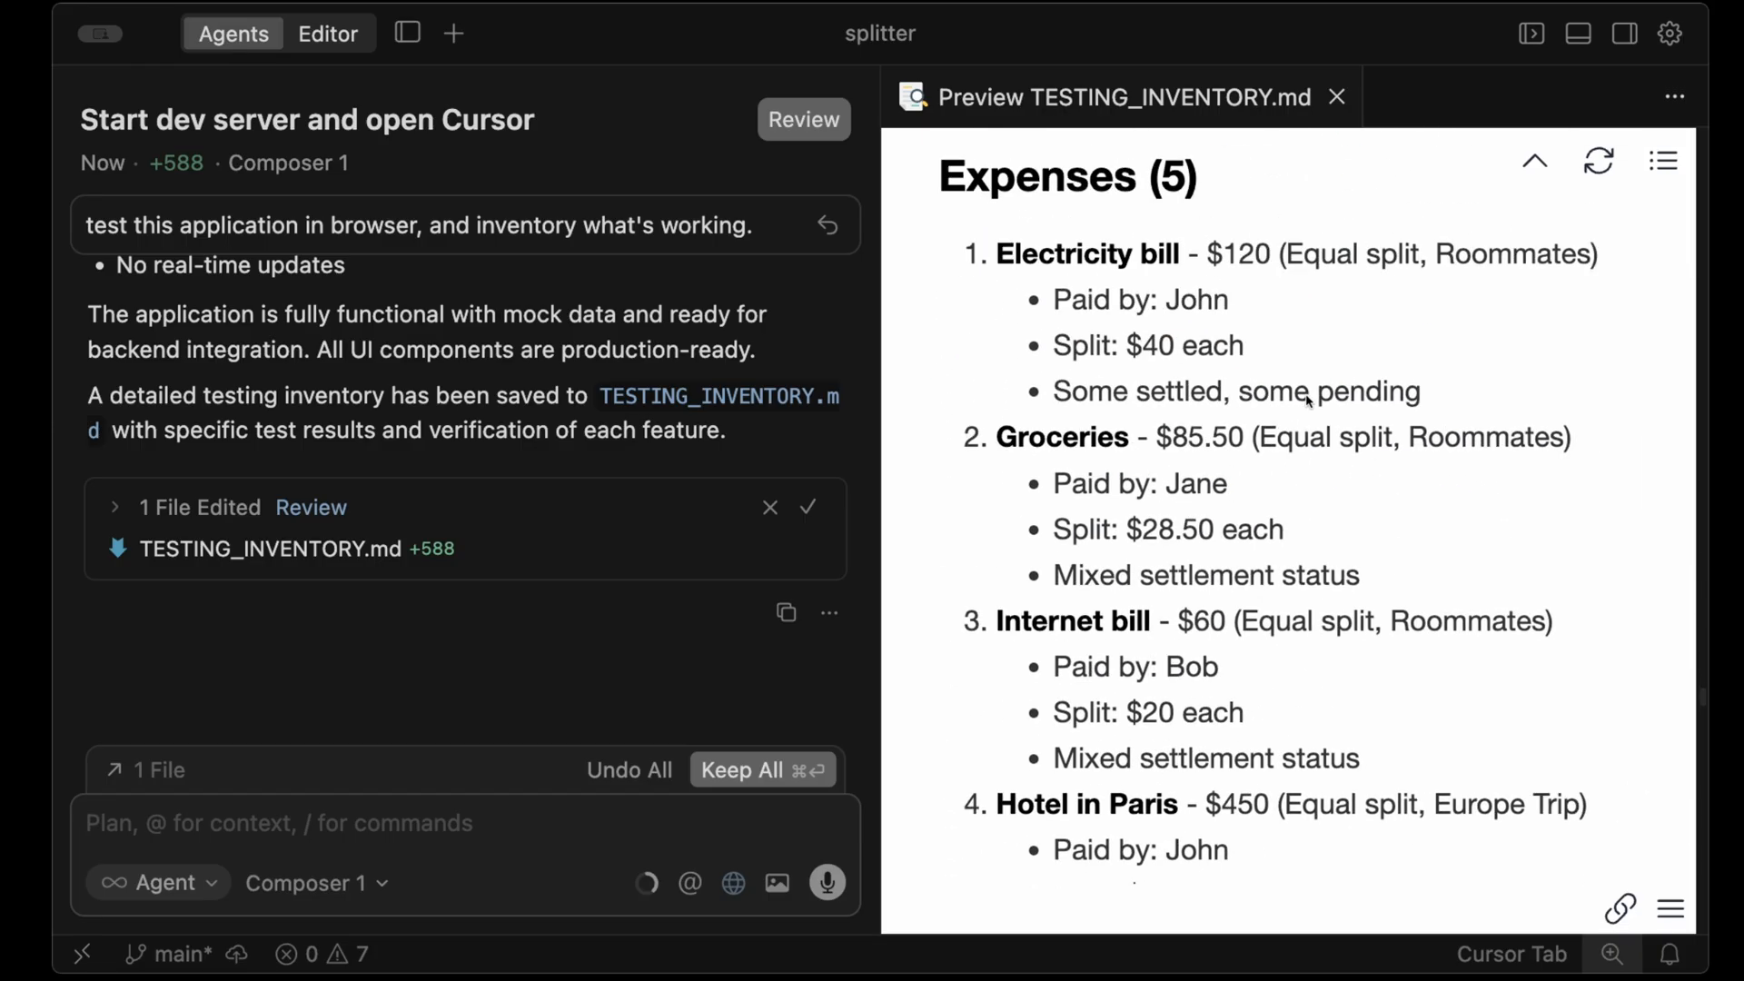
{"action": "scroll", "scroll_direction": "down", "scroll_amount": 3}
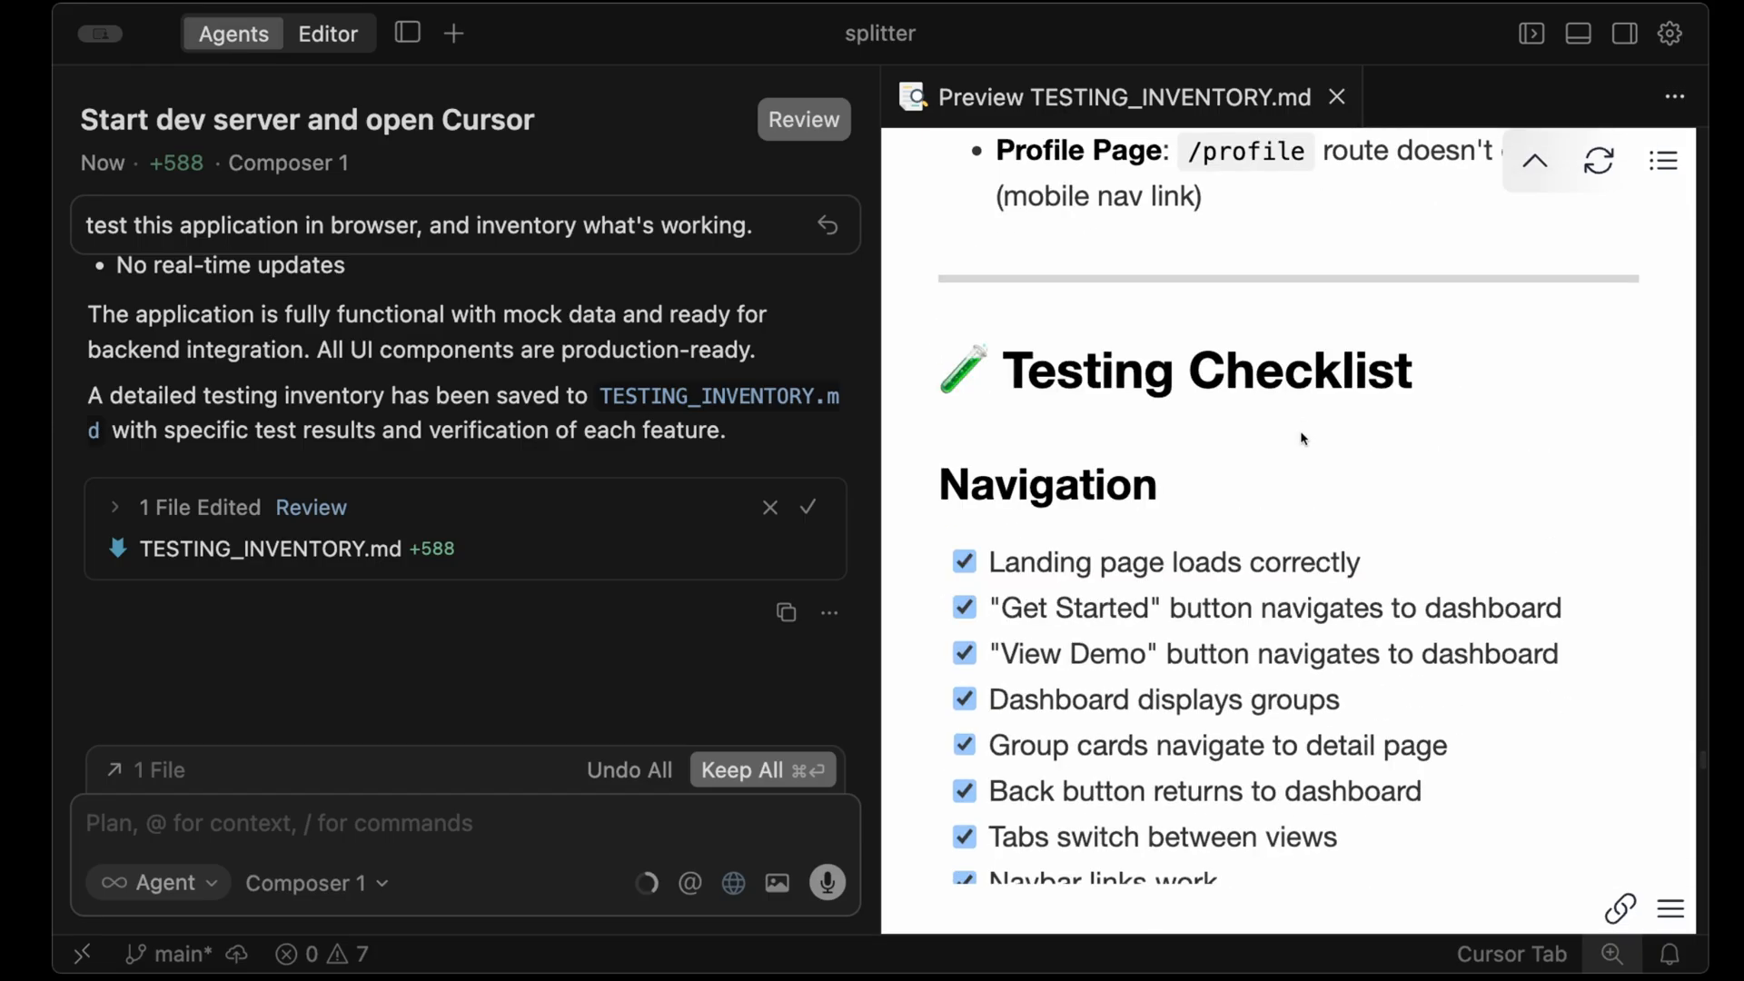
{"action": "scroll", "scroll_direction": "down", "scroll_amount": 3}
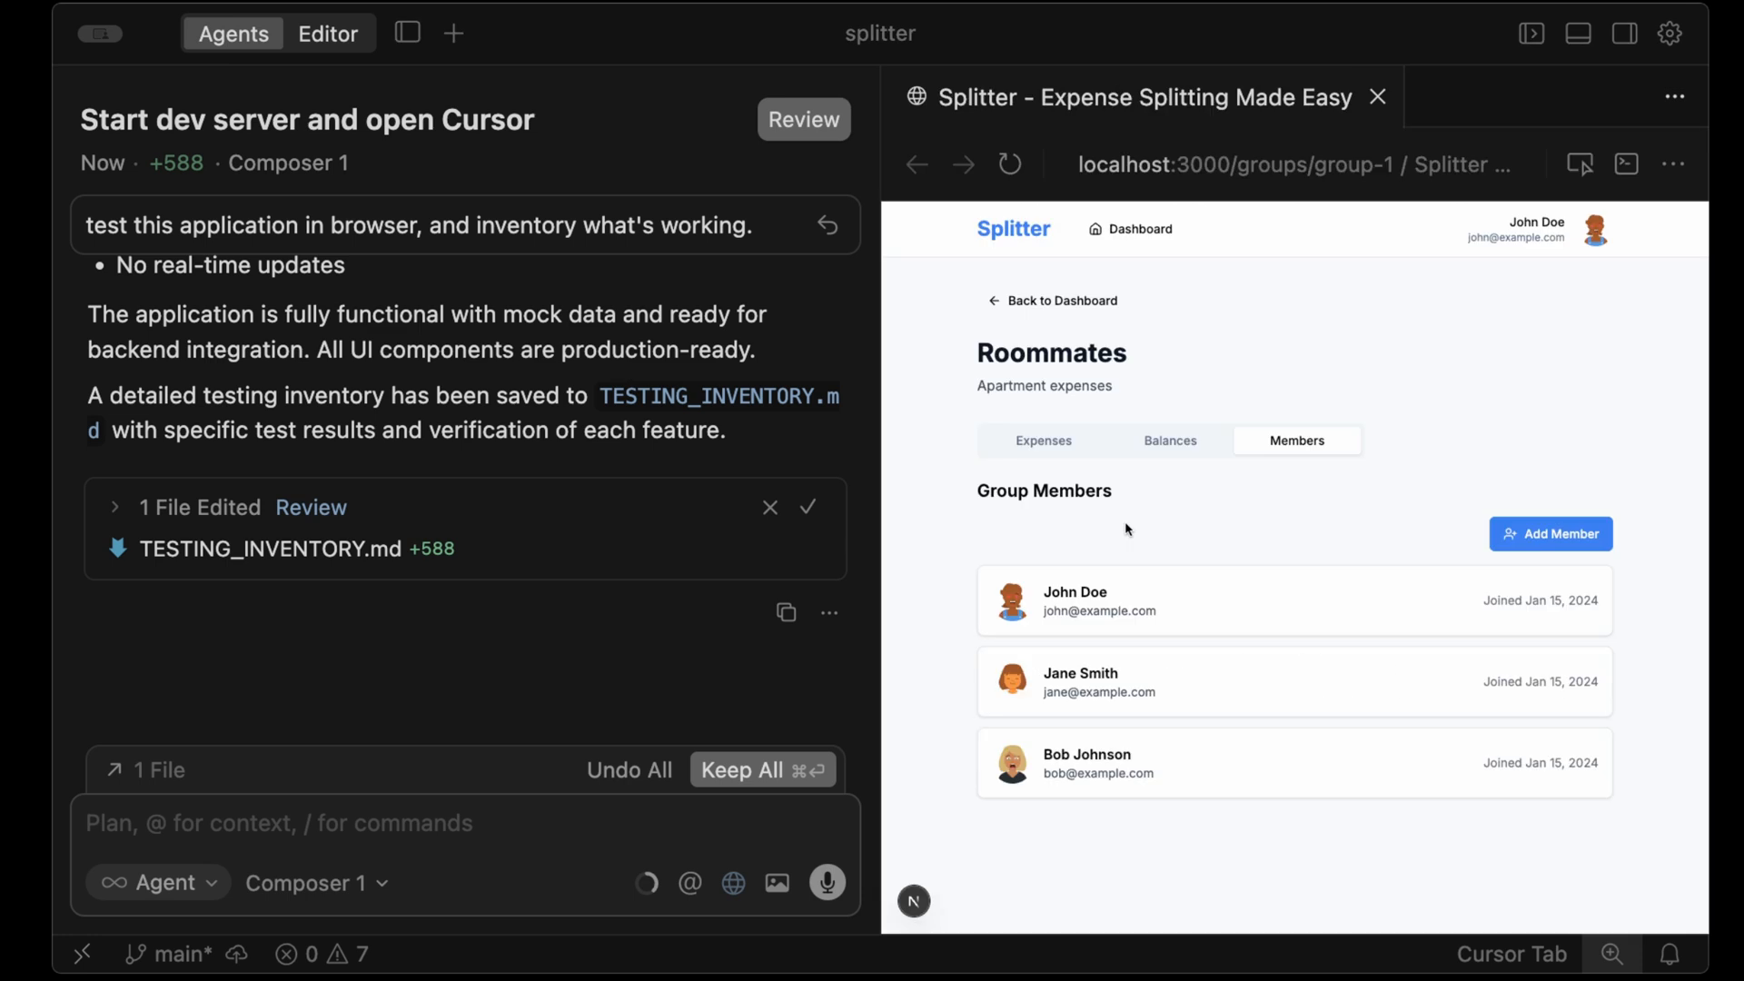
{"action": "mouse_move", "coordinate": [1139, 533]}
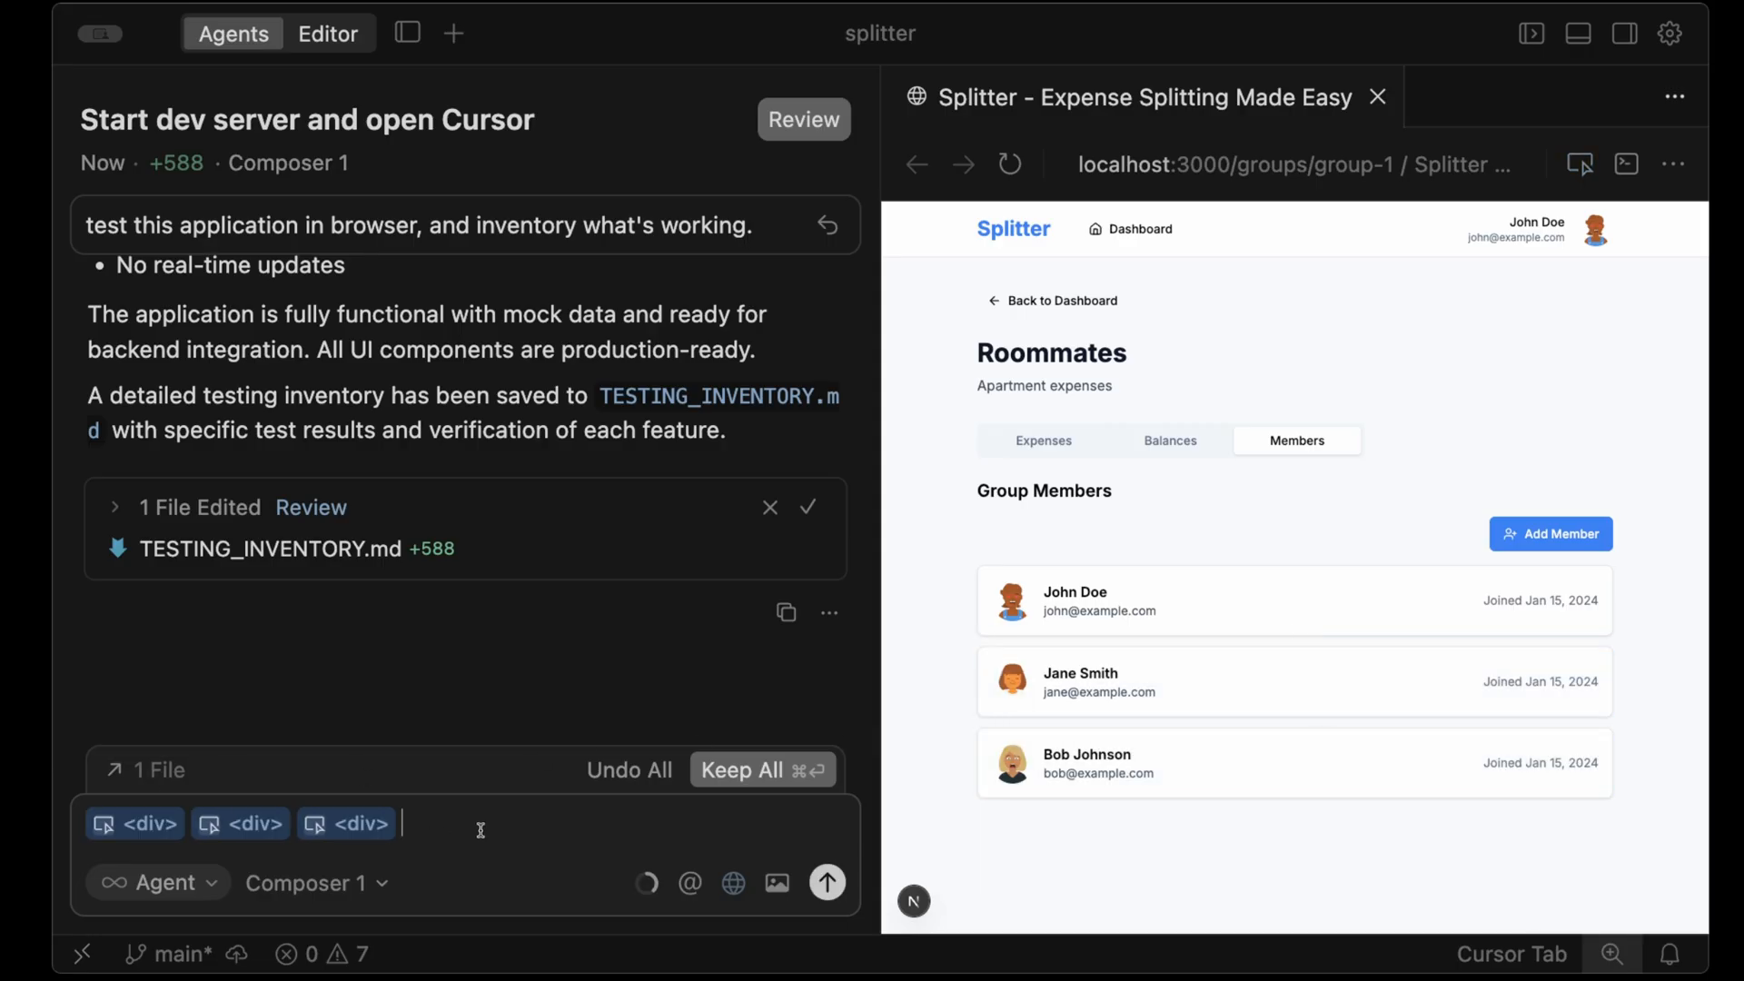
- Ask the agent to make the three selected member cards lift with a shadow on hover
{"action": "type", "text": "Make these member cards interactive. When I hover over a card, it should lift up slightly with a shadow effect."}
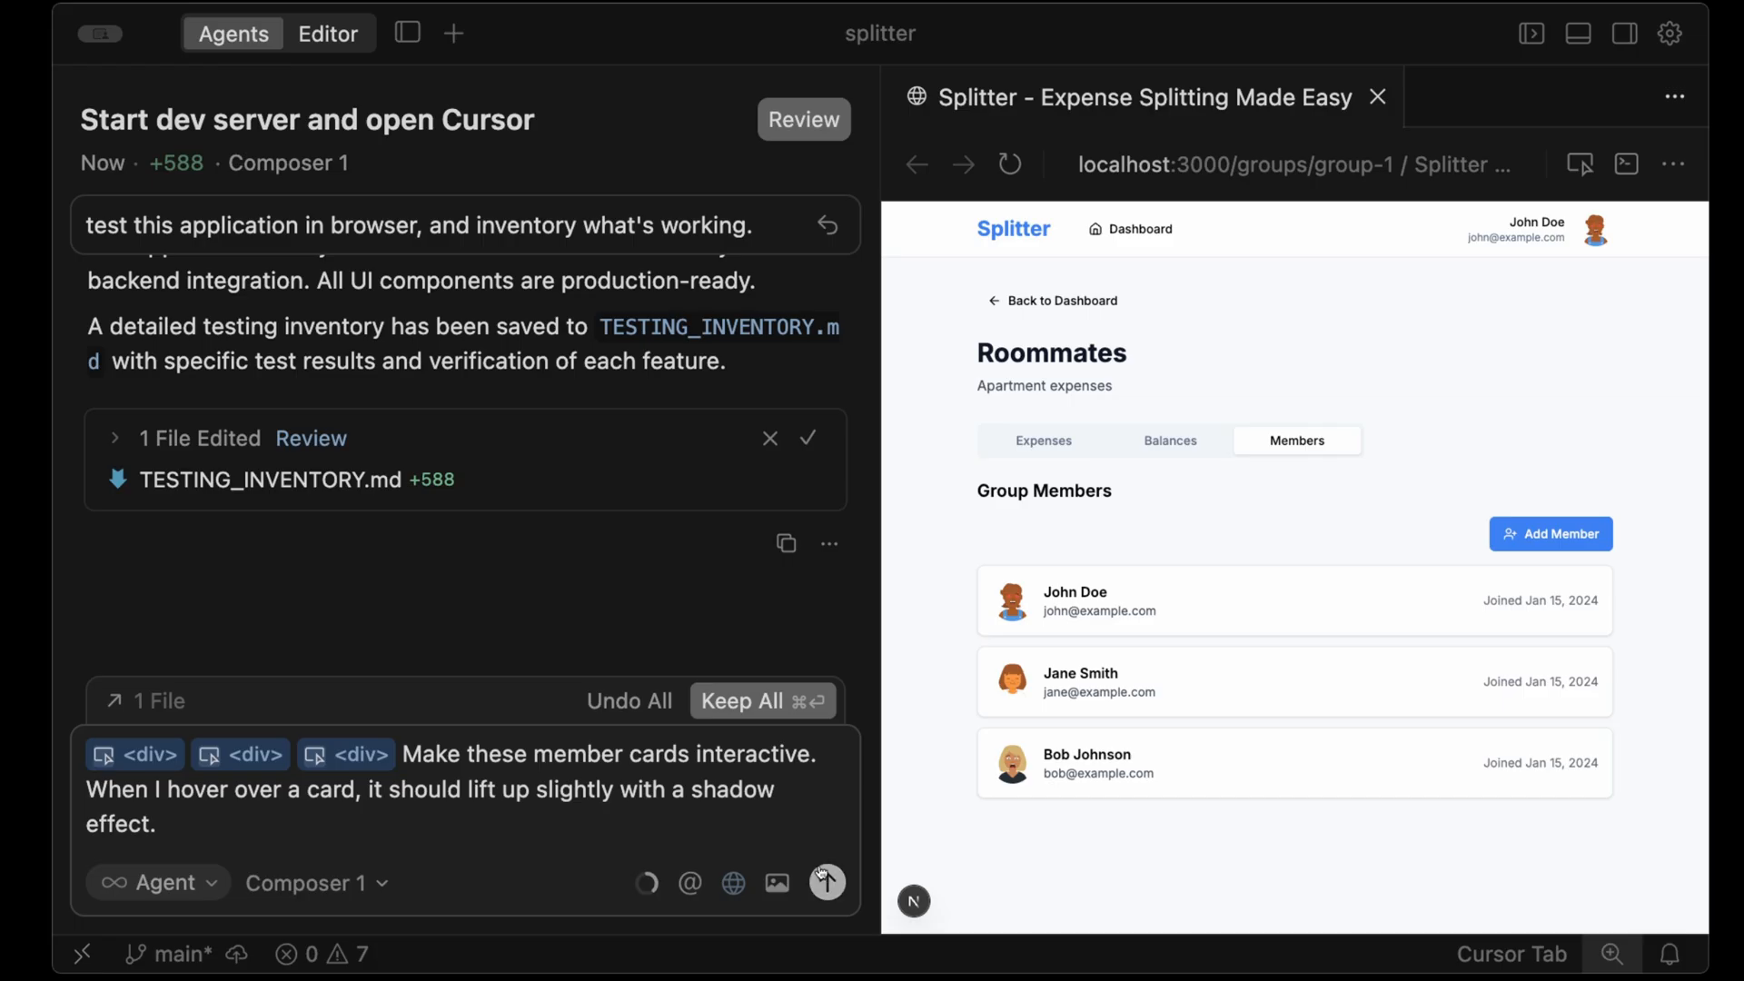
{"action": "left_click", "coordinate": [825, 882]}
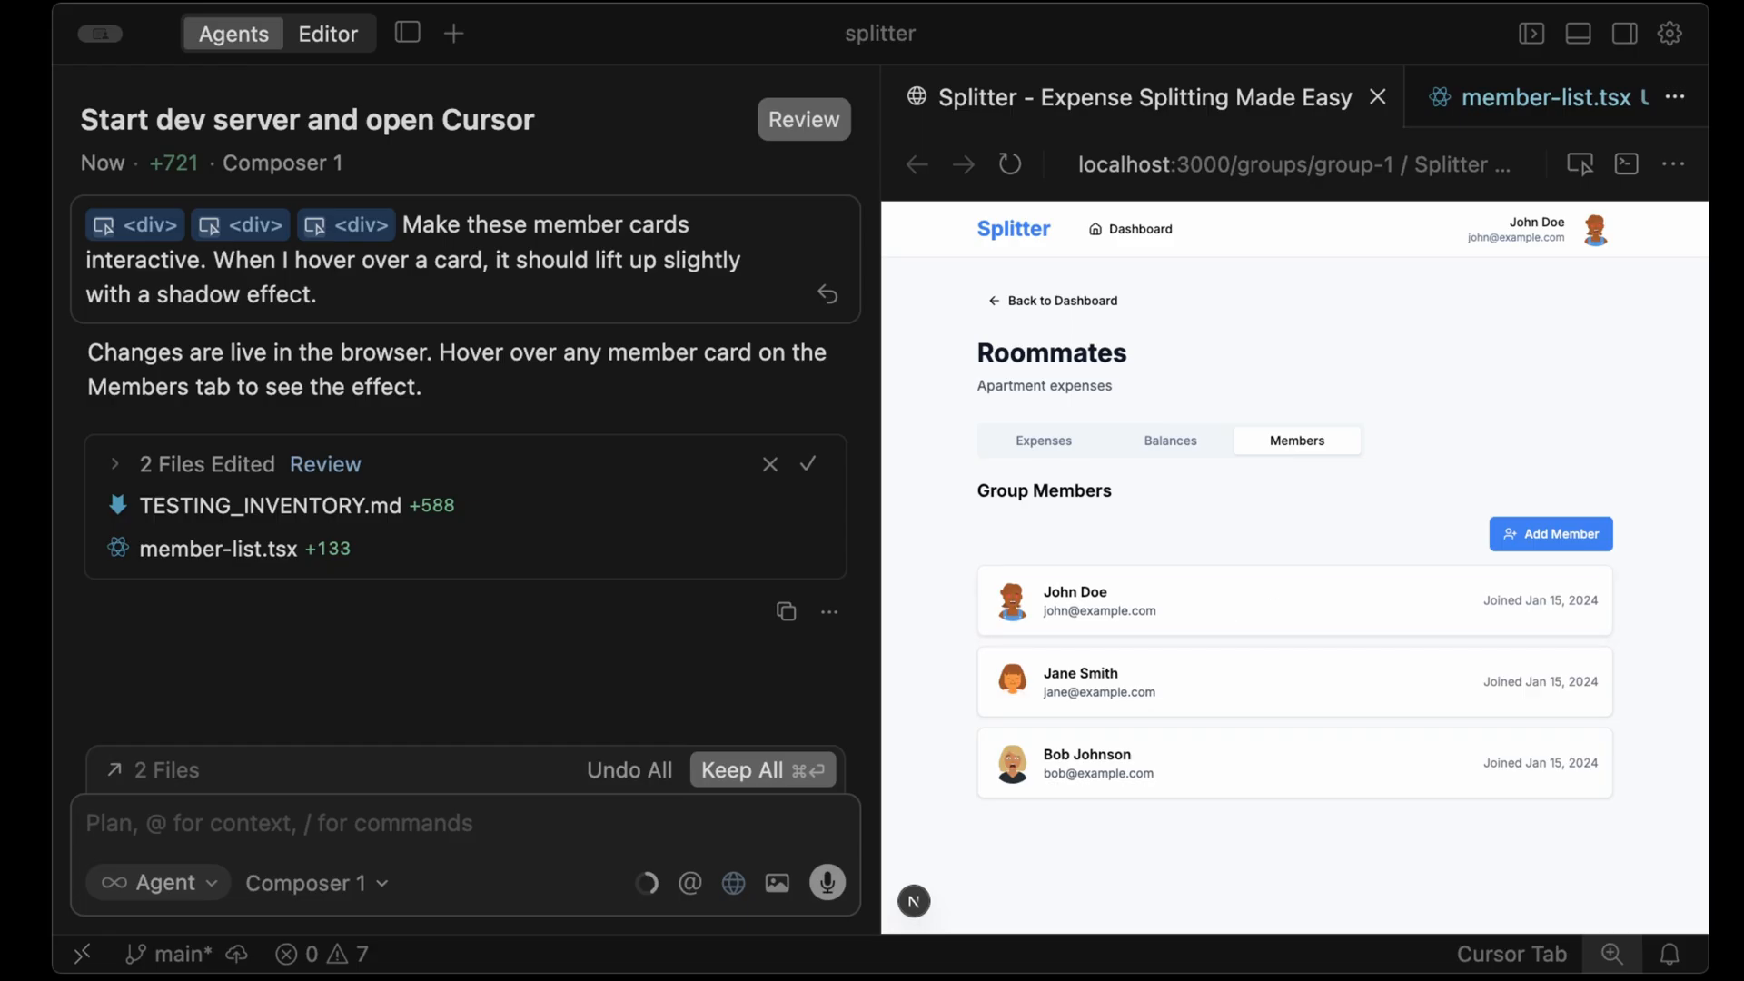
{"action": "left_click", "coordinate": [1626, 164]}
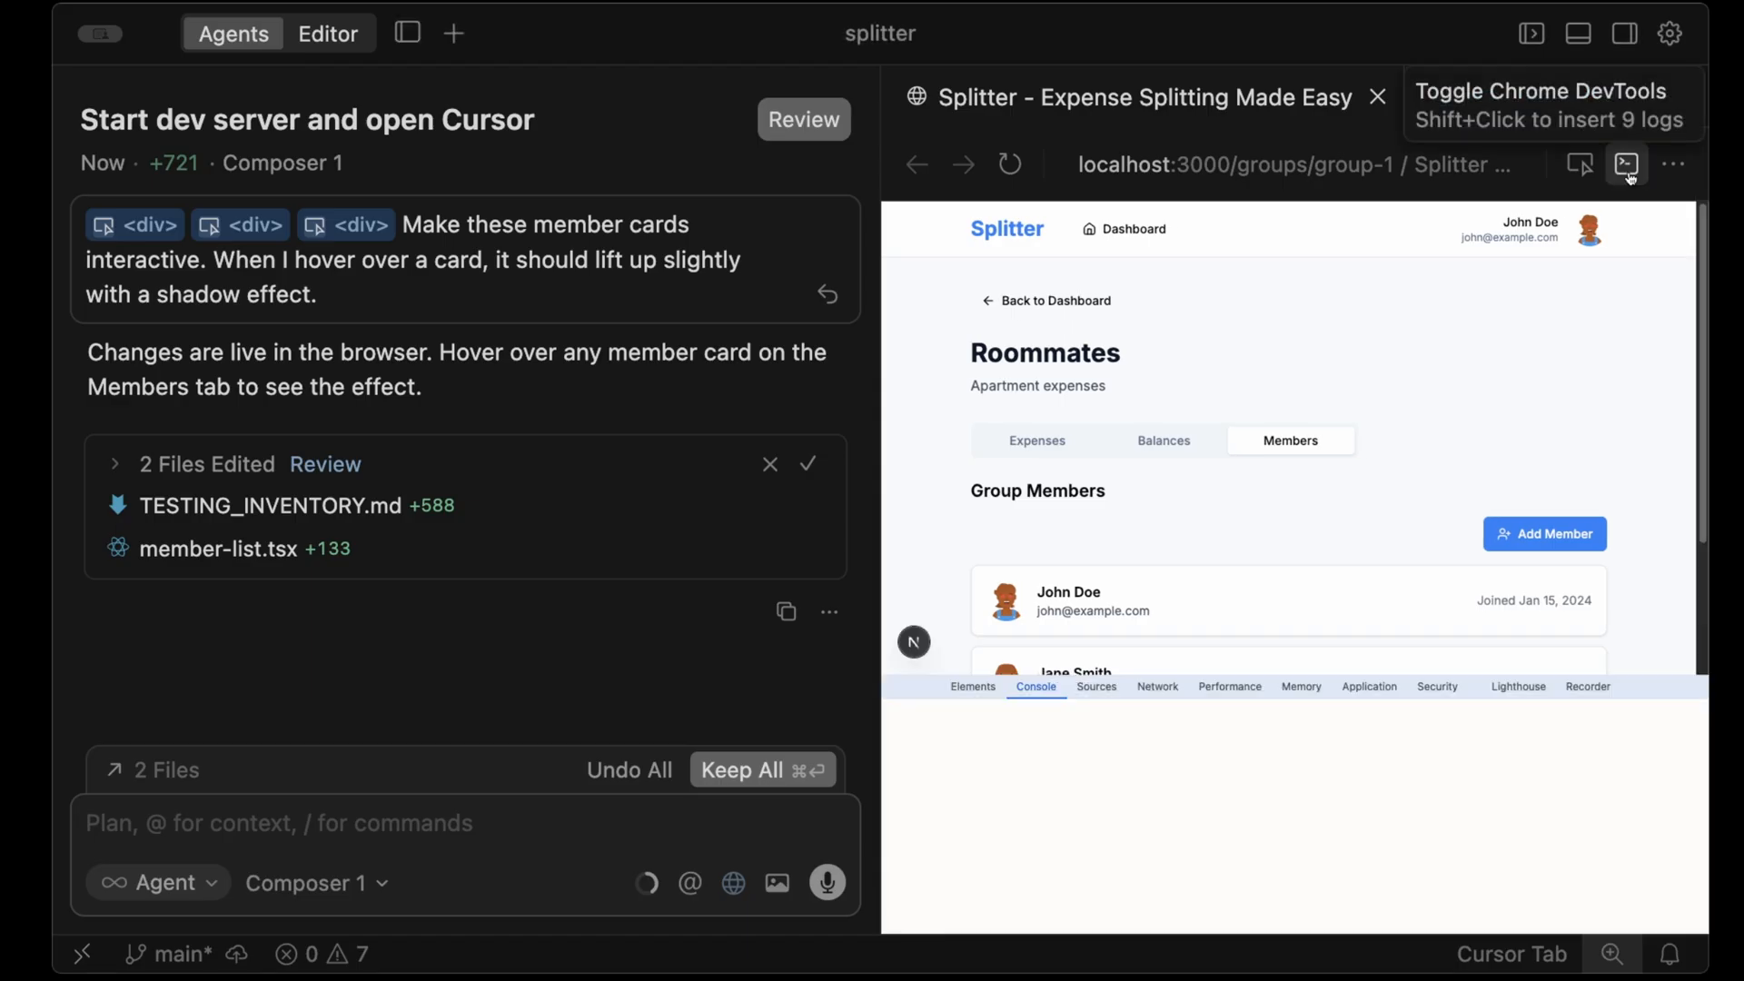
{"action": "left_click", "coordinate": [1158, 687]}
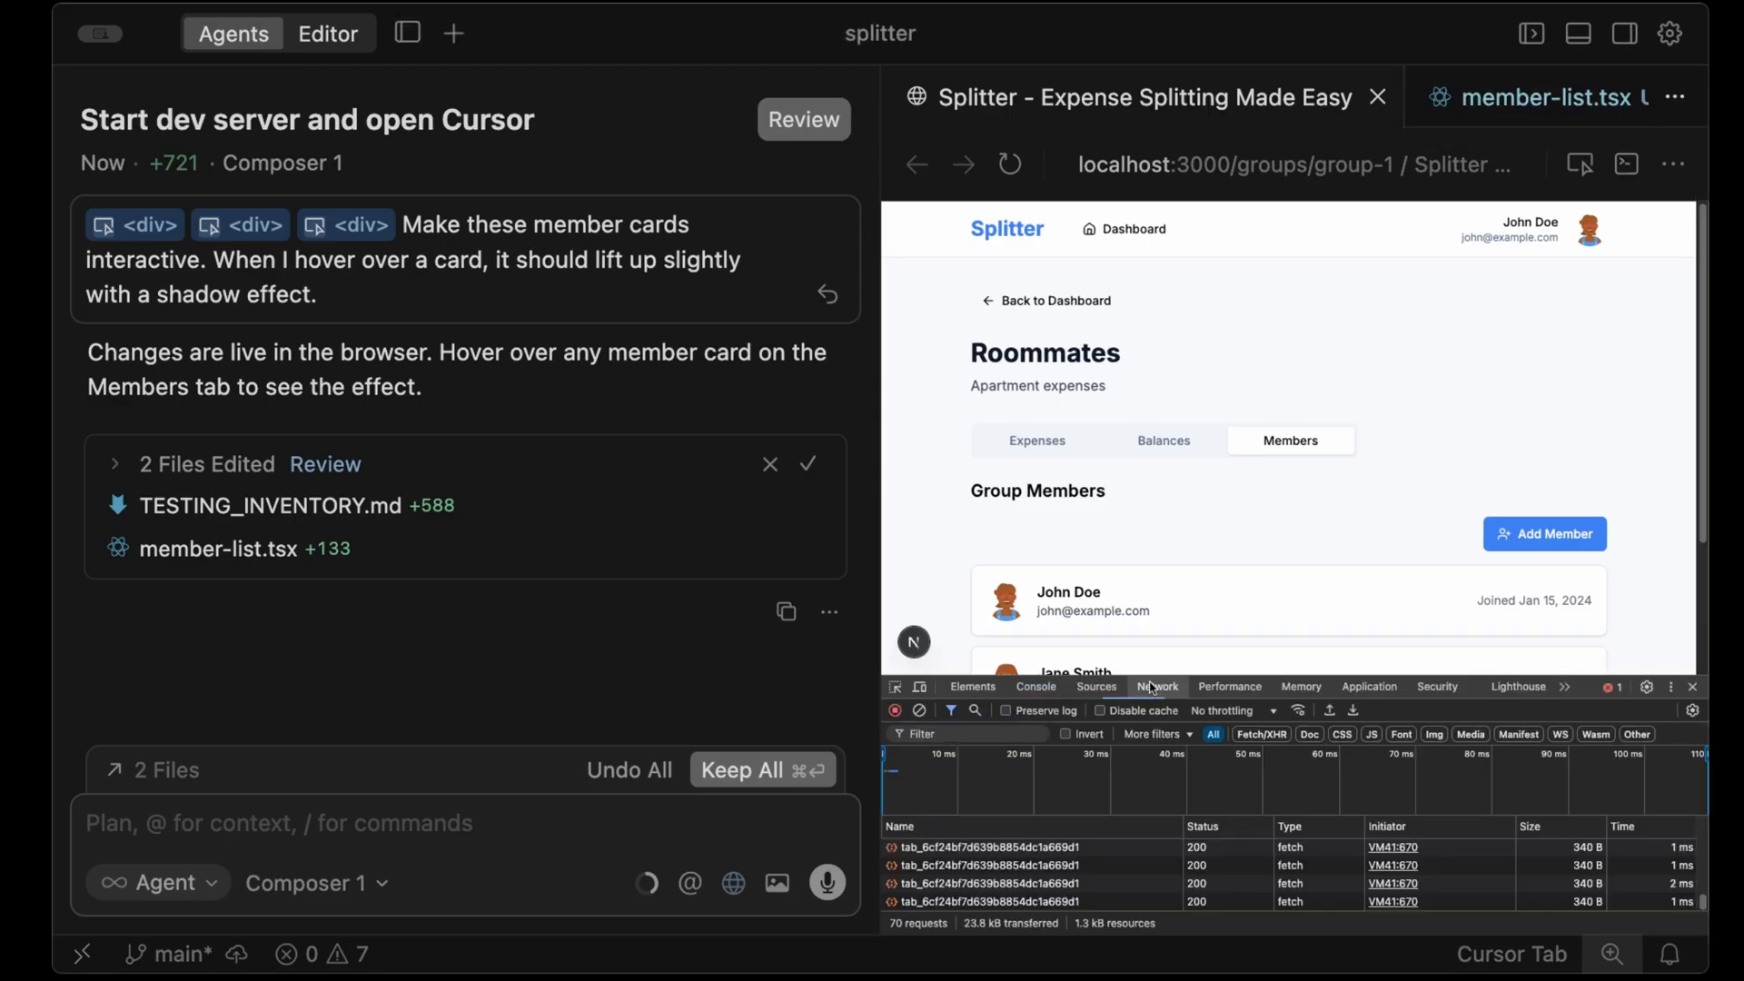
{"action": "left_click", "coordinate": [1625, 164]}
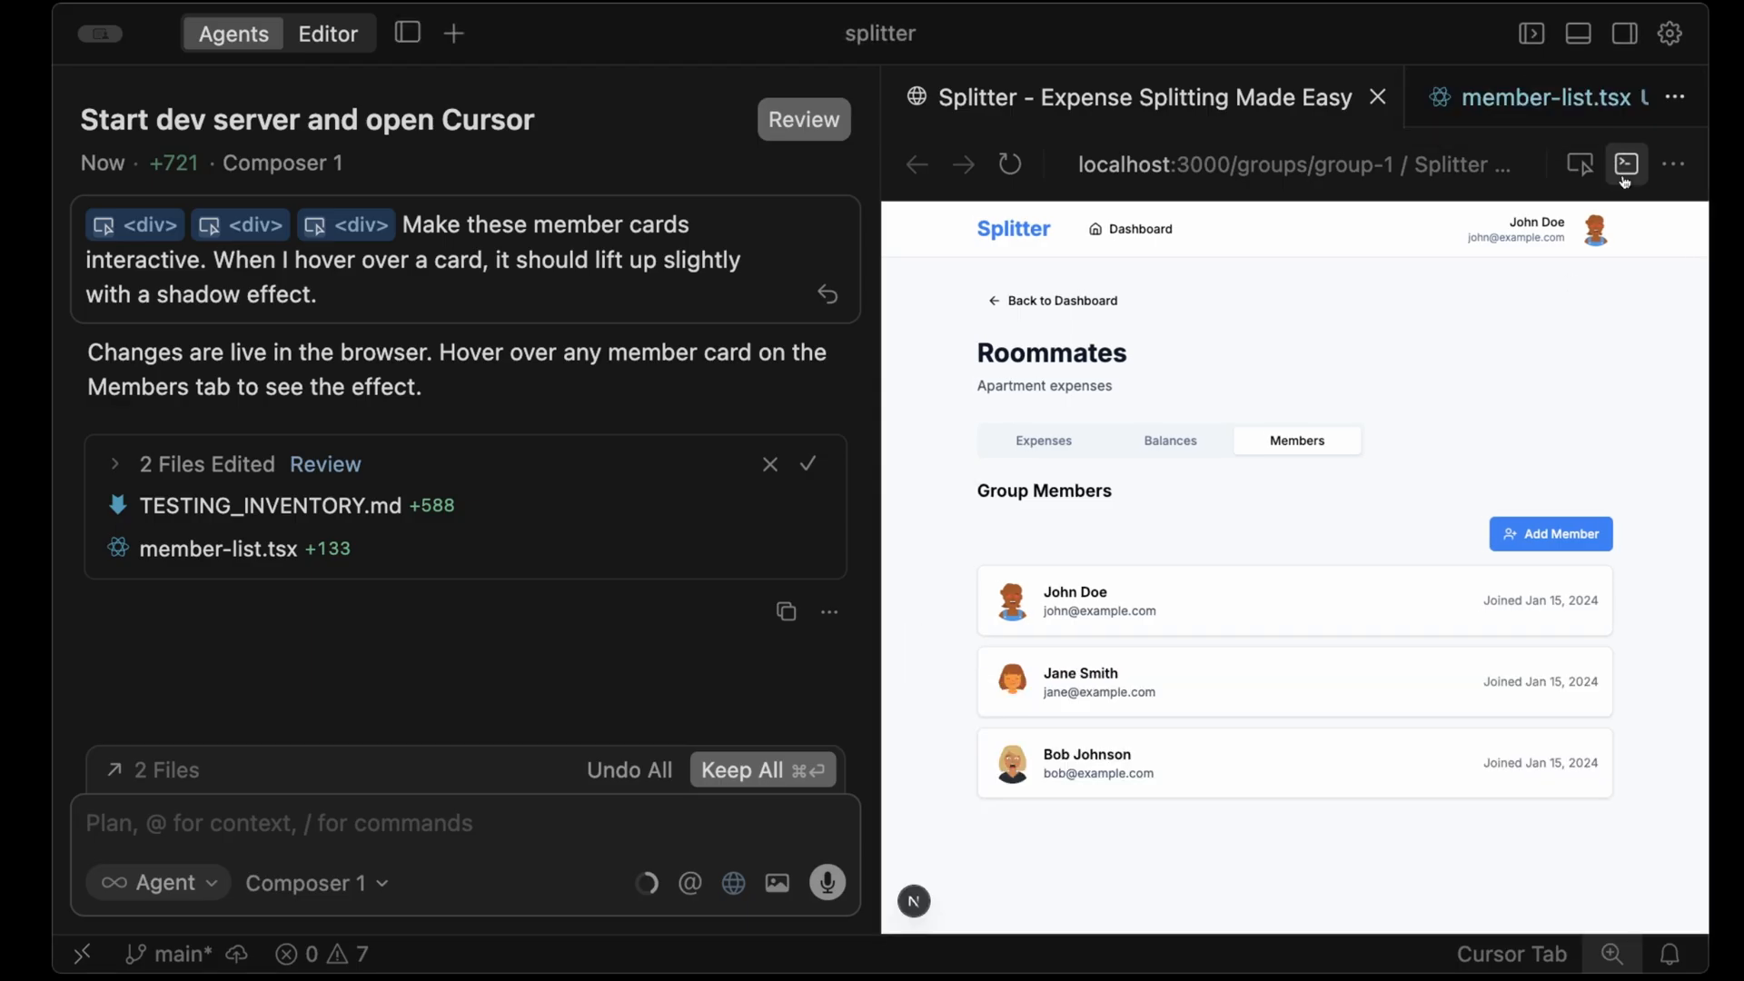